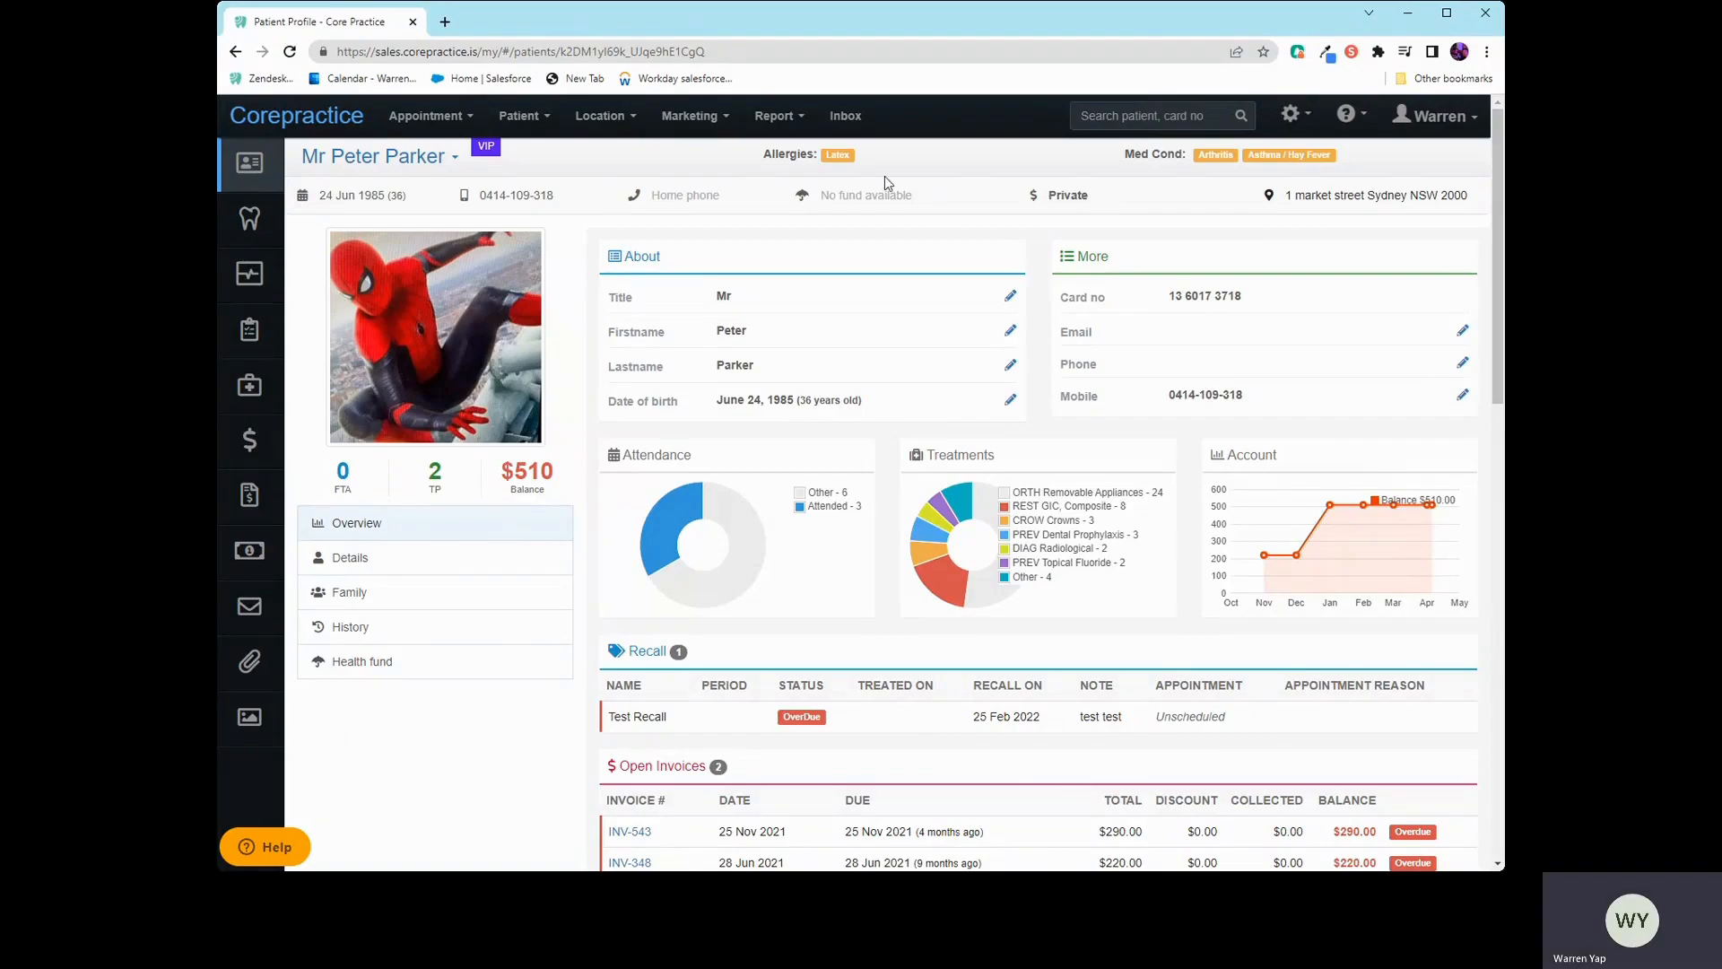
pyautogui.moveTo(474, 235)
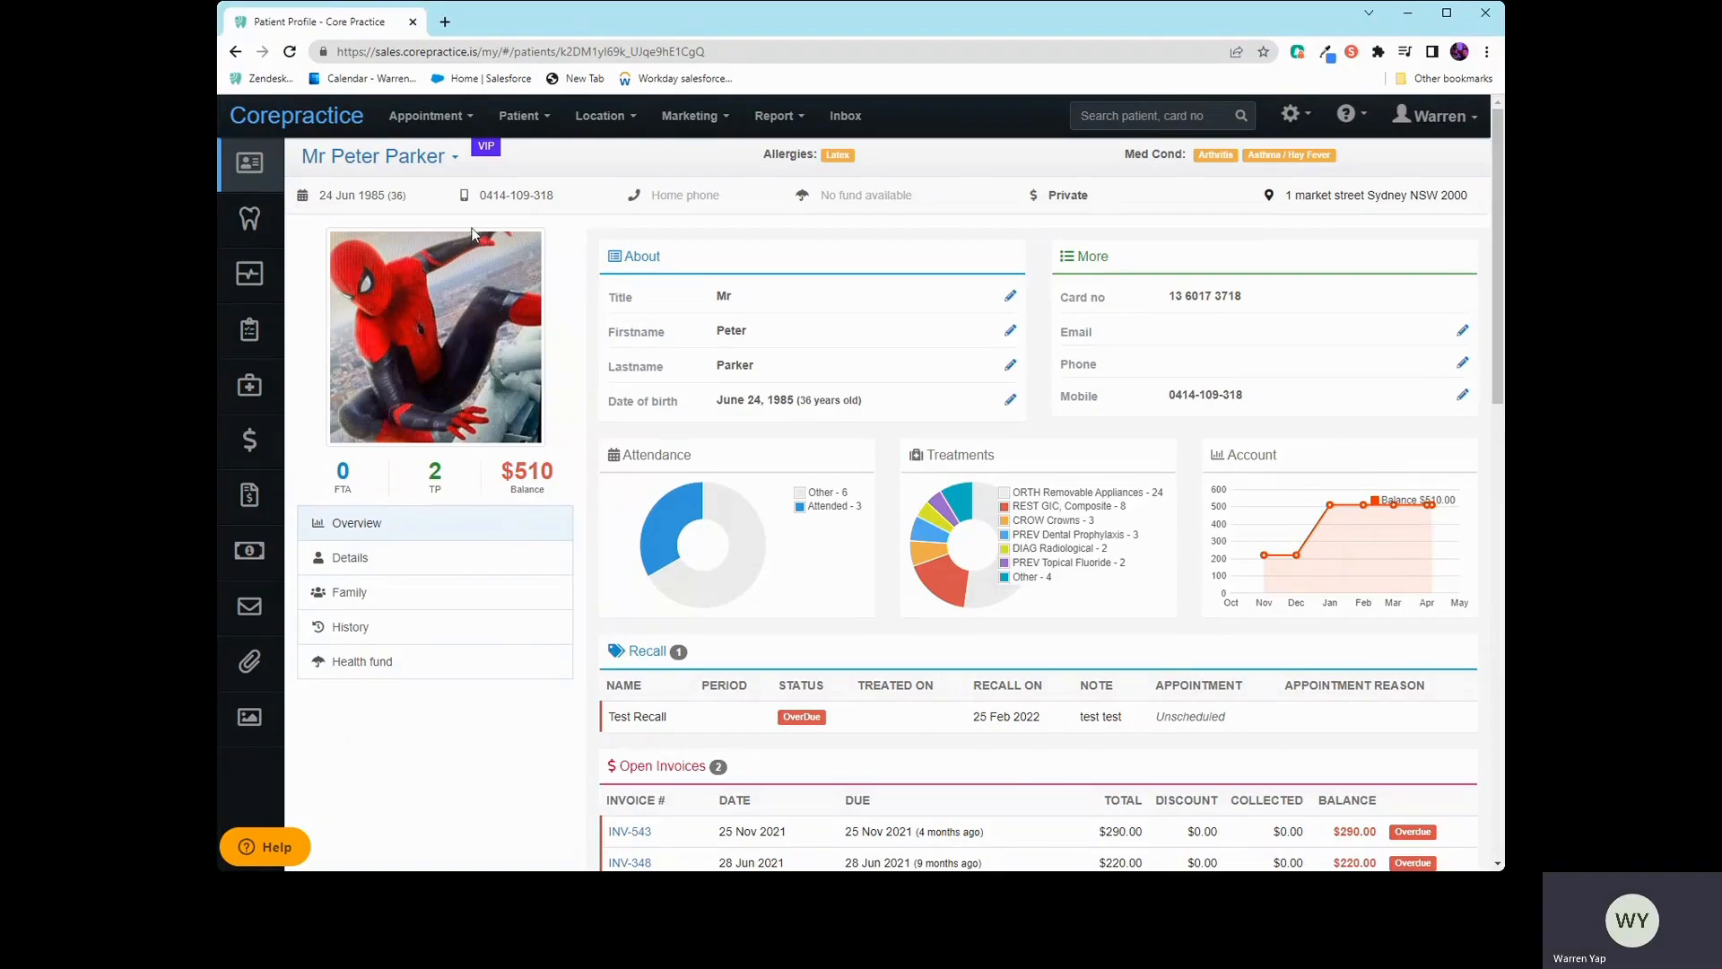
pyautogui.moveTo(496, 195)
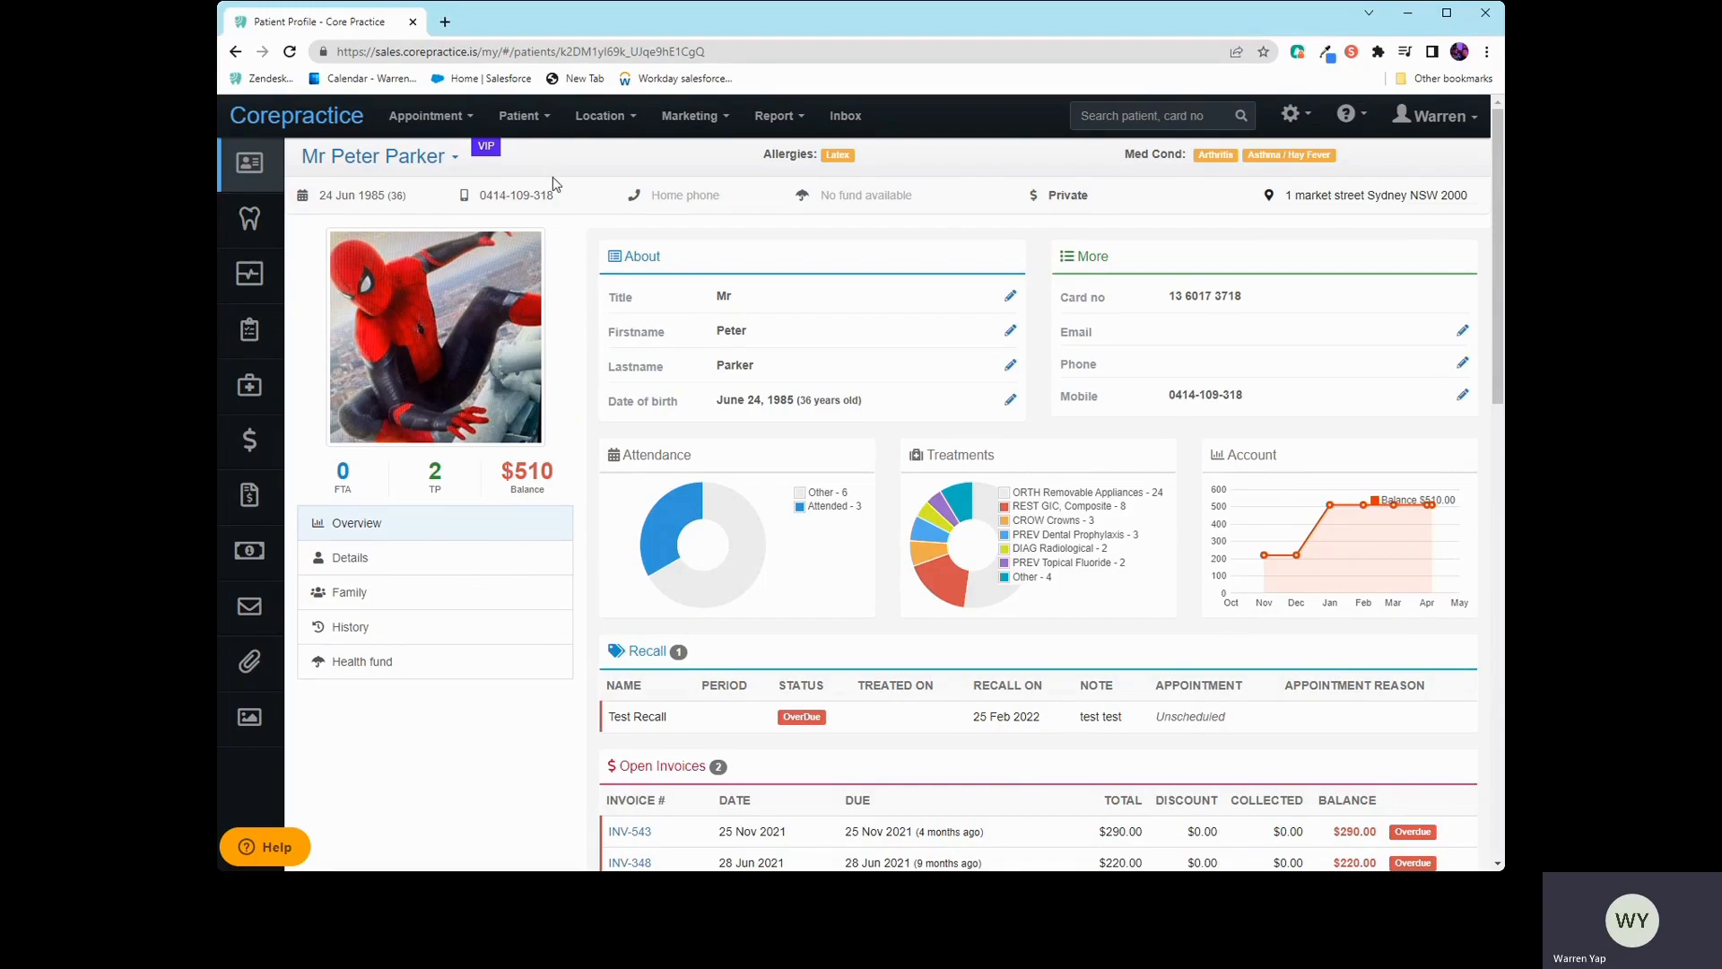
pyautogui.moveTo(549, 236)
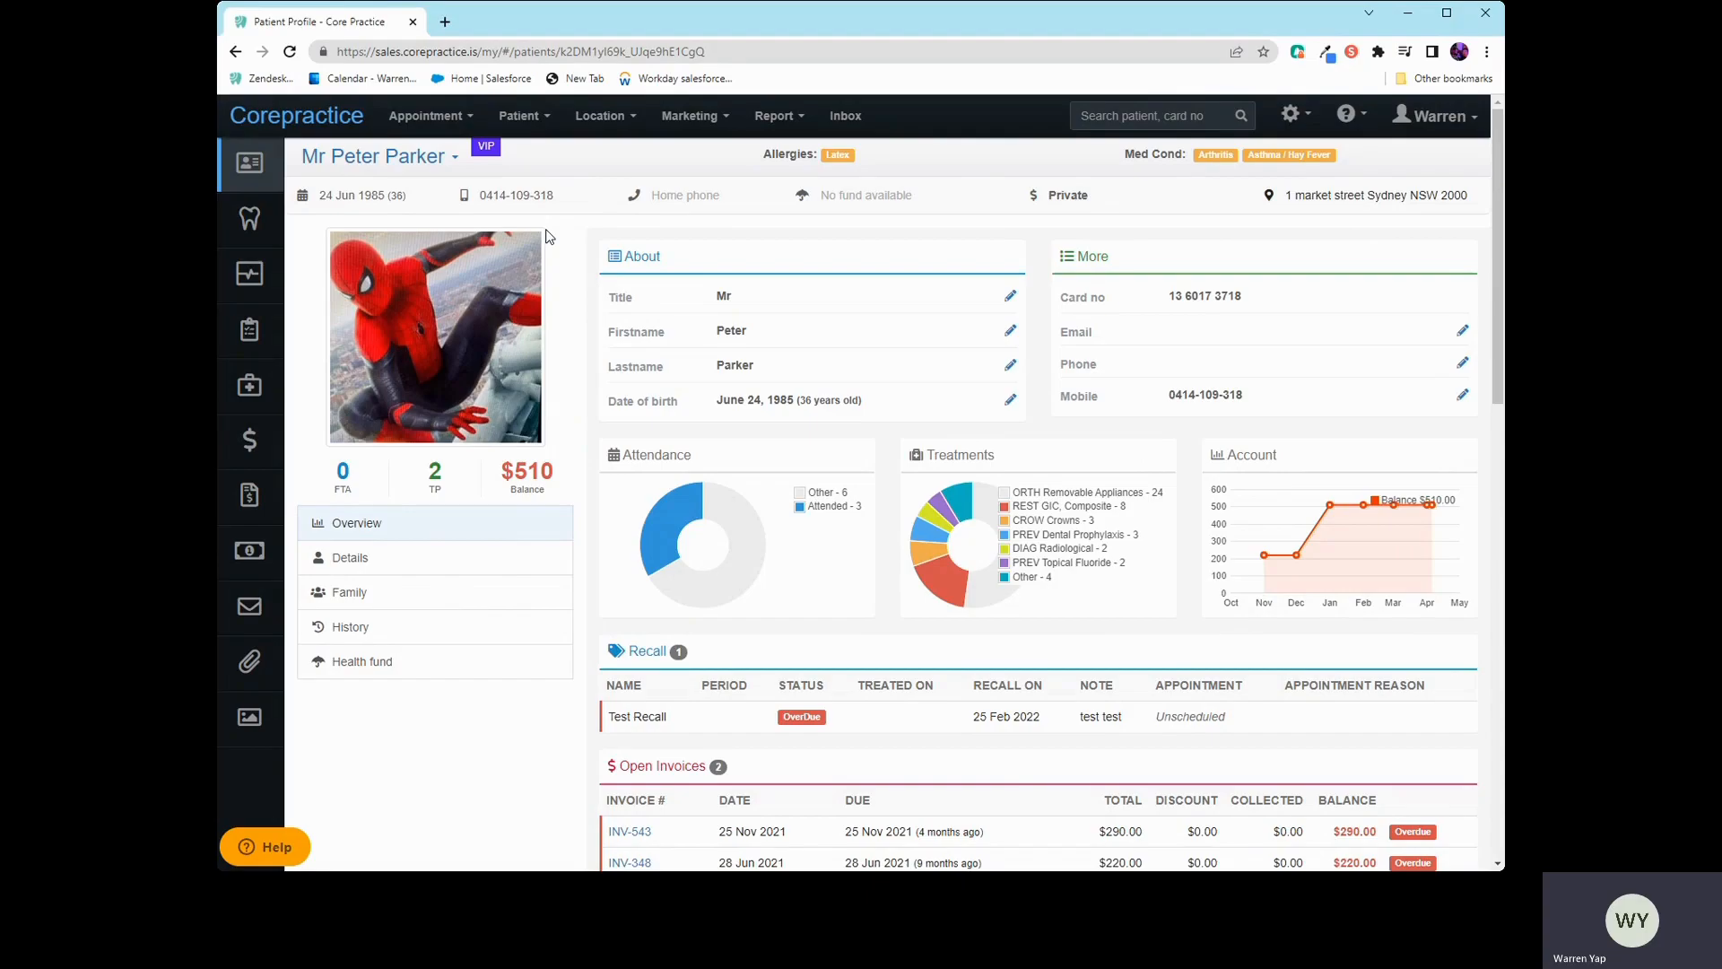
pyautogui.moveTo(539, 240)
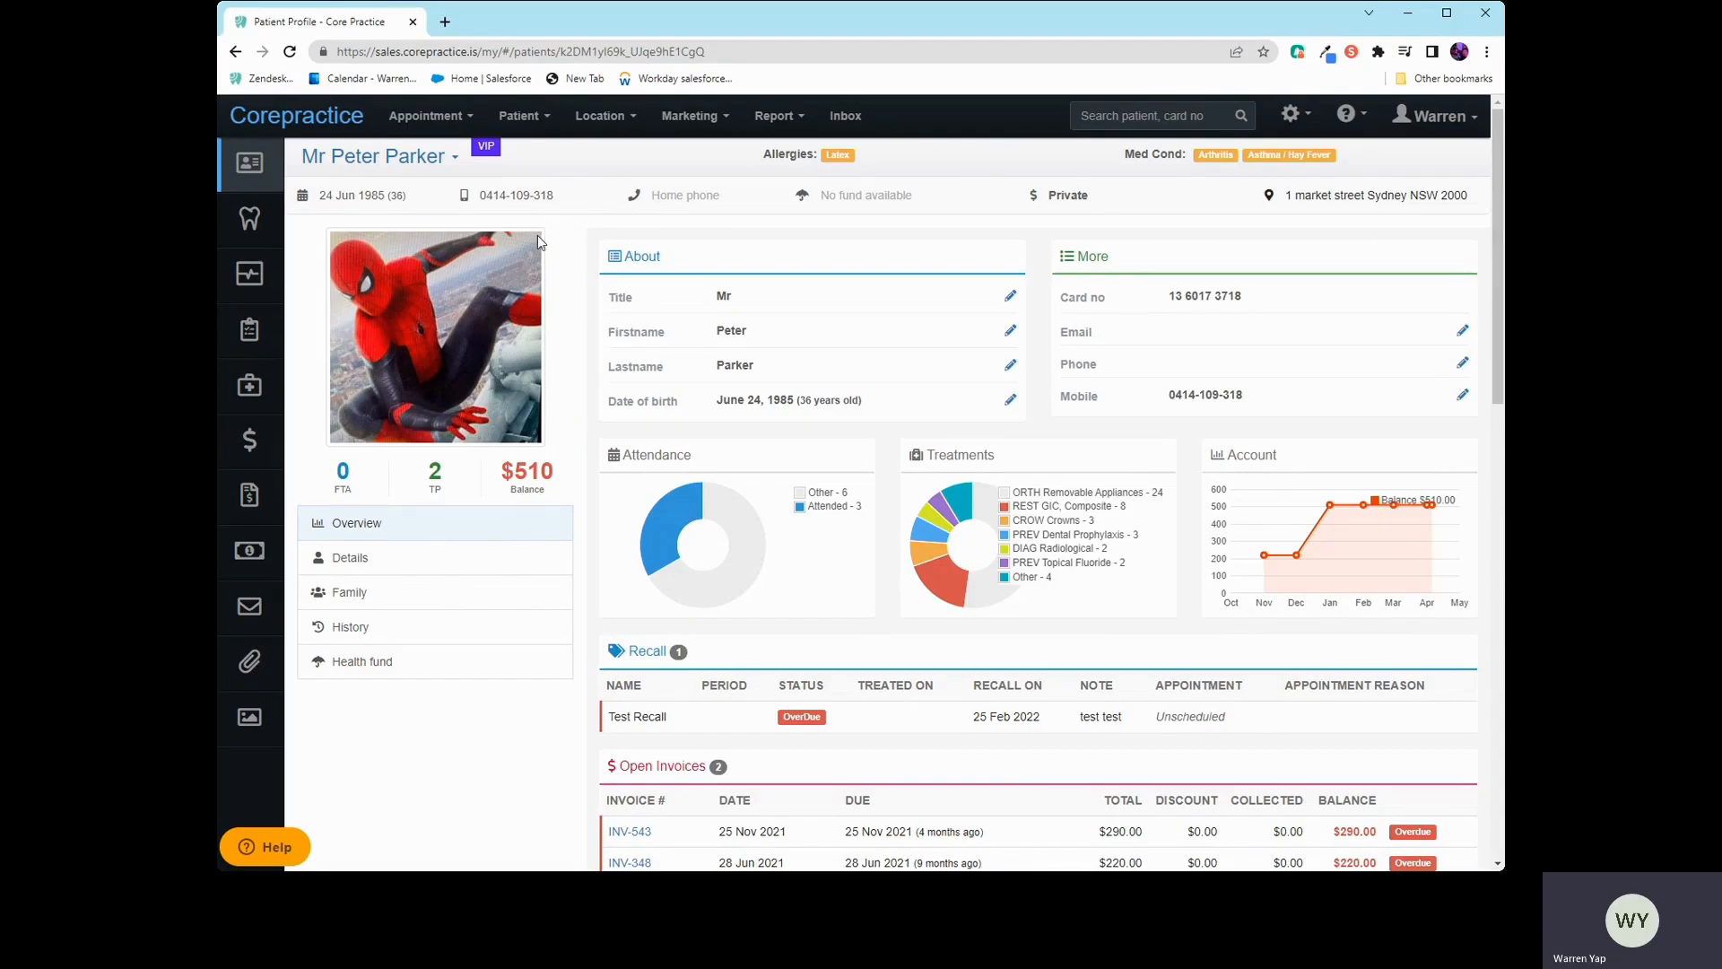
# Step: Open Peter Parker's treatment plans and review Plan 3's visits and appointment classes
pyautogui.click(249, 332)
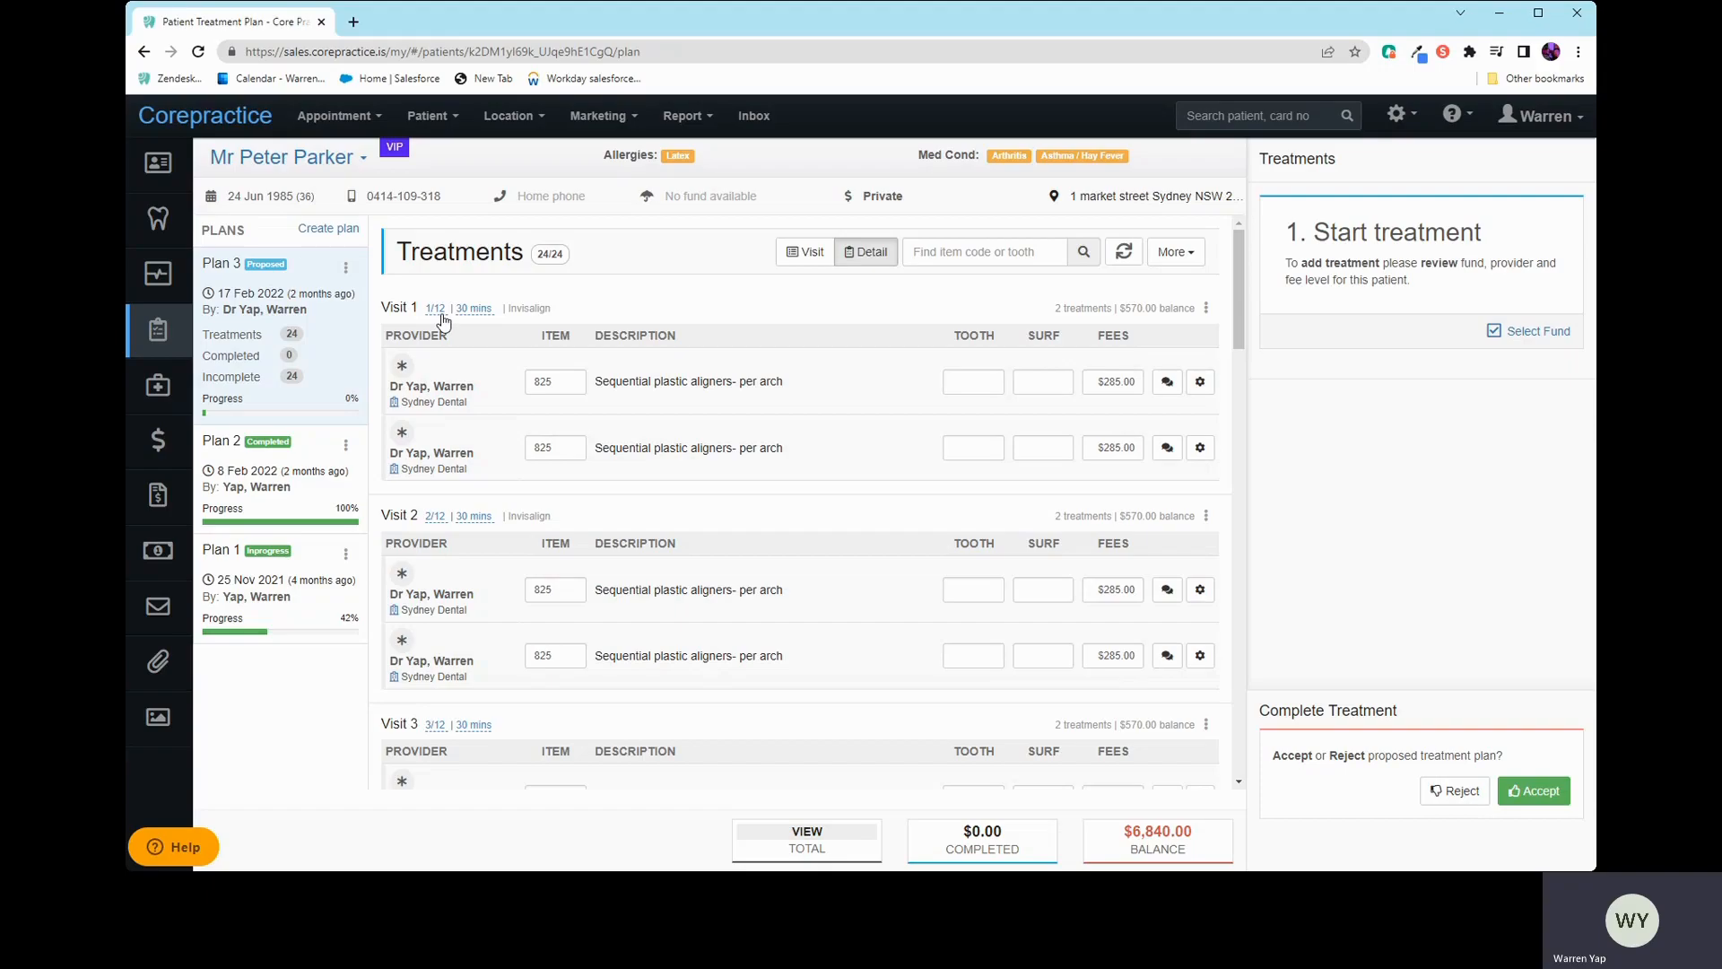
pyautogui.moveTo(472, 317)
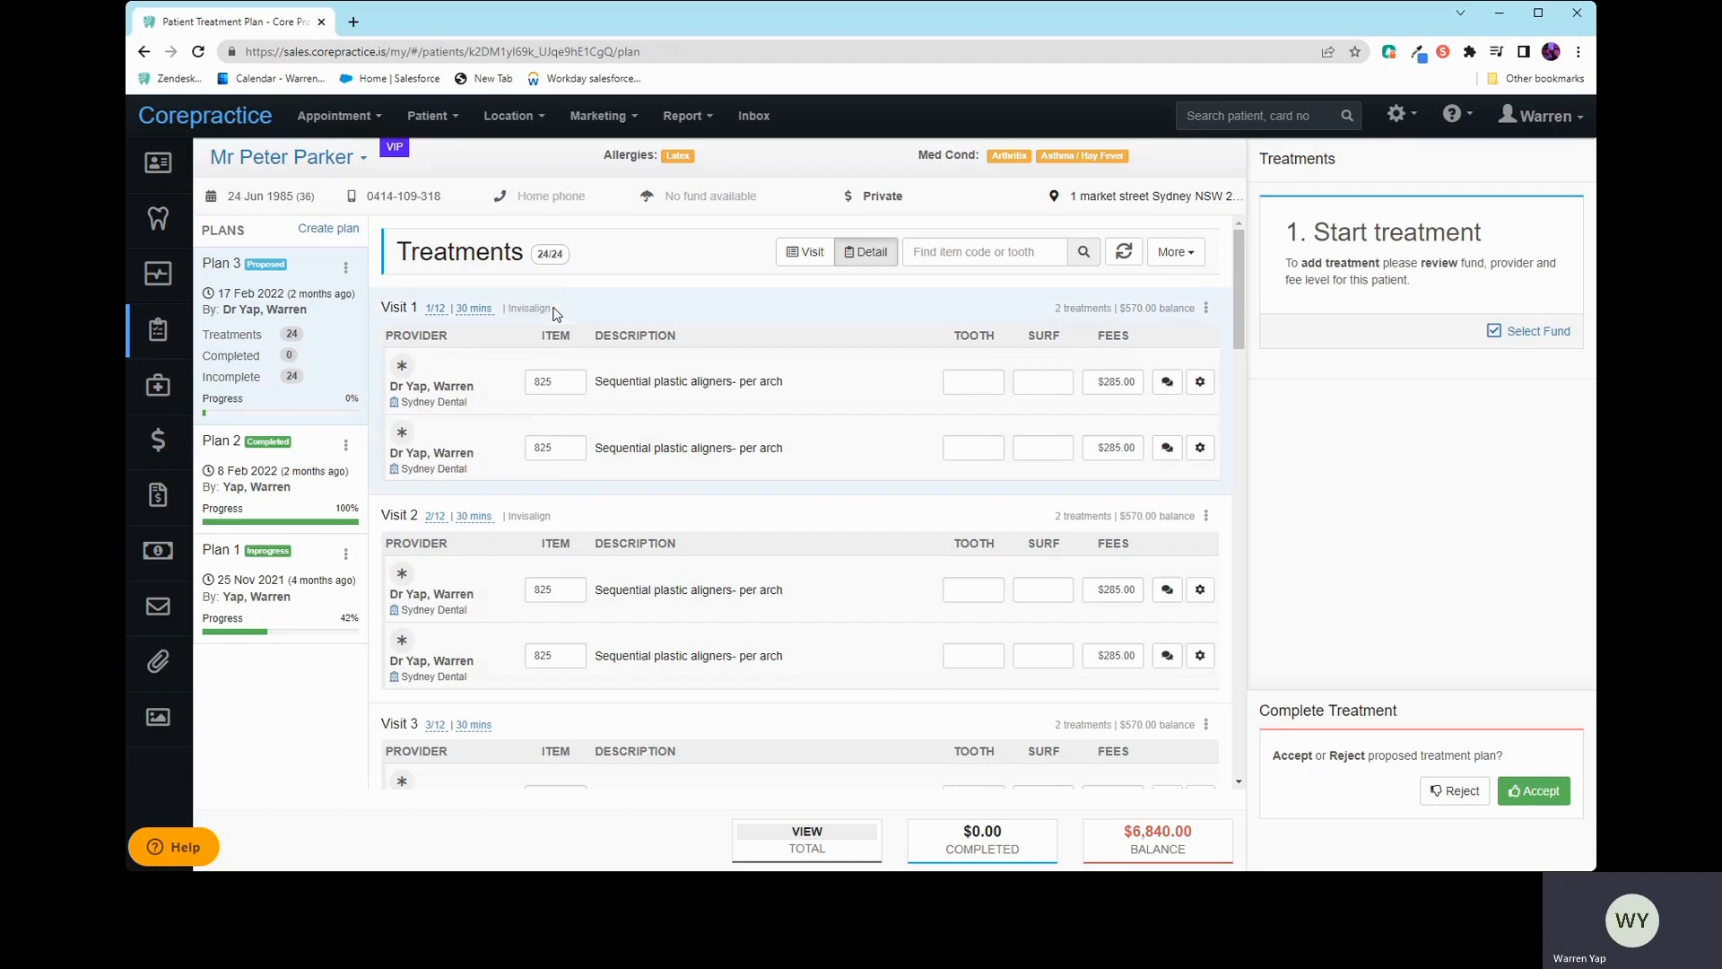
pyautogui.moveTo(496, 295)
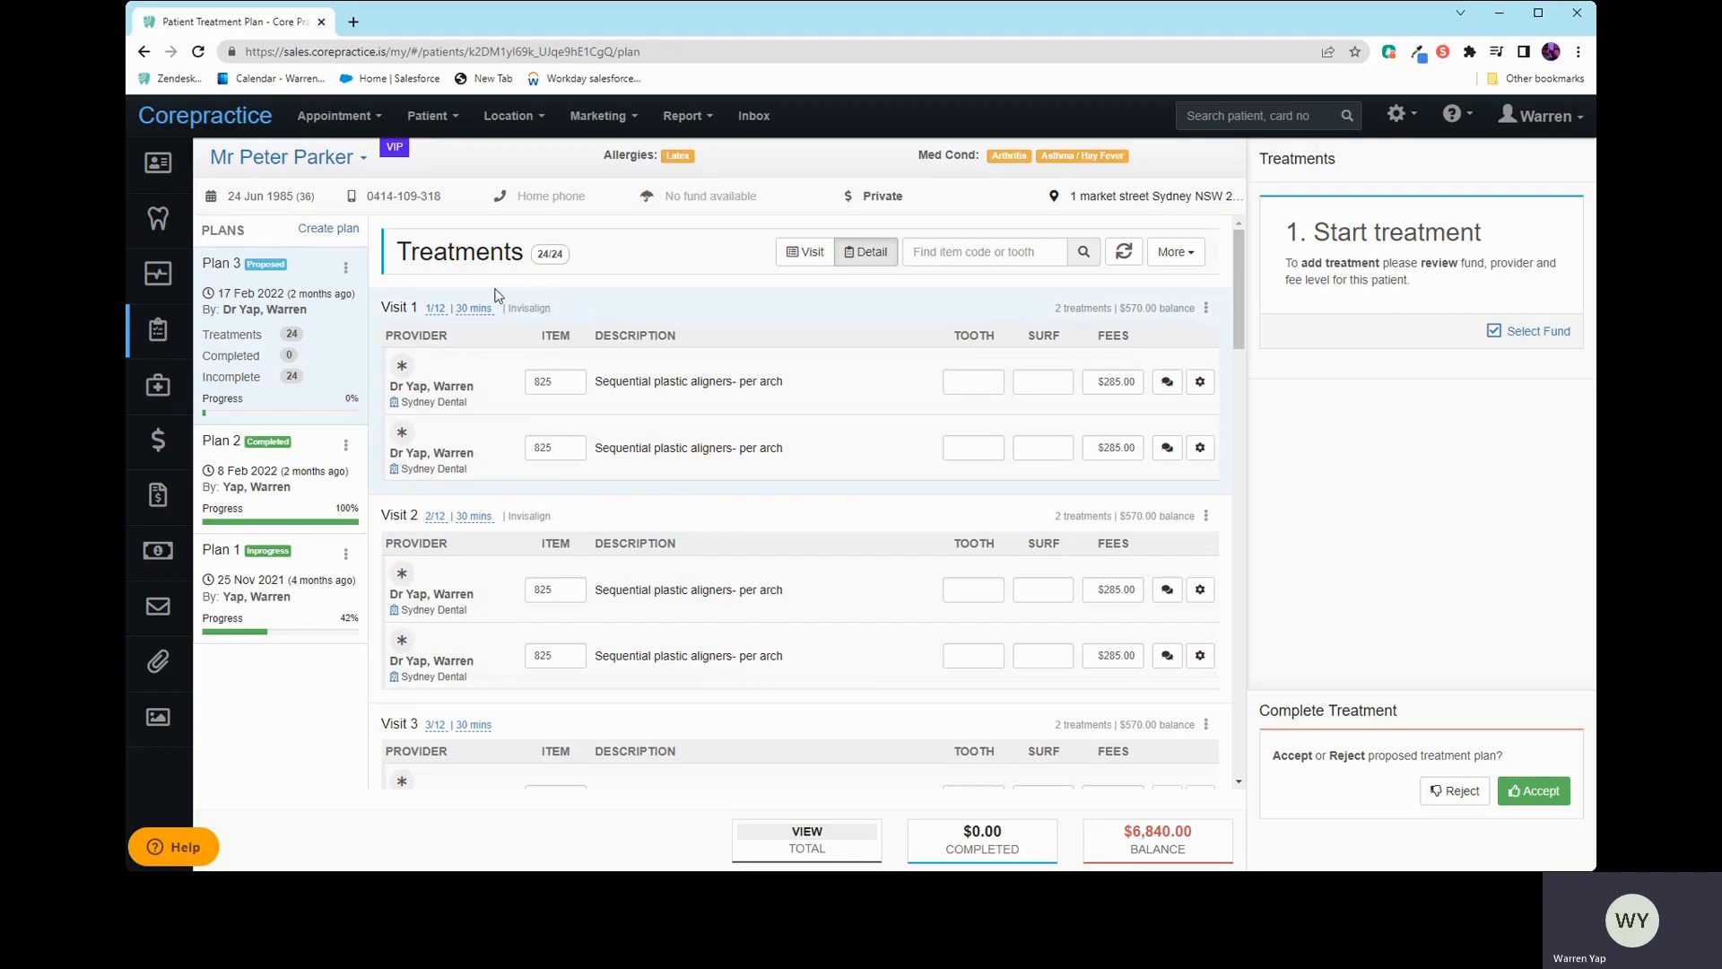
pyautogui.moveTo(475, 297)
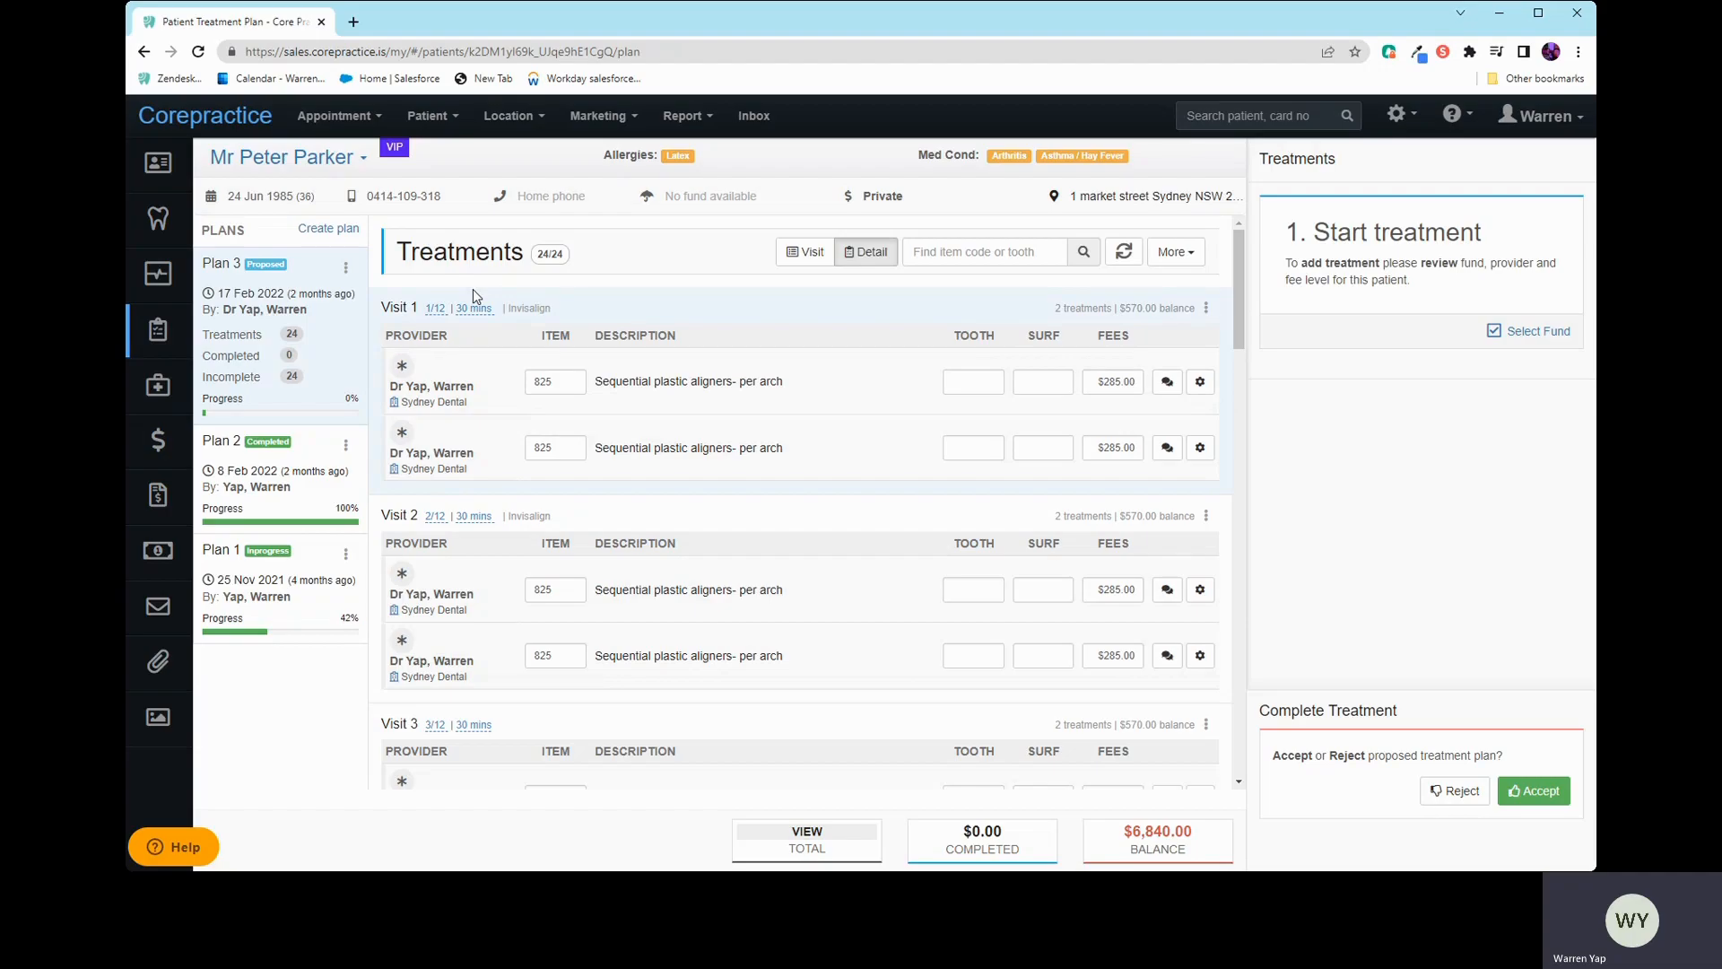
pyautogui.moveTo(506, 330)
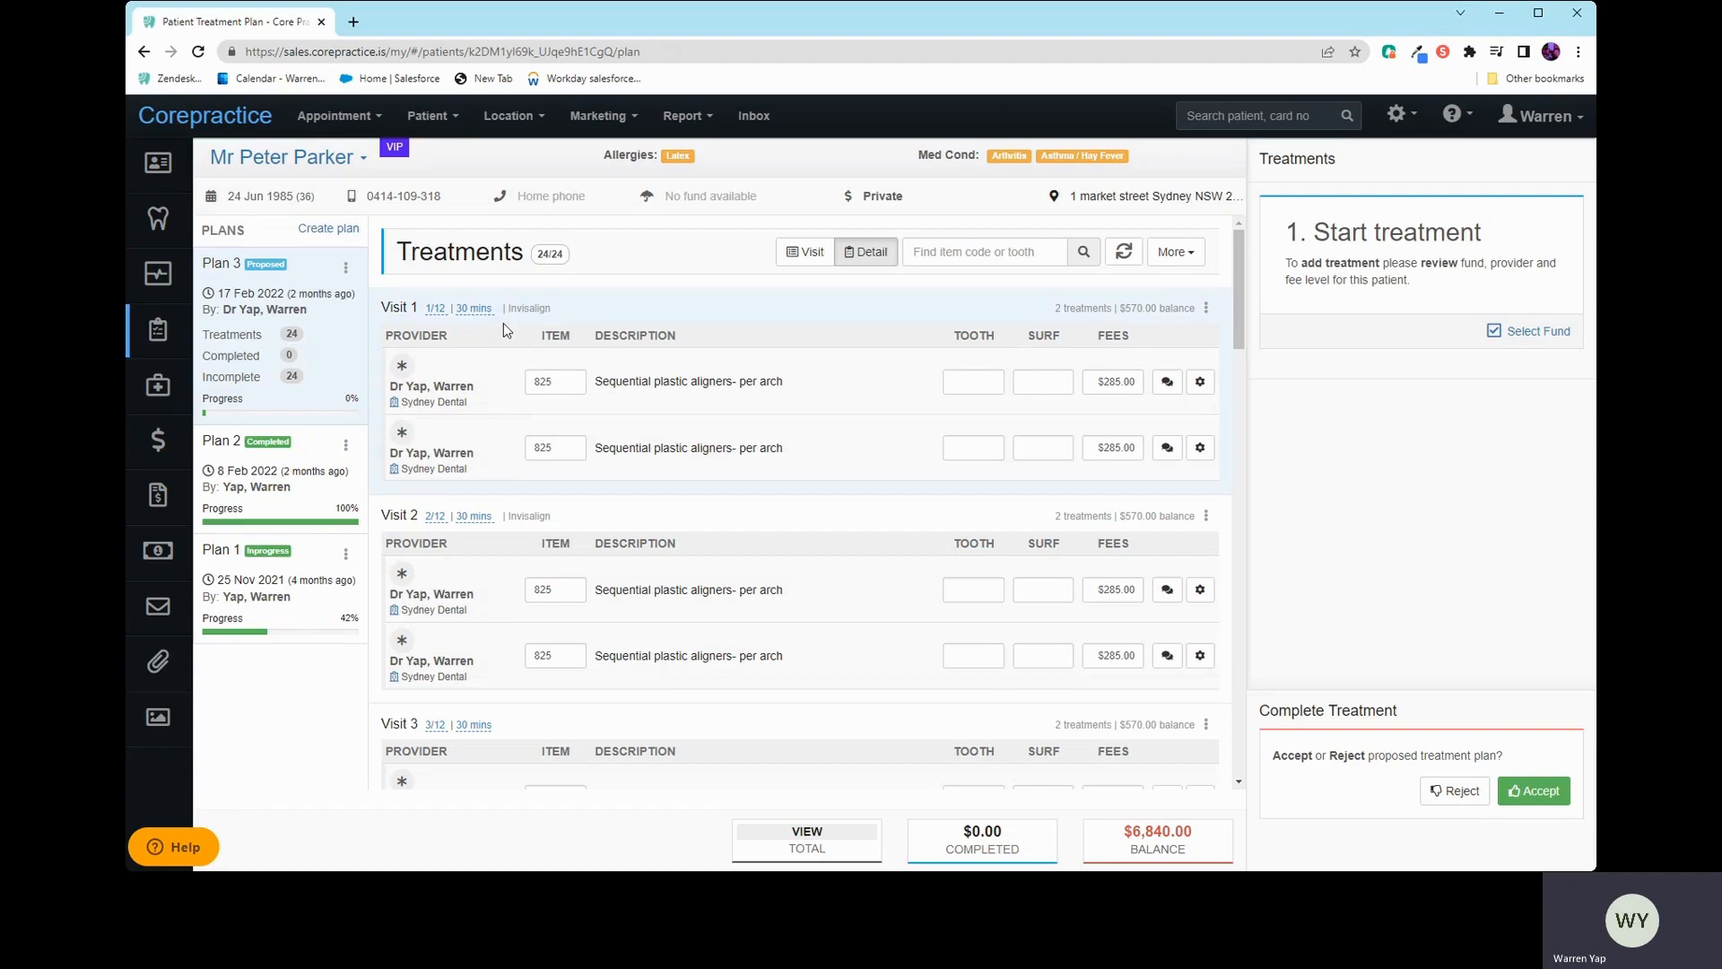
pyautogui.moveTo(509, 341)
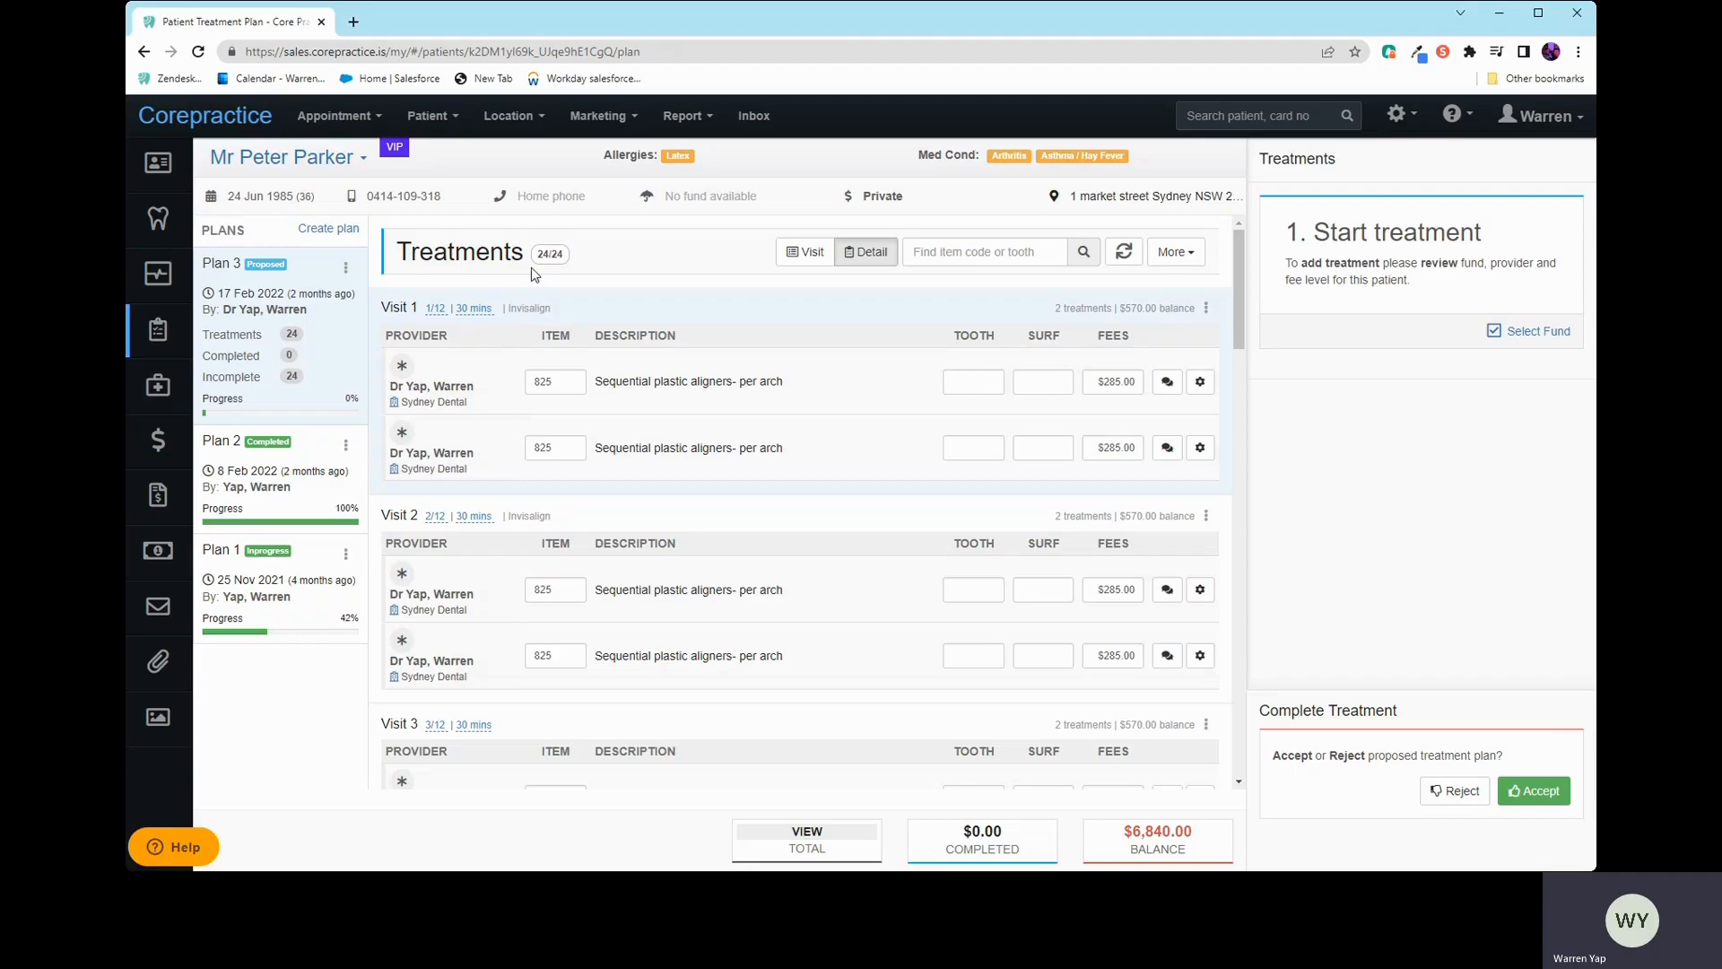
pyautogui.moveTo(495, 217)
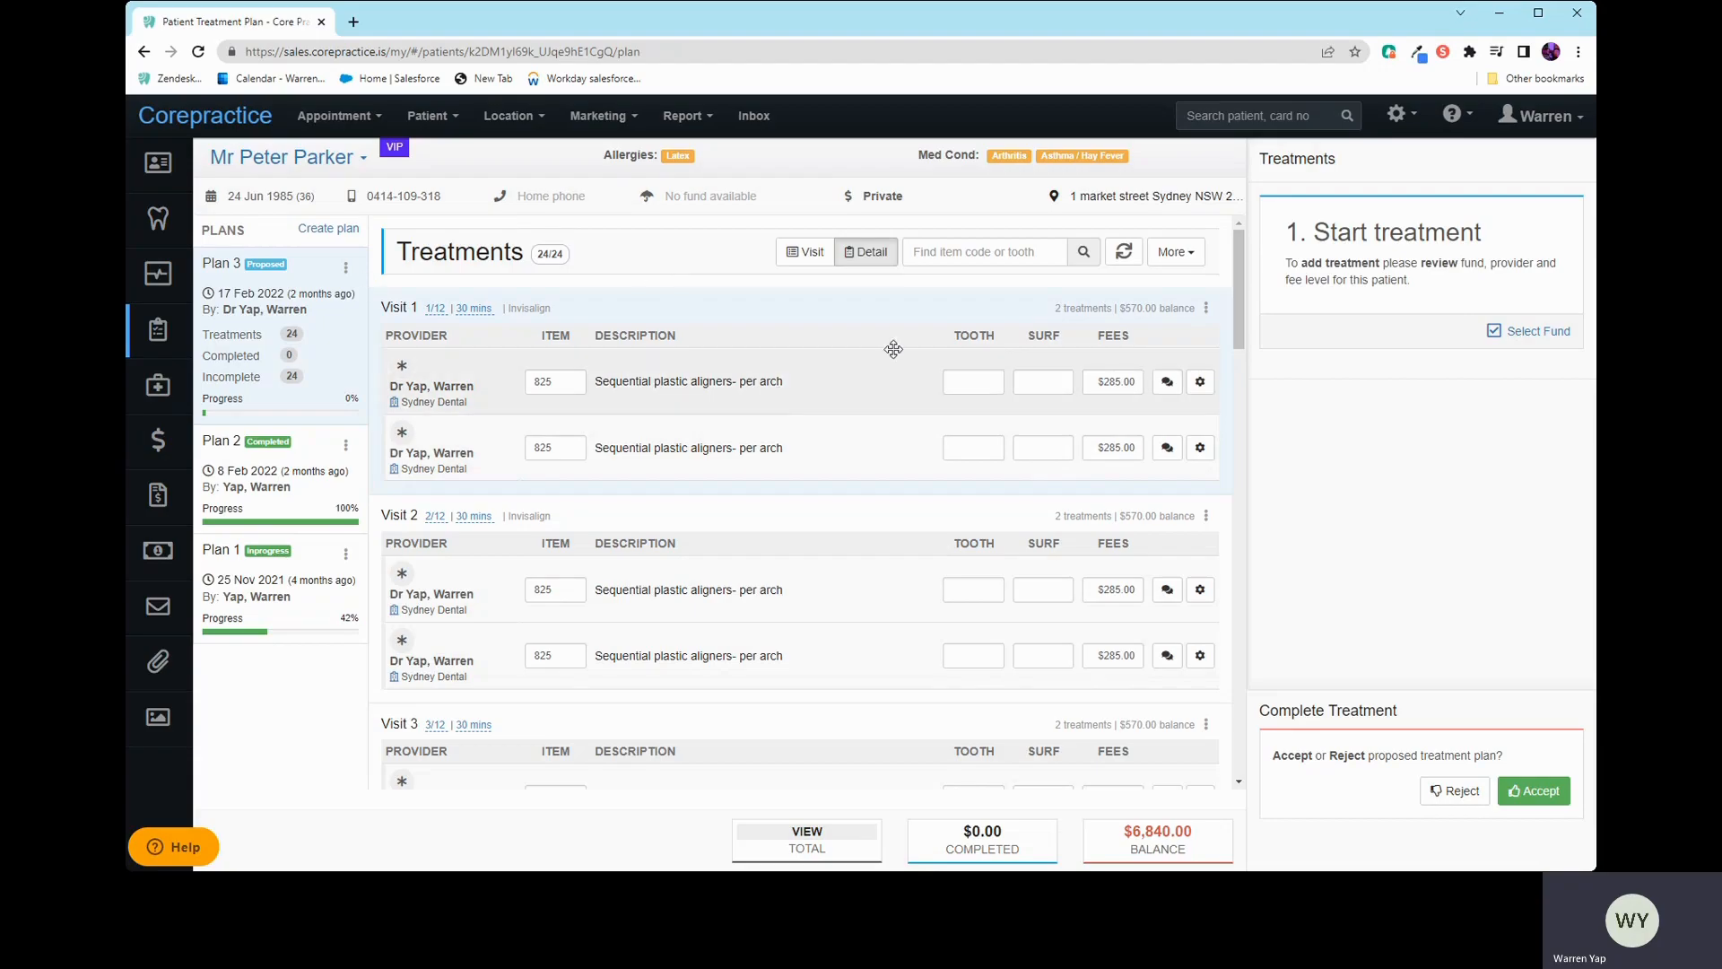
pyautogui.scroll(-3)
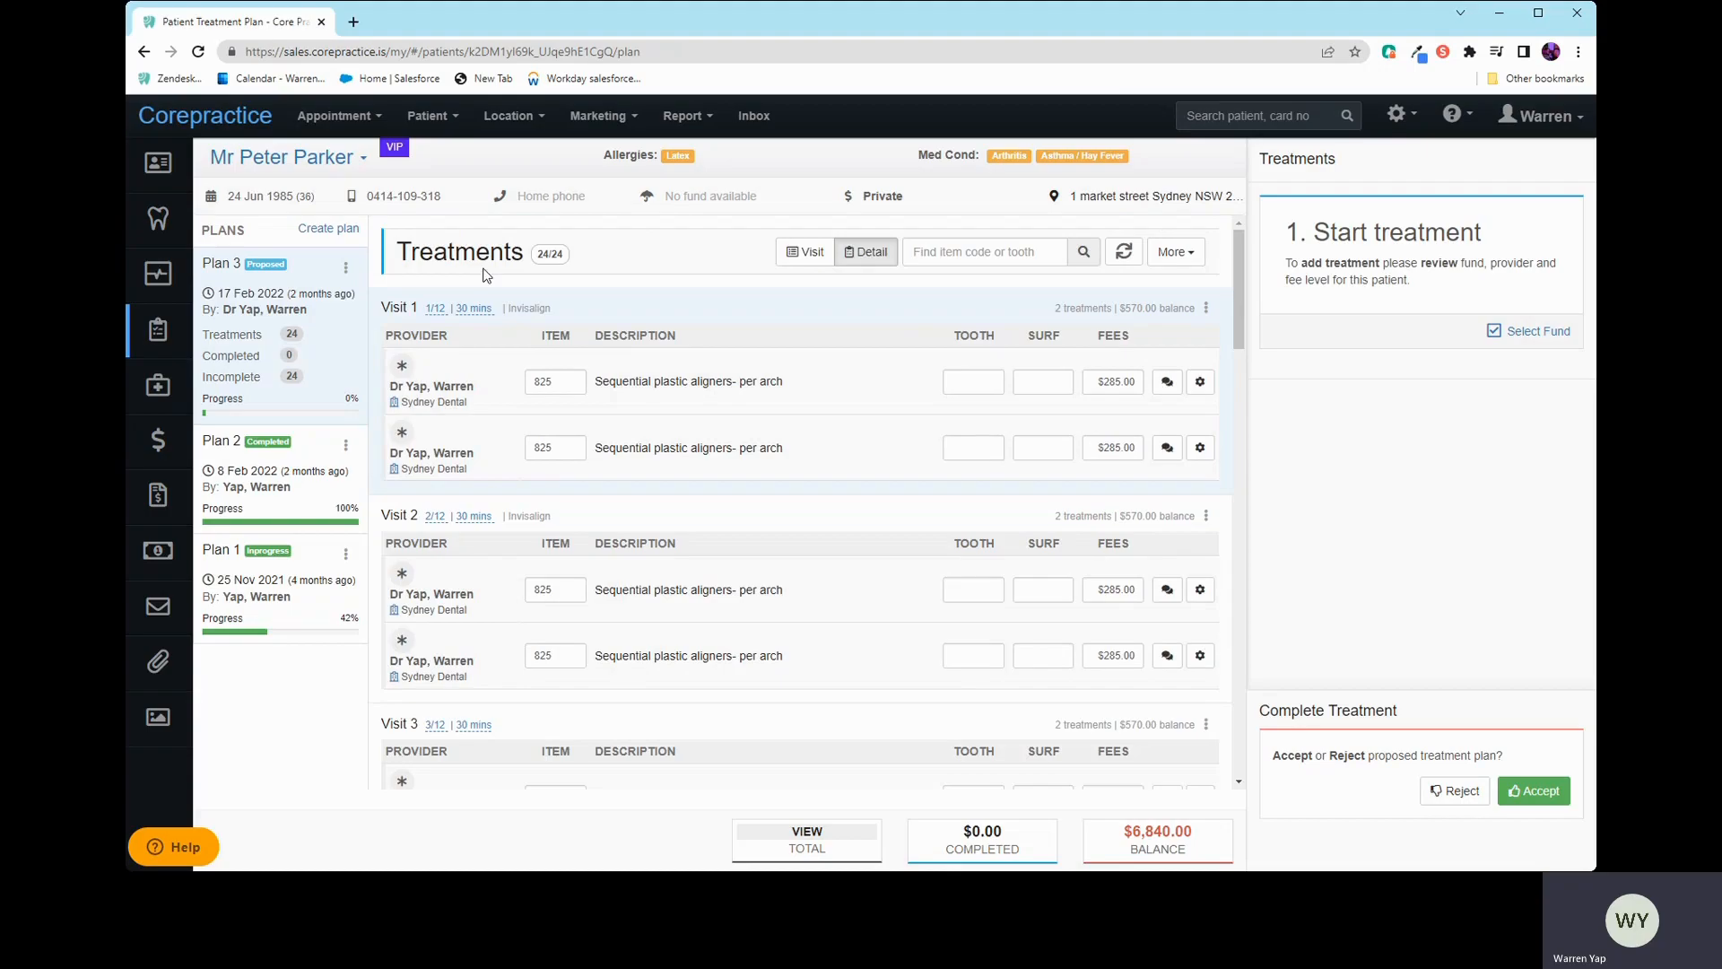
pyautogui.moveTo(435, 309)
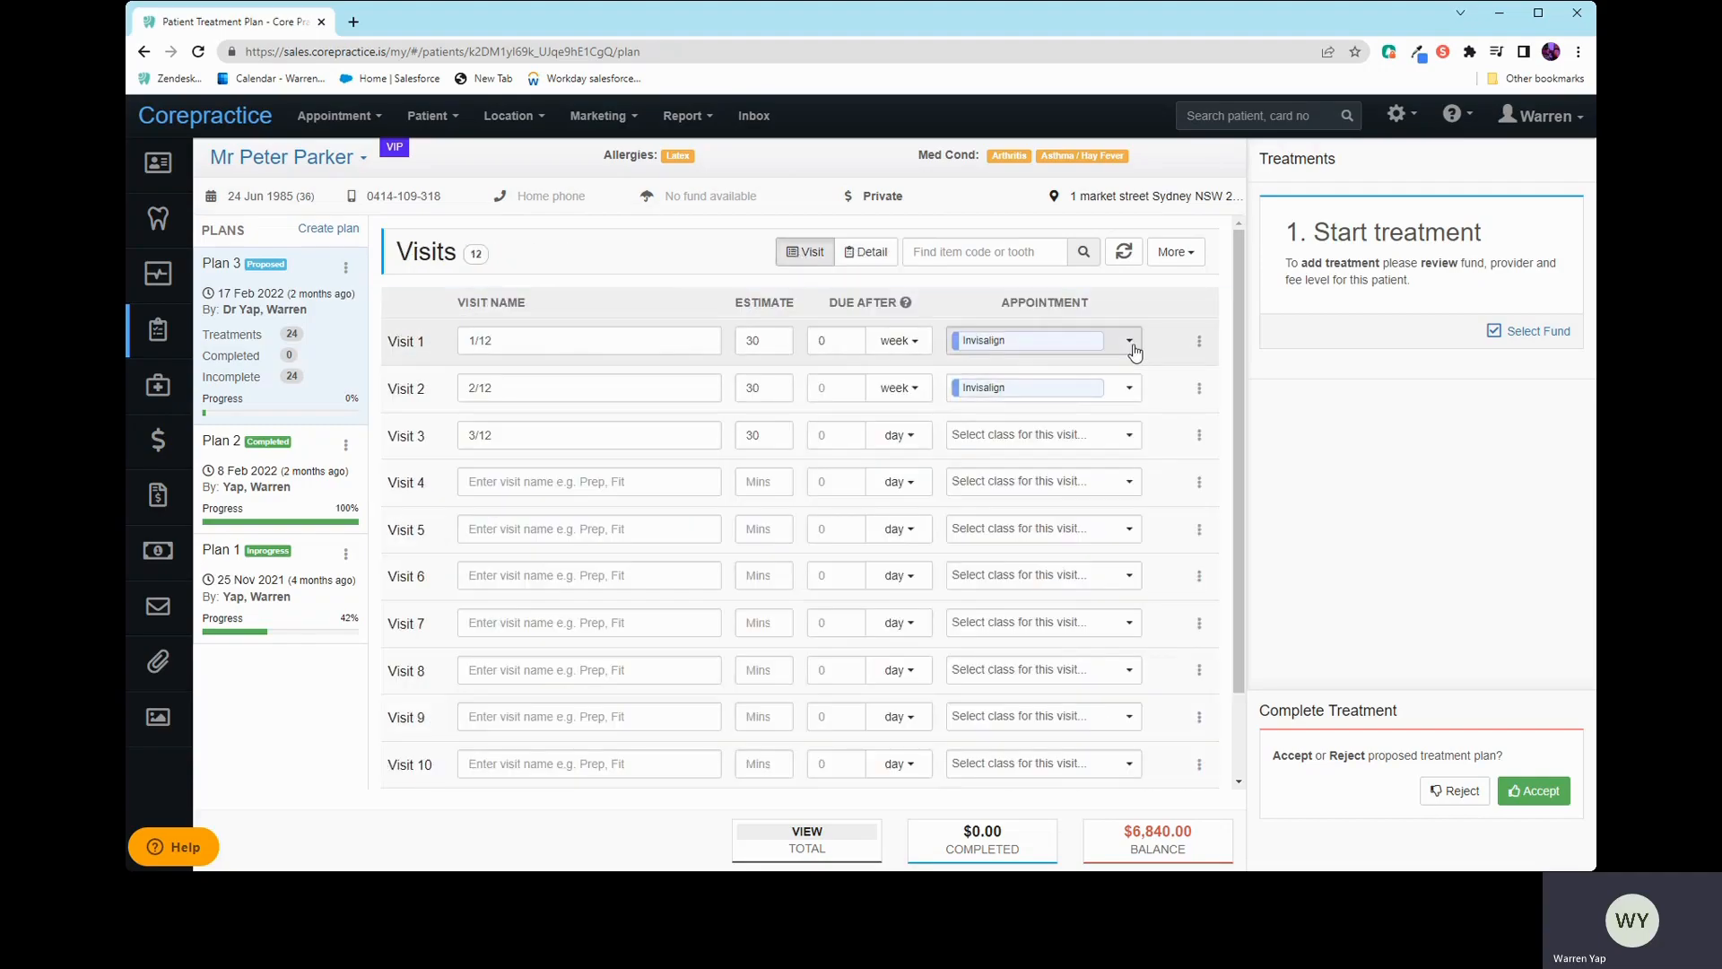
pyautogui.click(1129, 339)
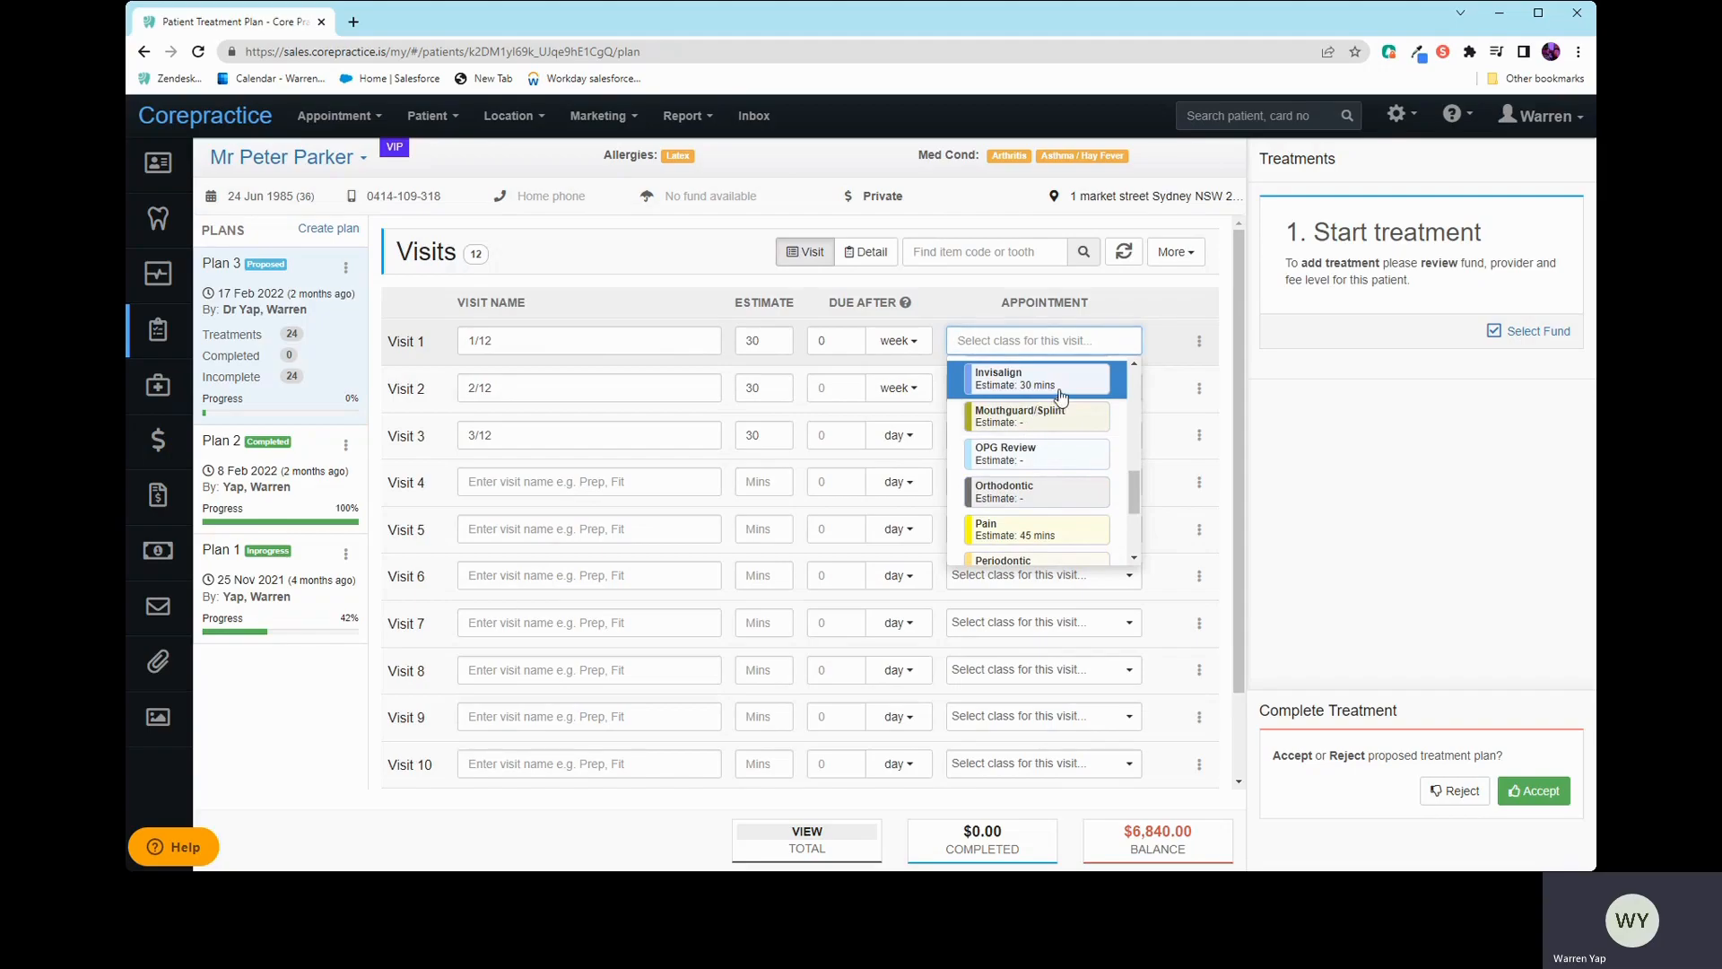
pyautogui.click(998, 377)
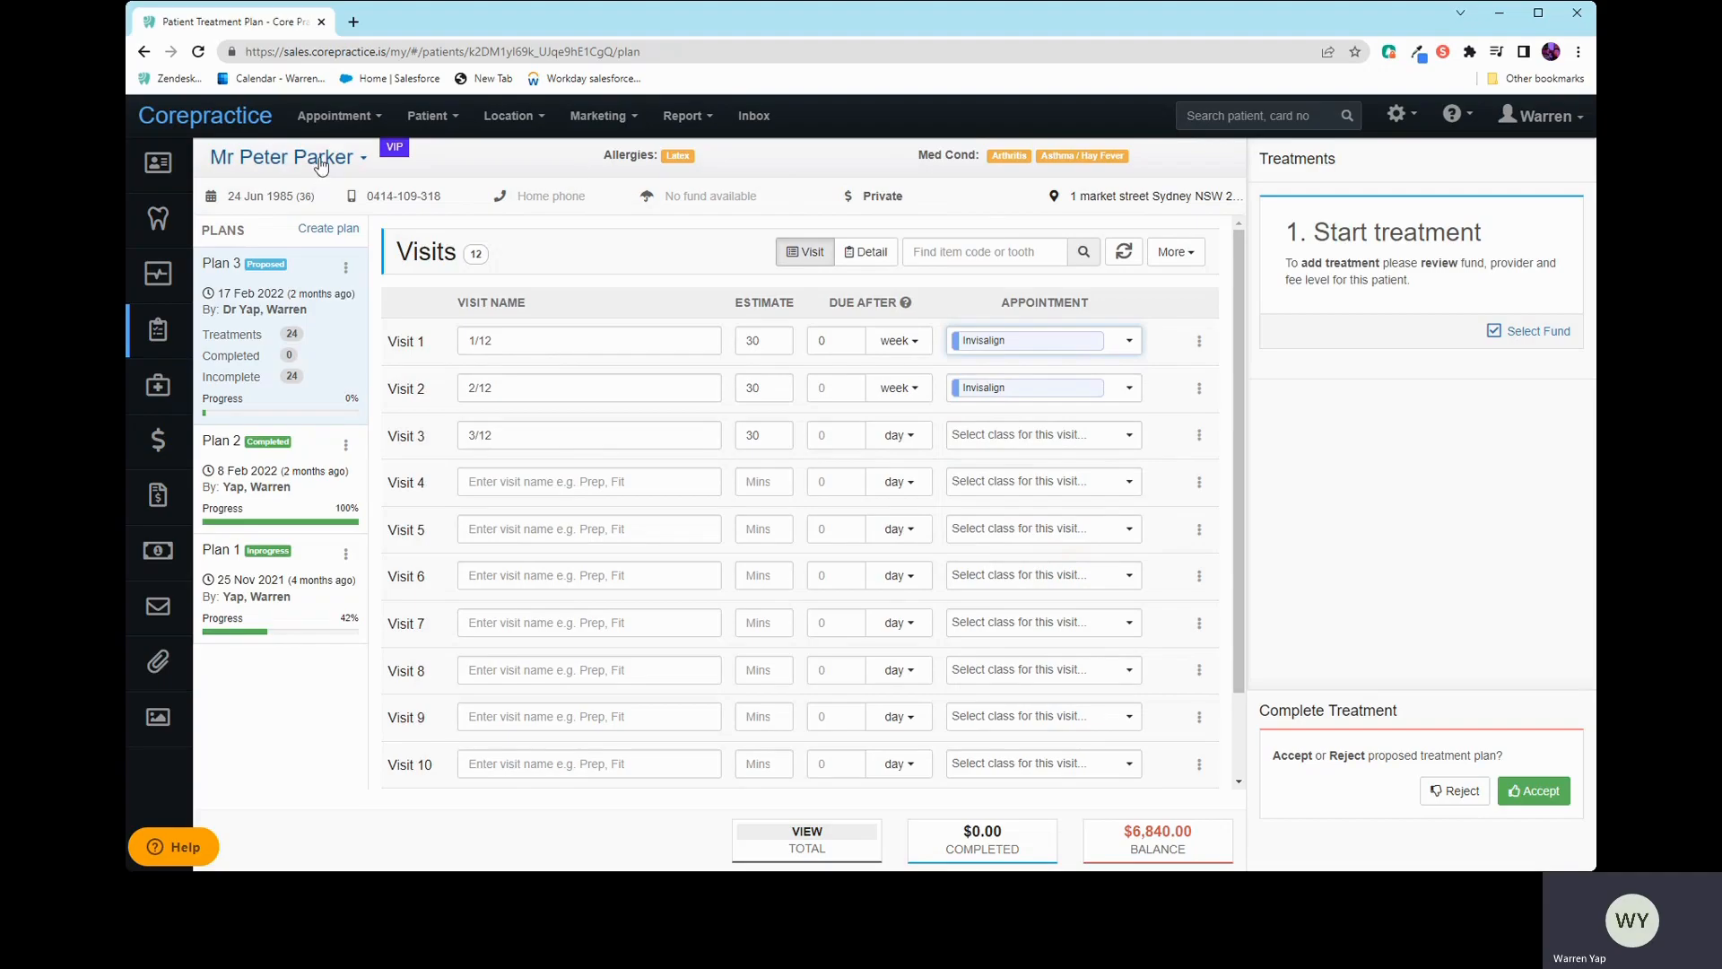
pyautogui.moveTo(745, 226)
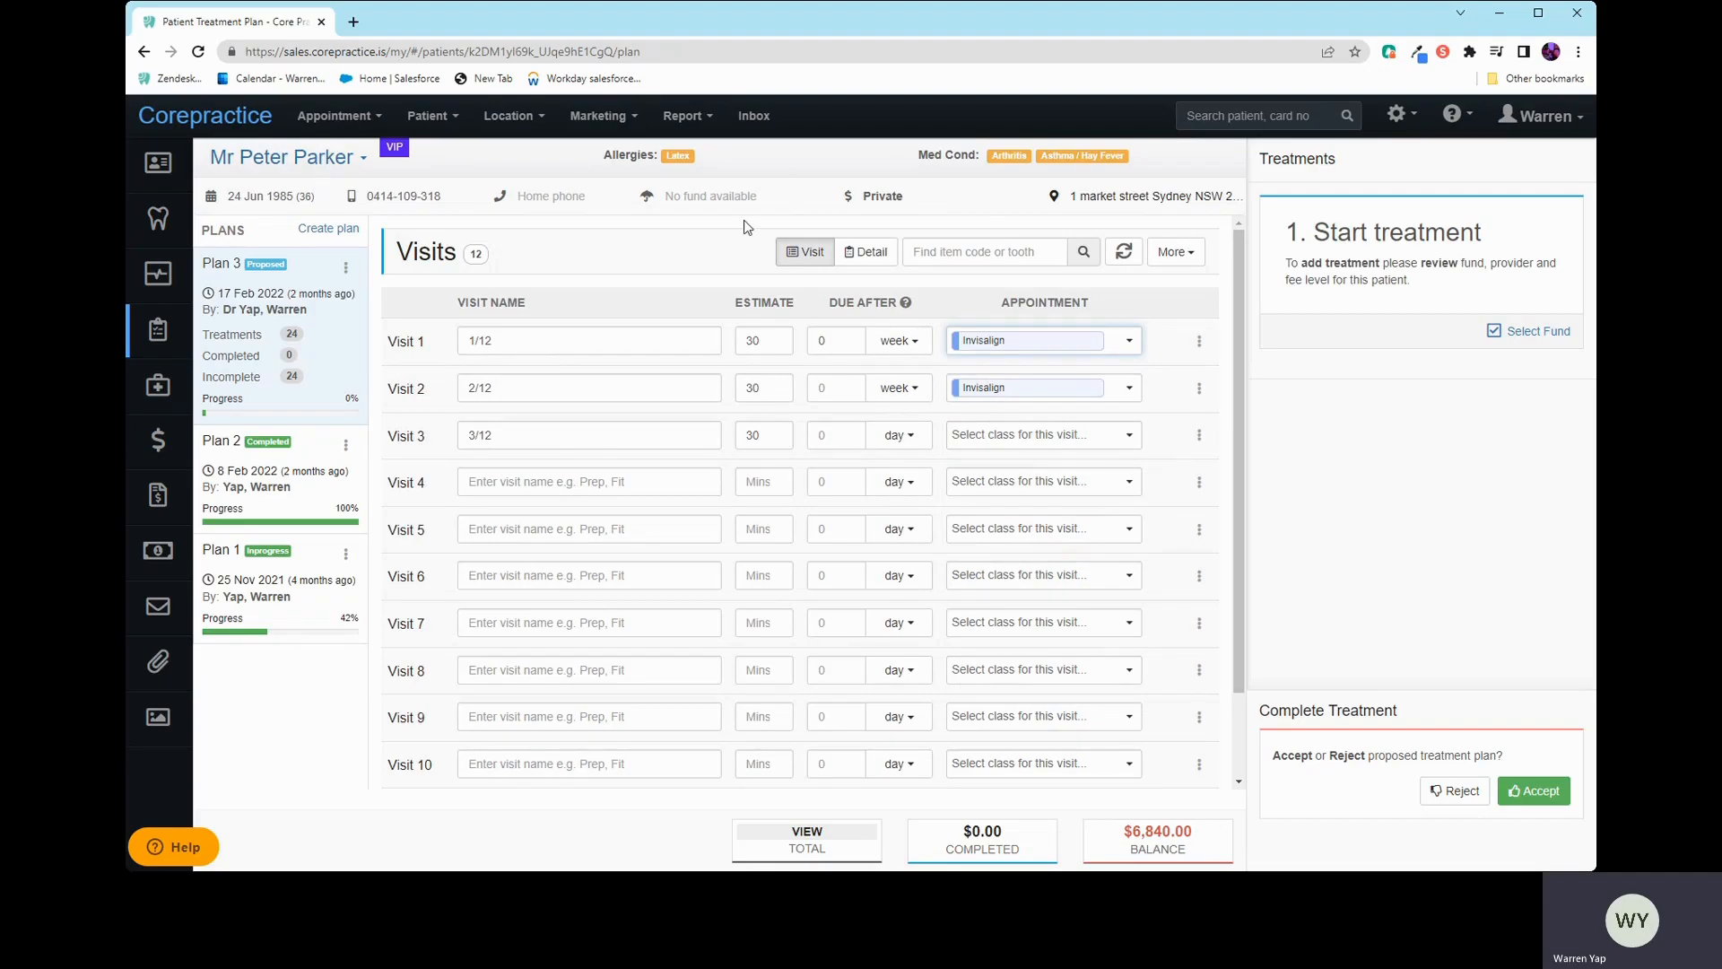
pyautogui.click(1032, 435)
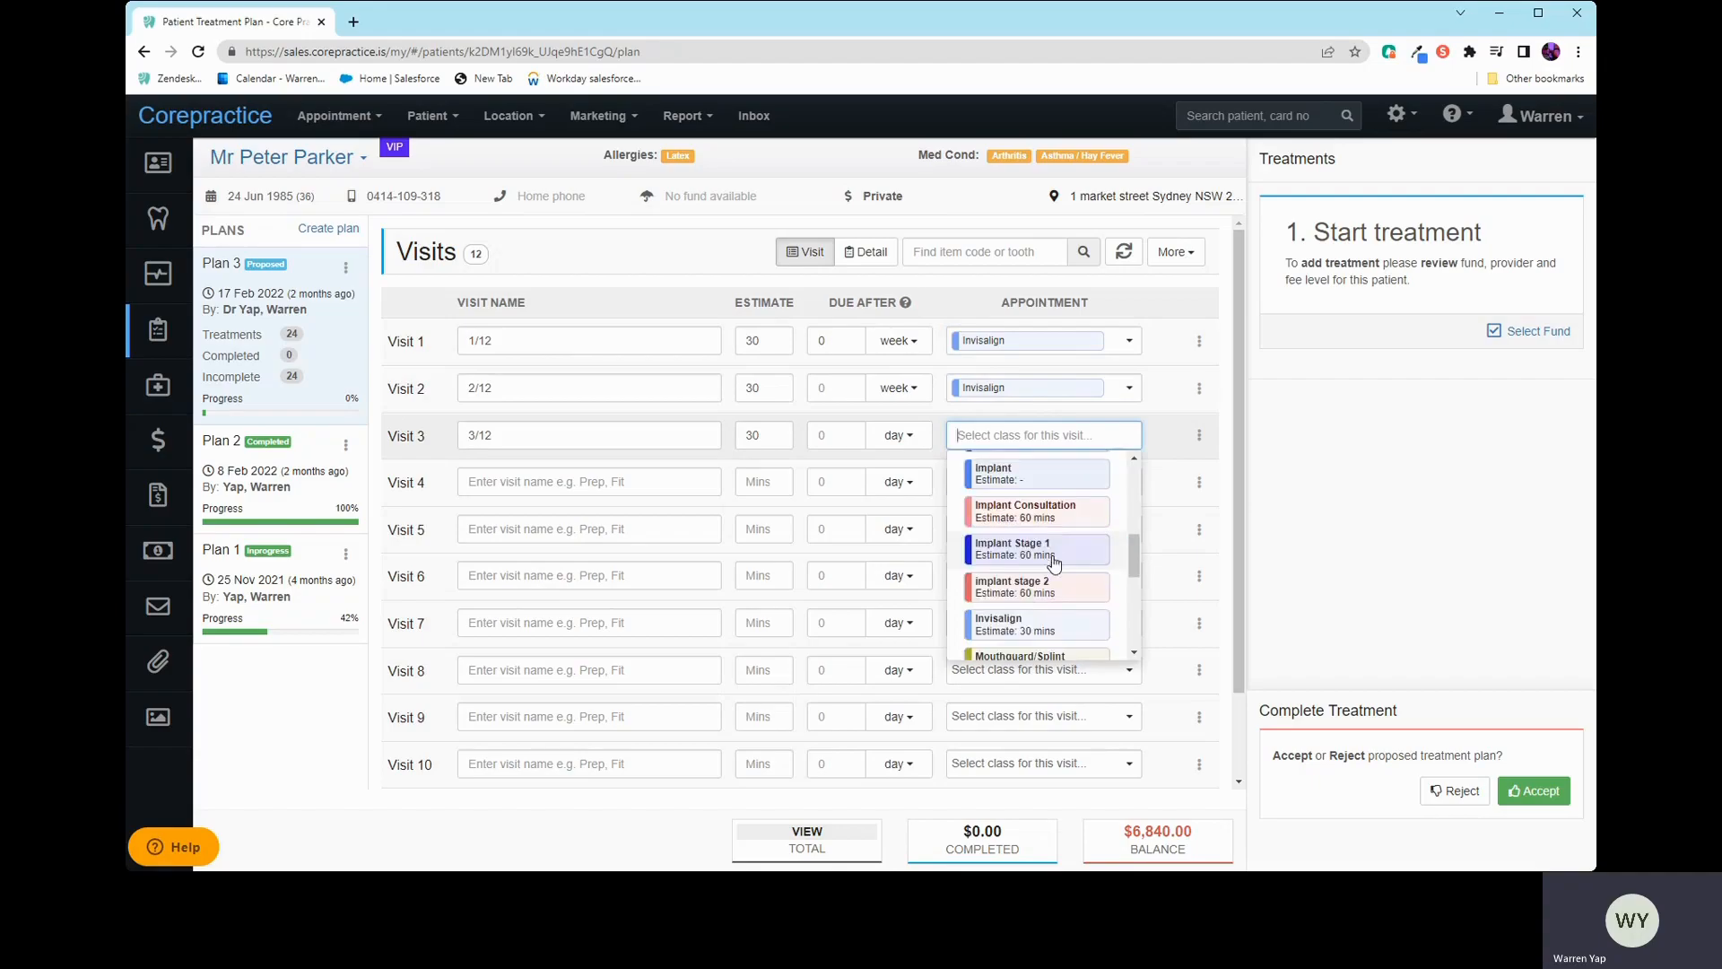
pyautogui.scroll(-3)
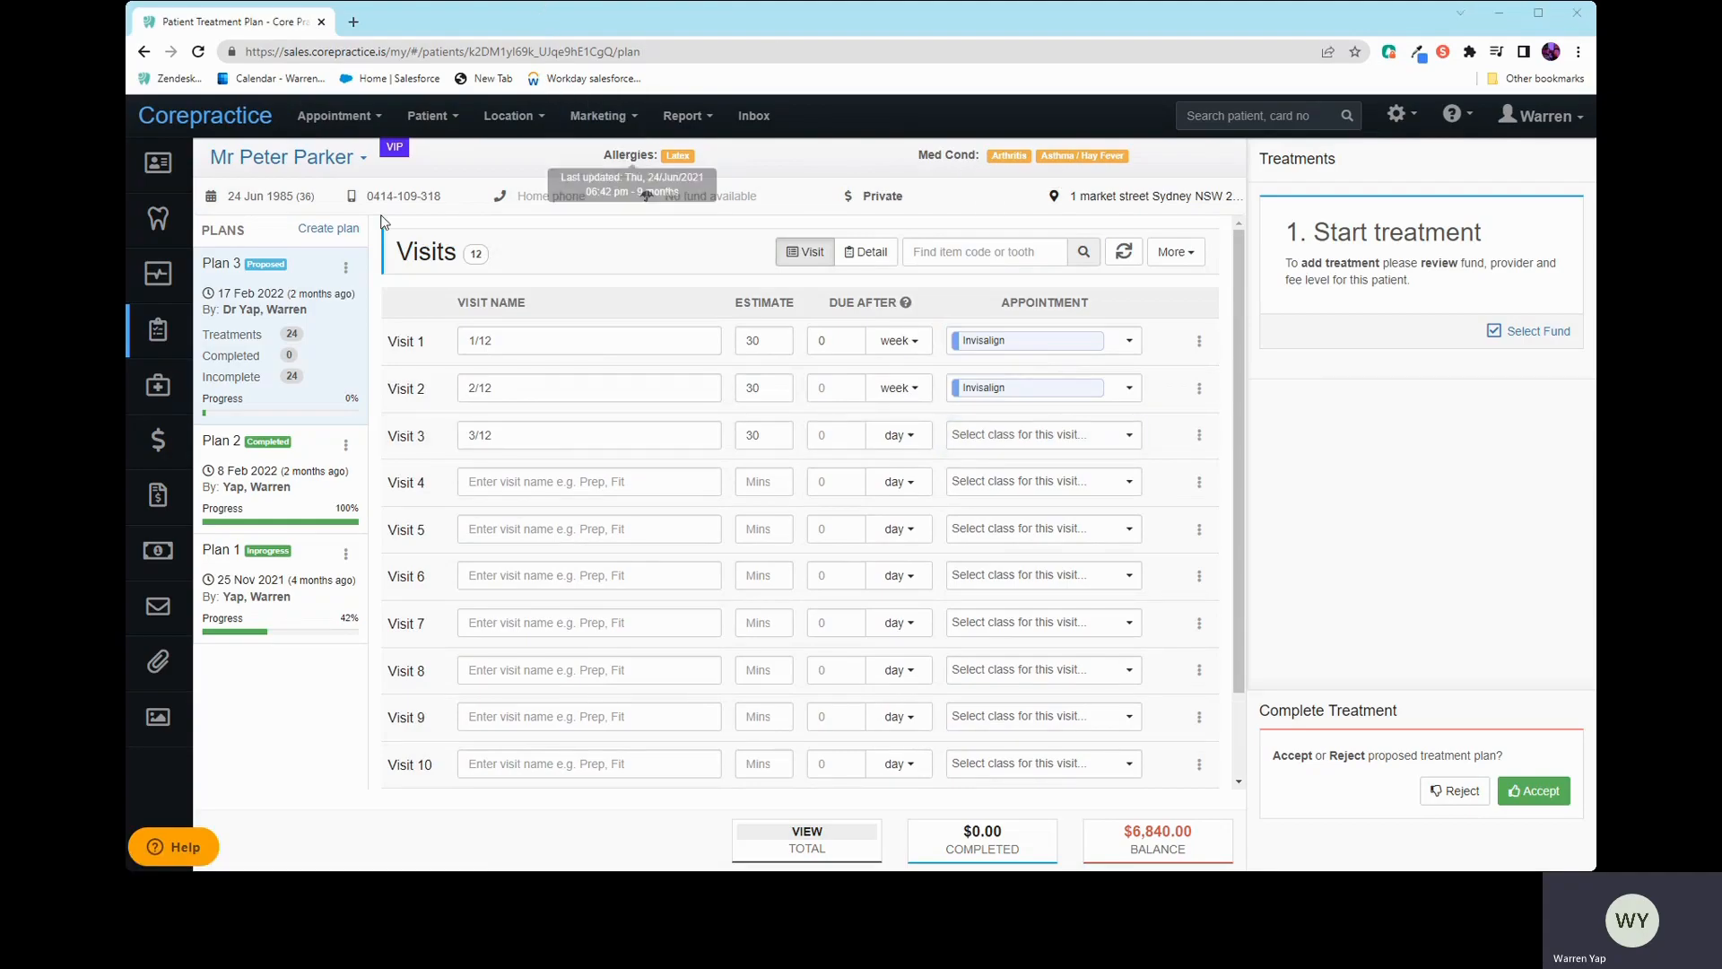
# Step: In the detailed view, give visit 4 a 30-minute duration
pyautogui.click(865, 251)
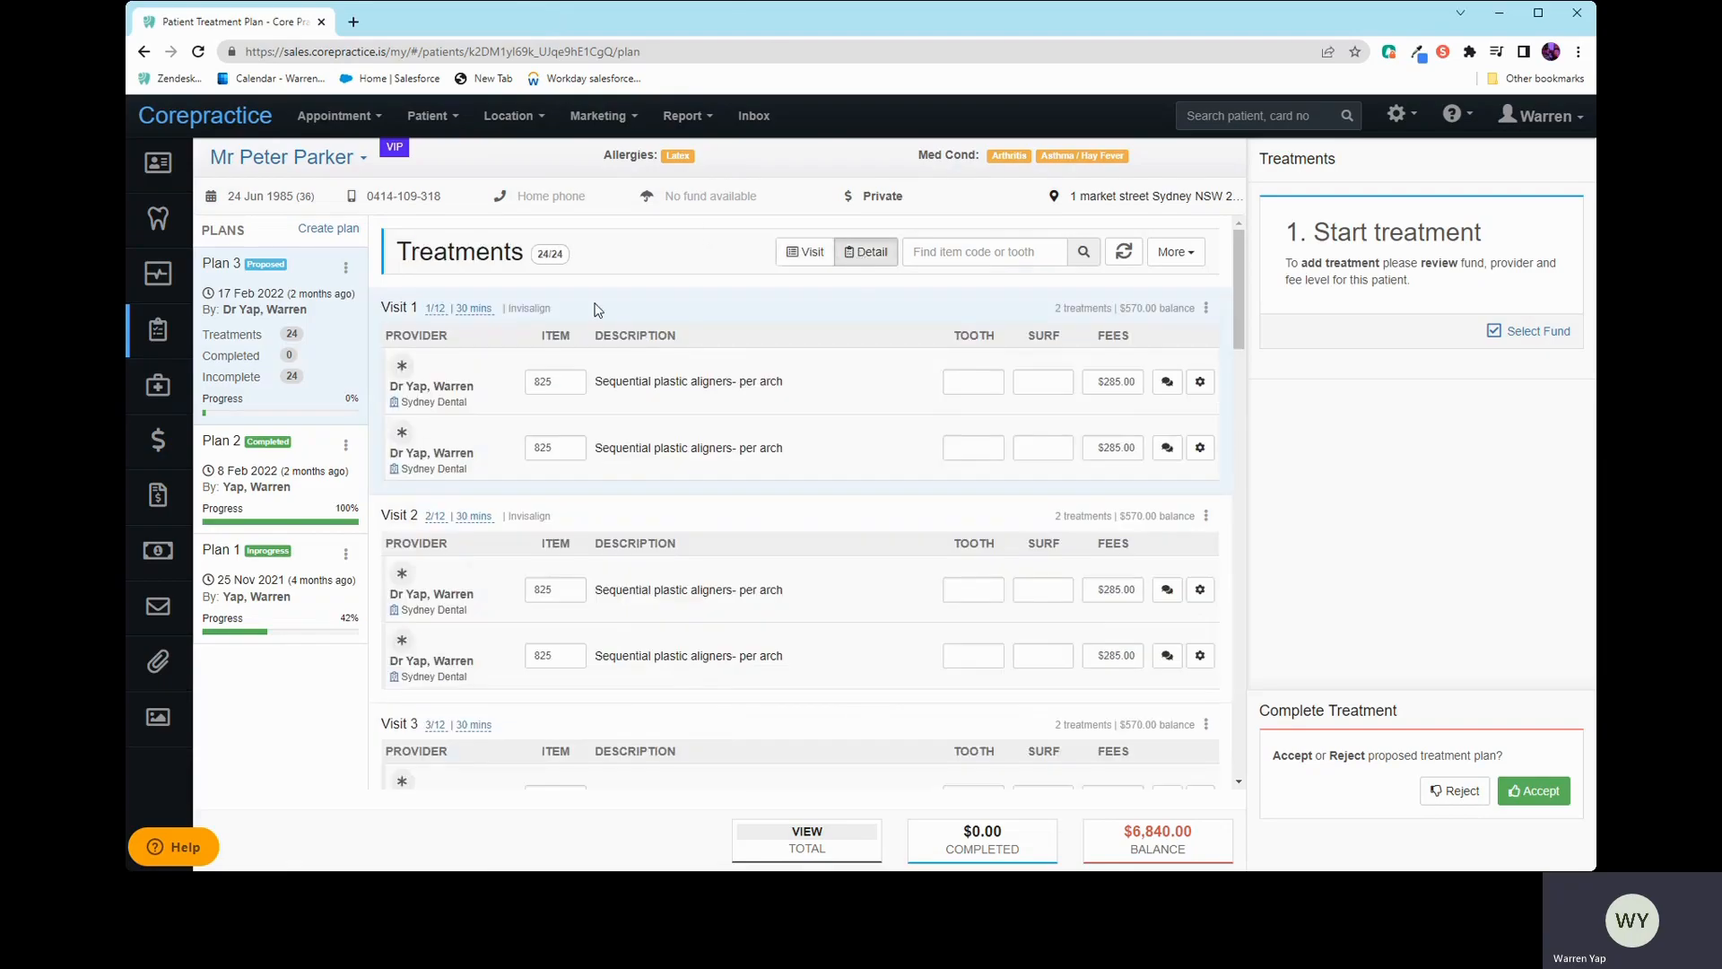
pyautogui.scroll(-3)
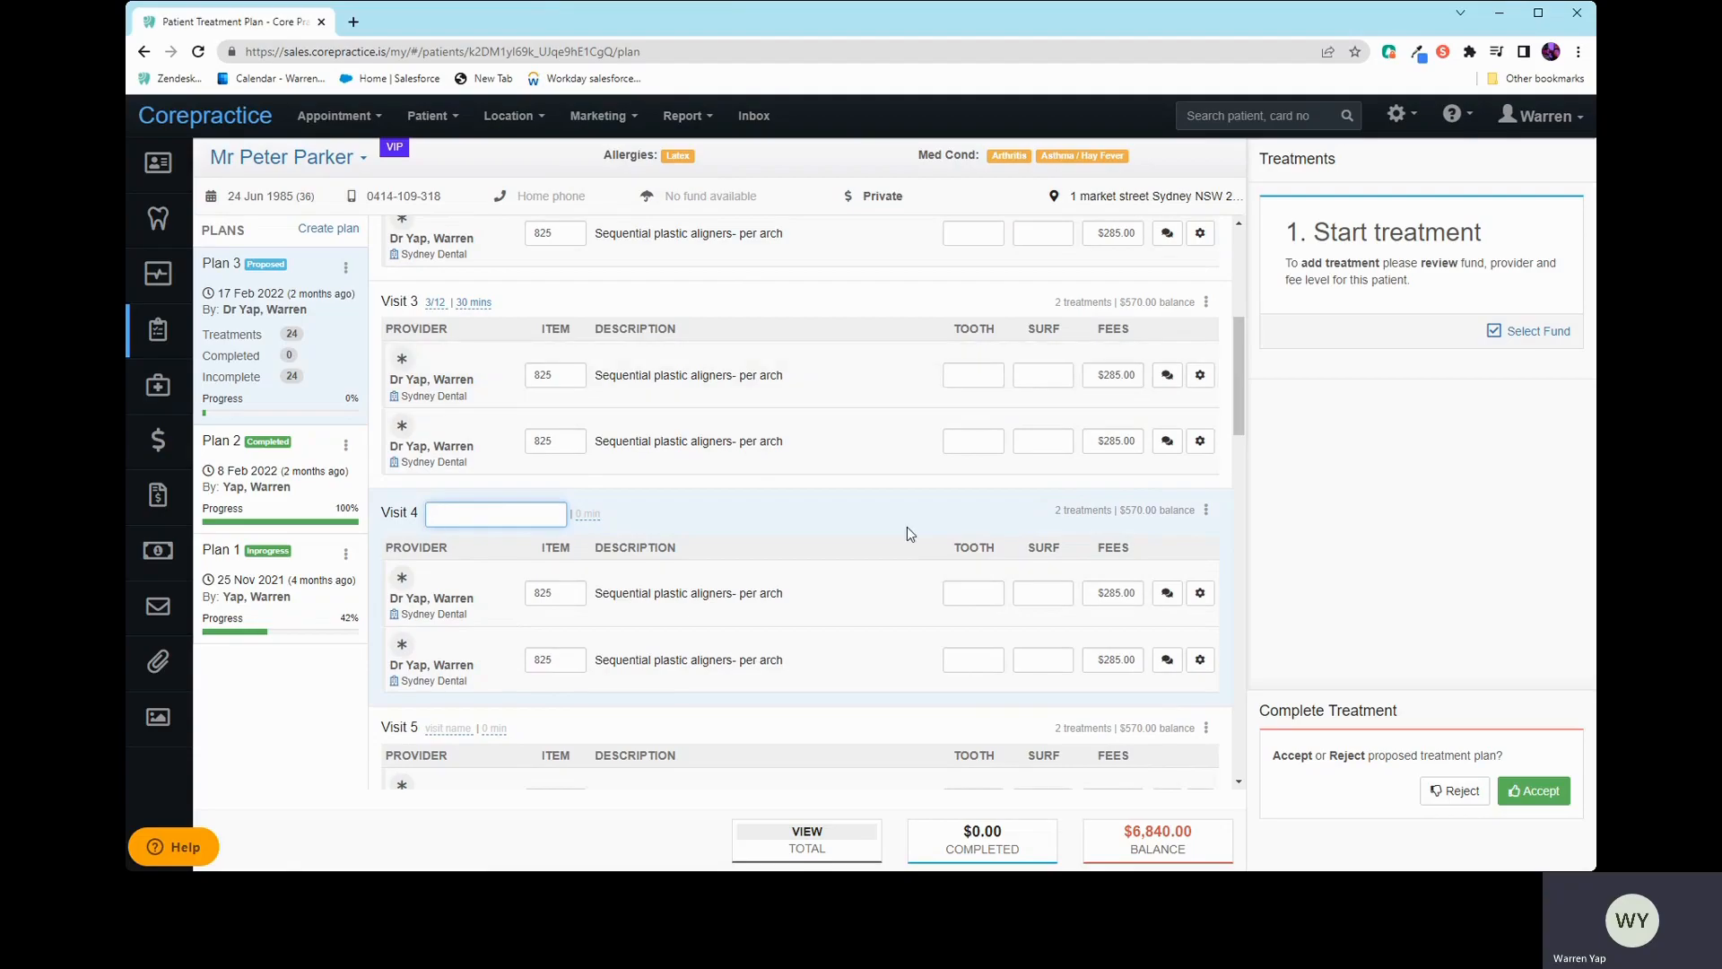
pyautogui.write('4/12')
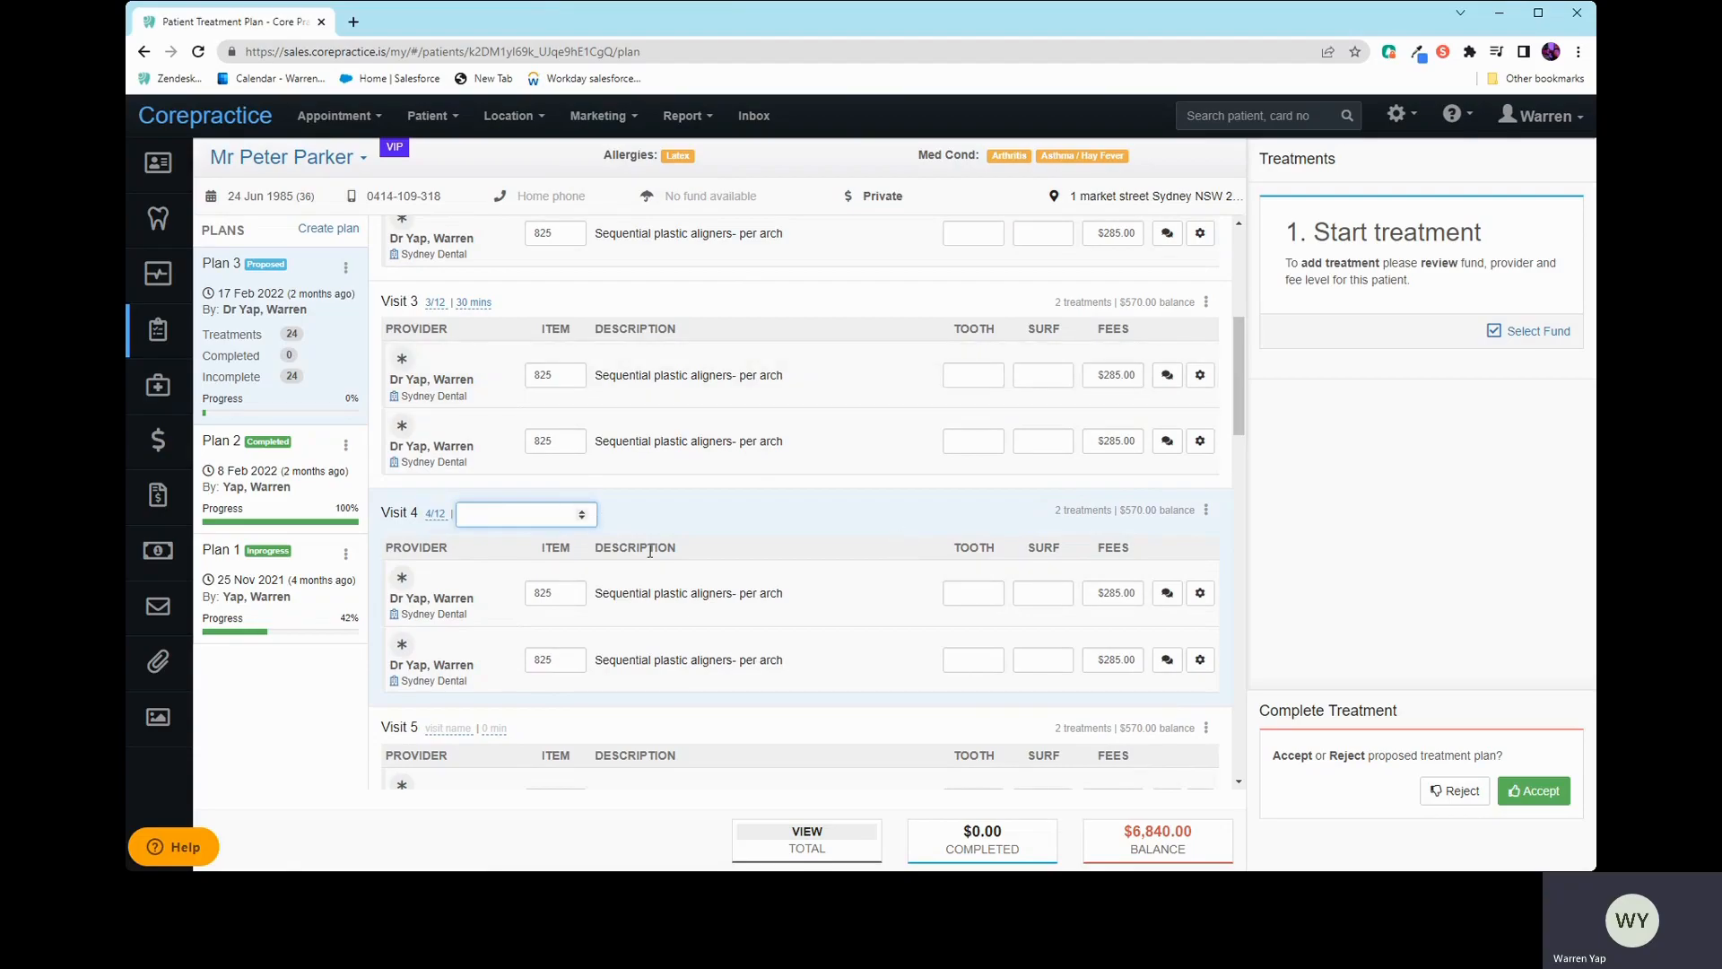
pyautogui.click(523, 514)
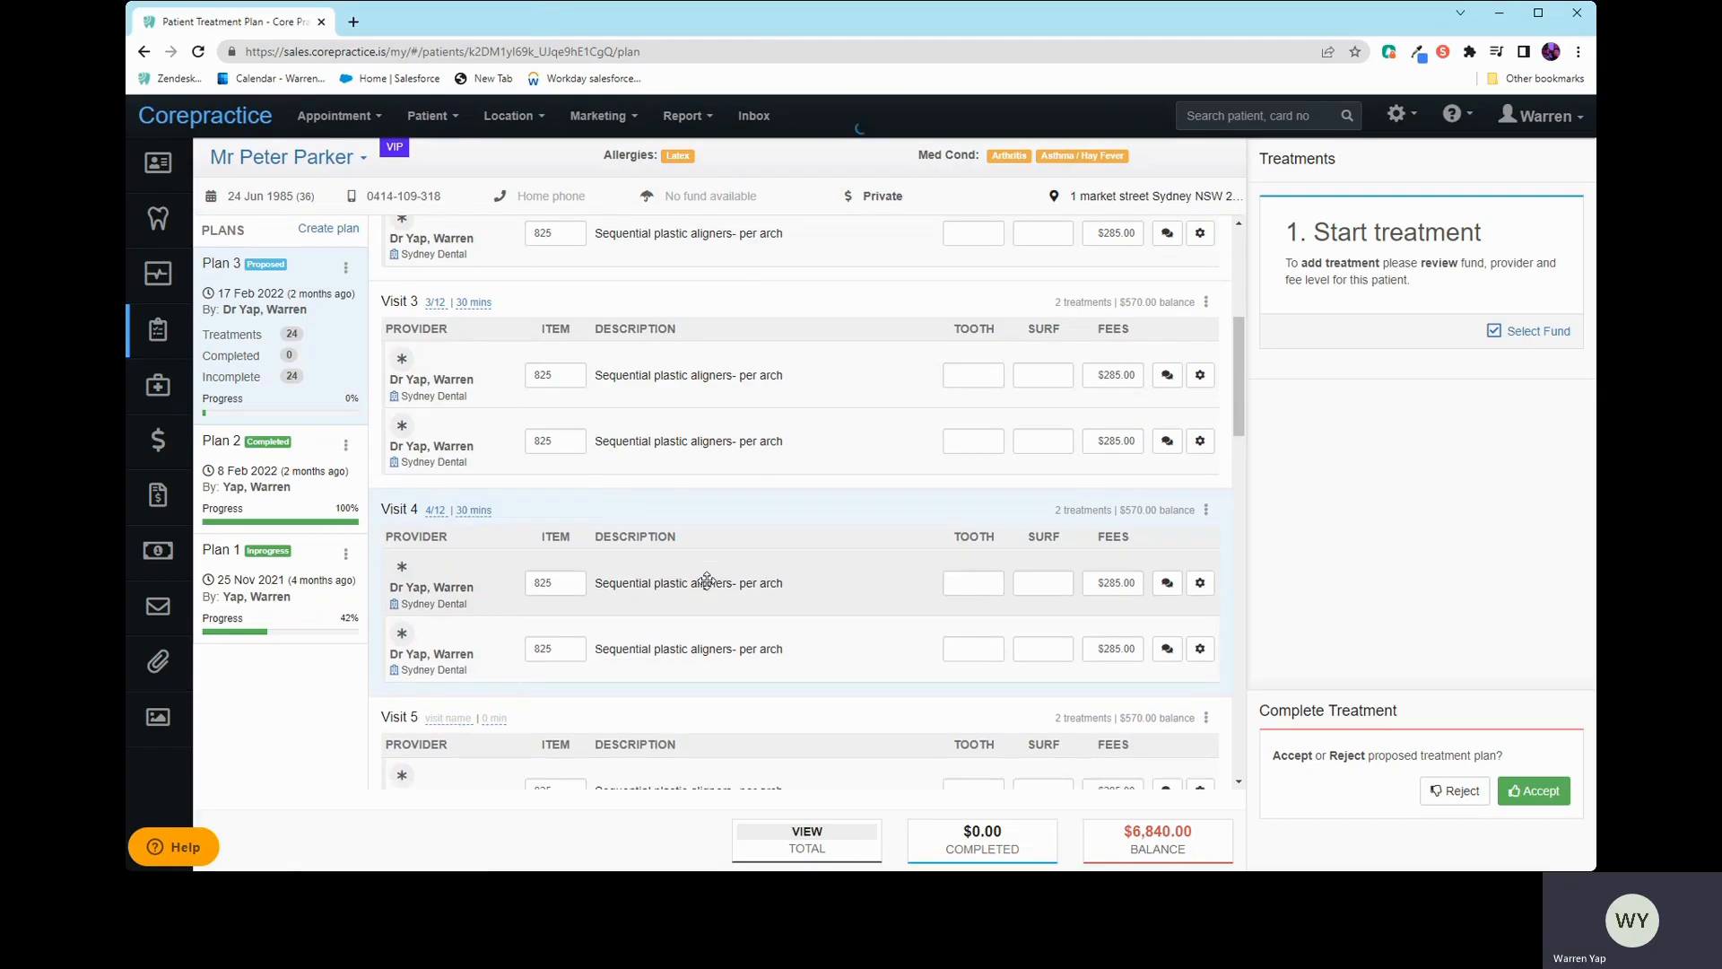
# Step: Back in the visit list, set visit 4's appointment class to Invisalign
pyautogui.click(805, 251)
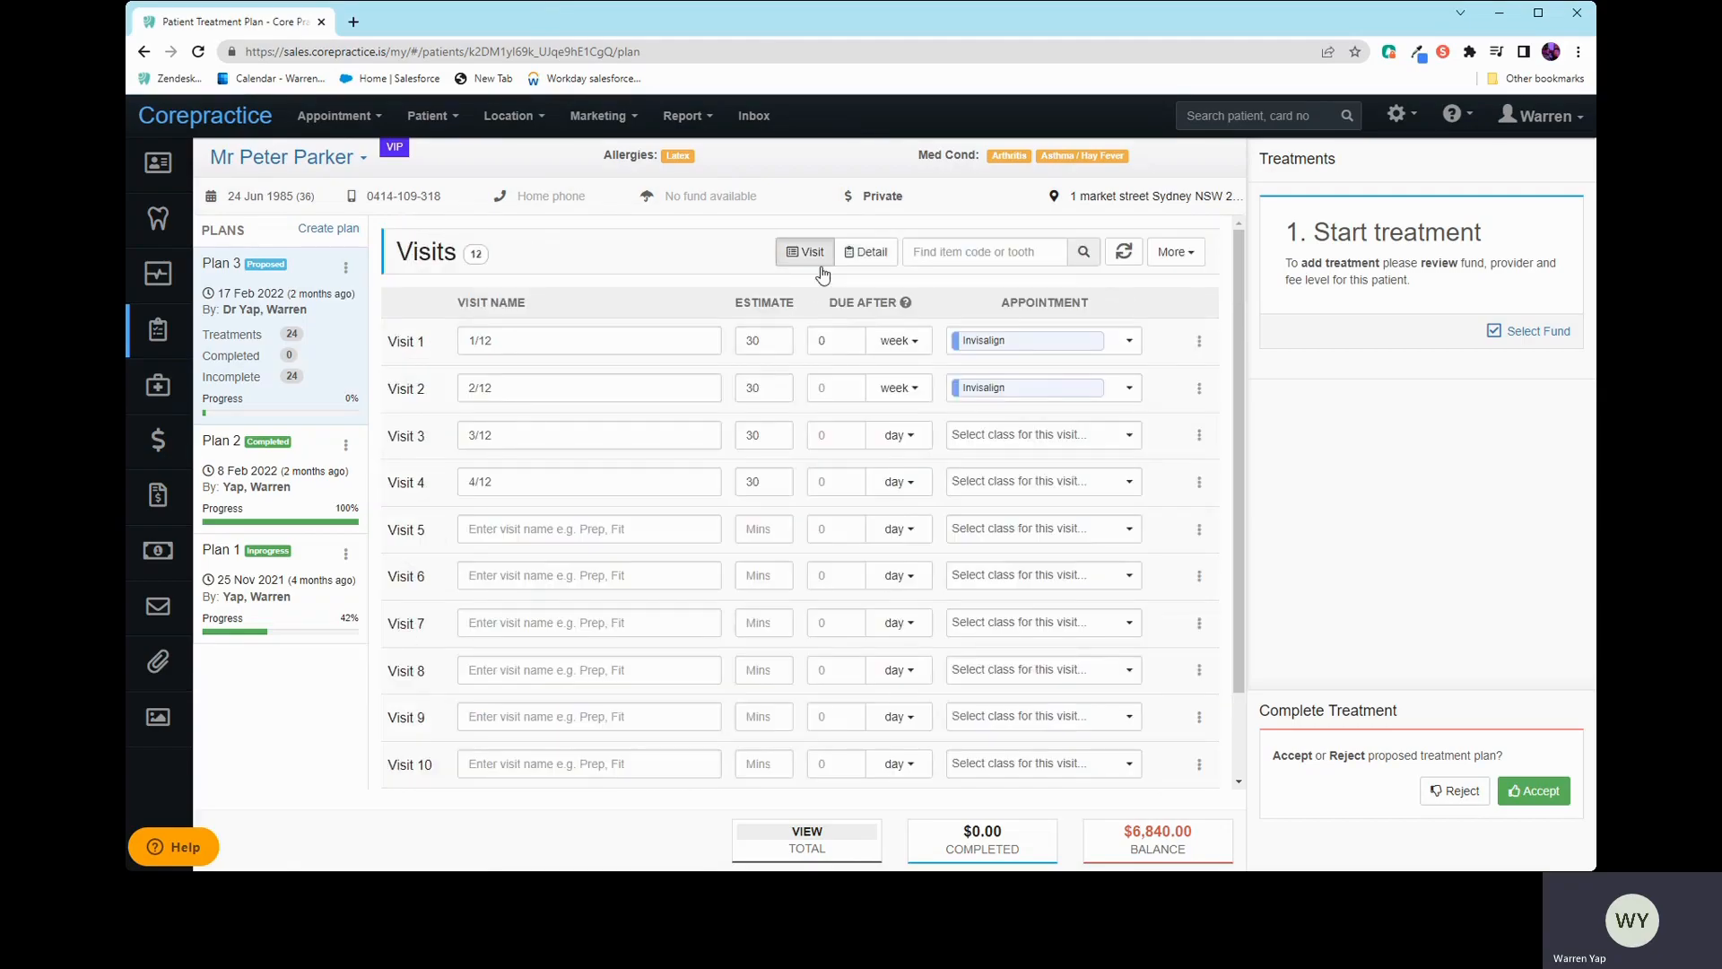
pyautogui.click(1038, 480)
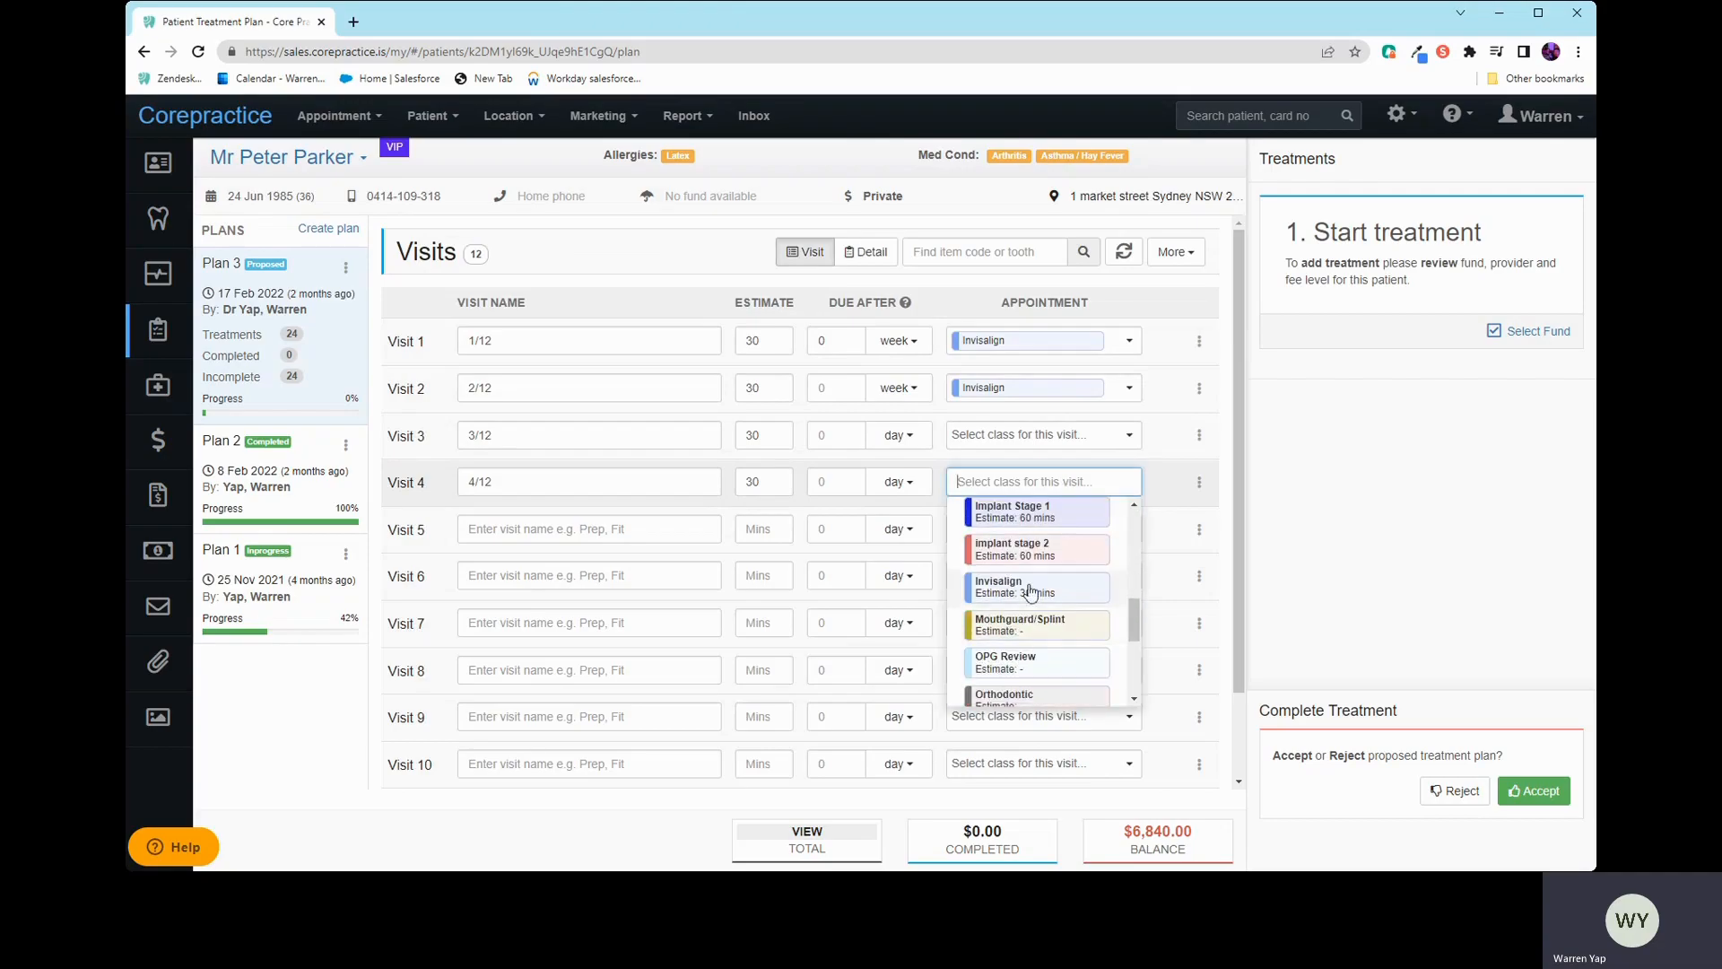
pyautogui.click(998, 582)
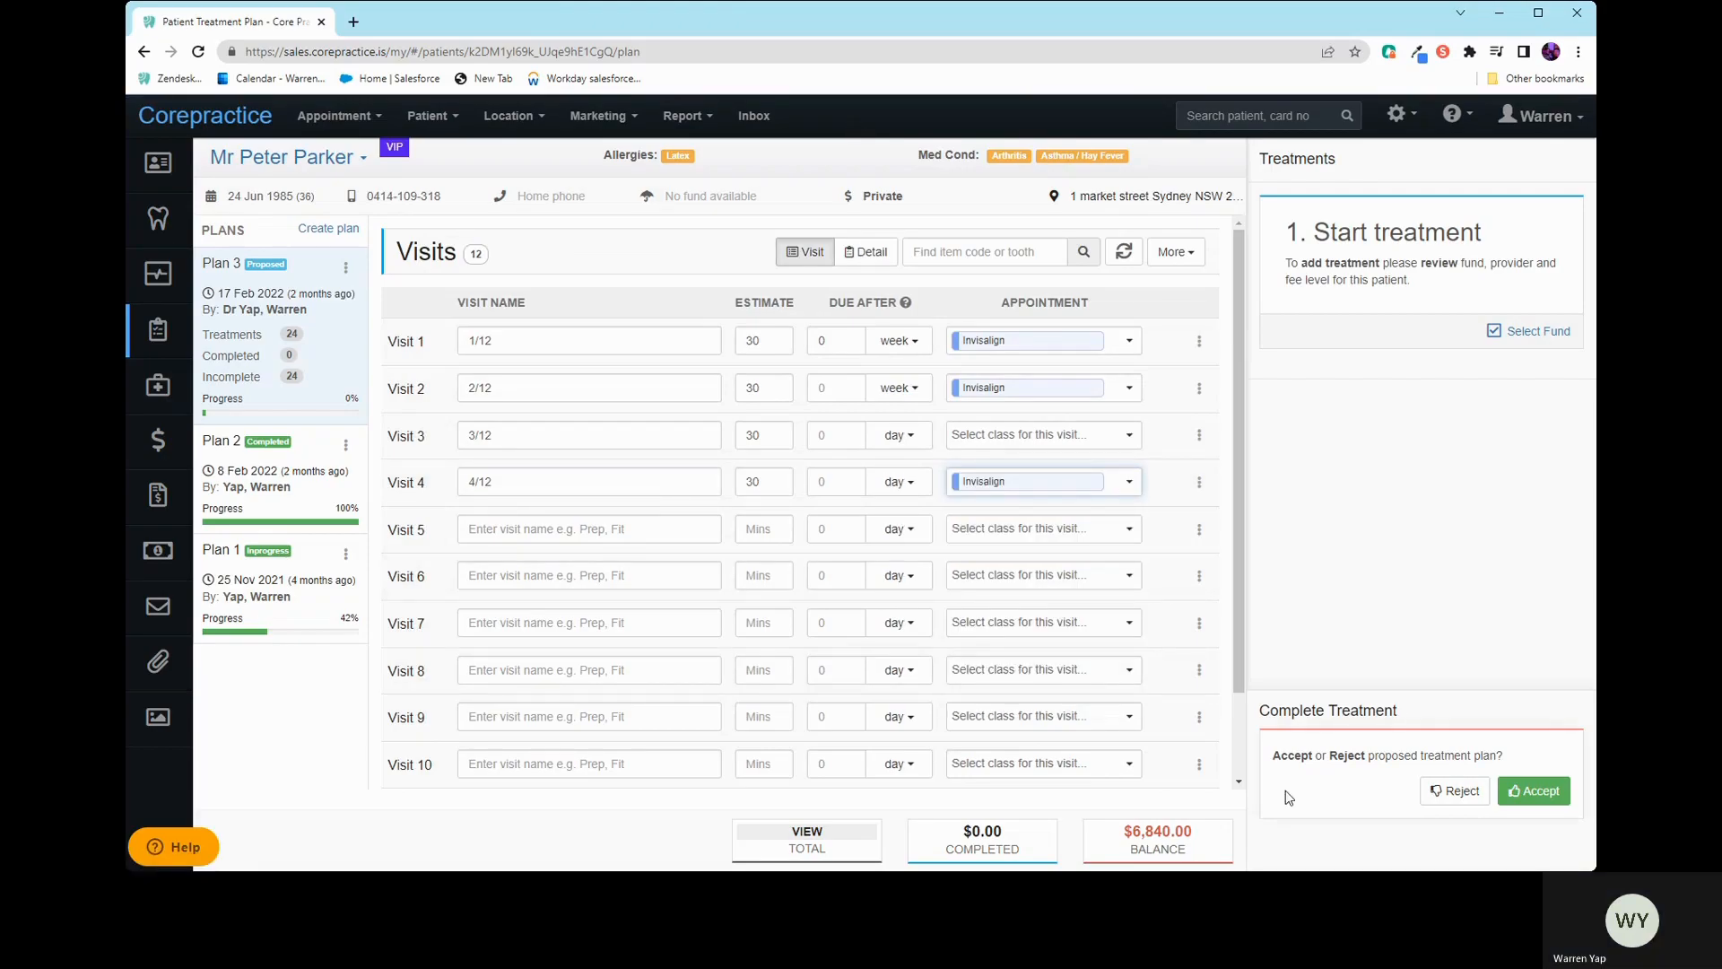
pyautogui.moveTo(338, 115)
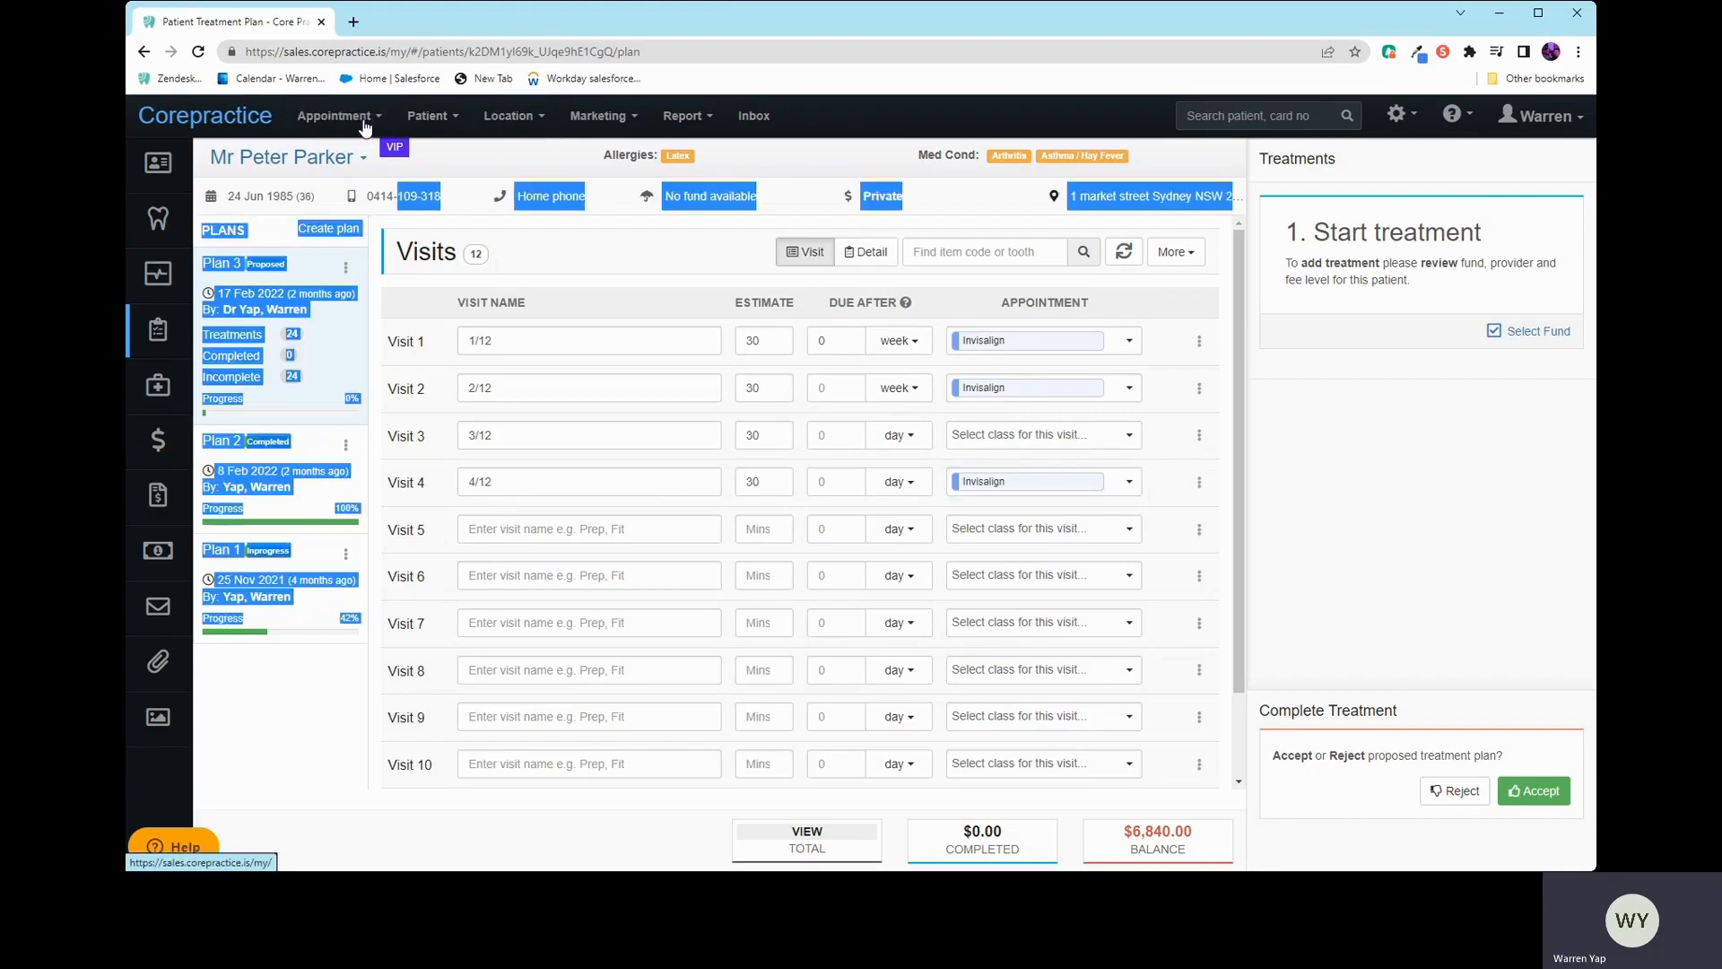
pyautogui.click(339, 116)
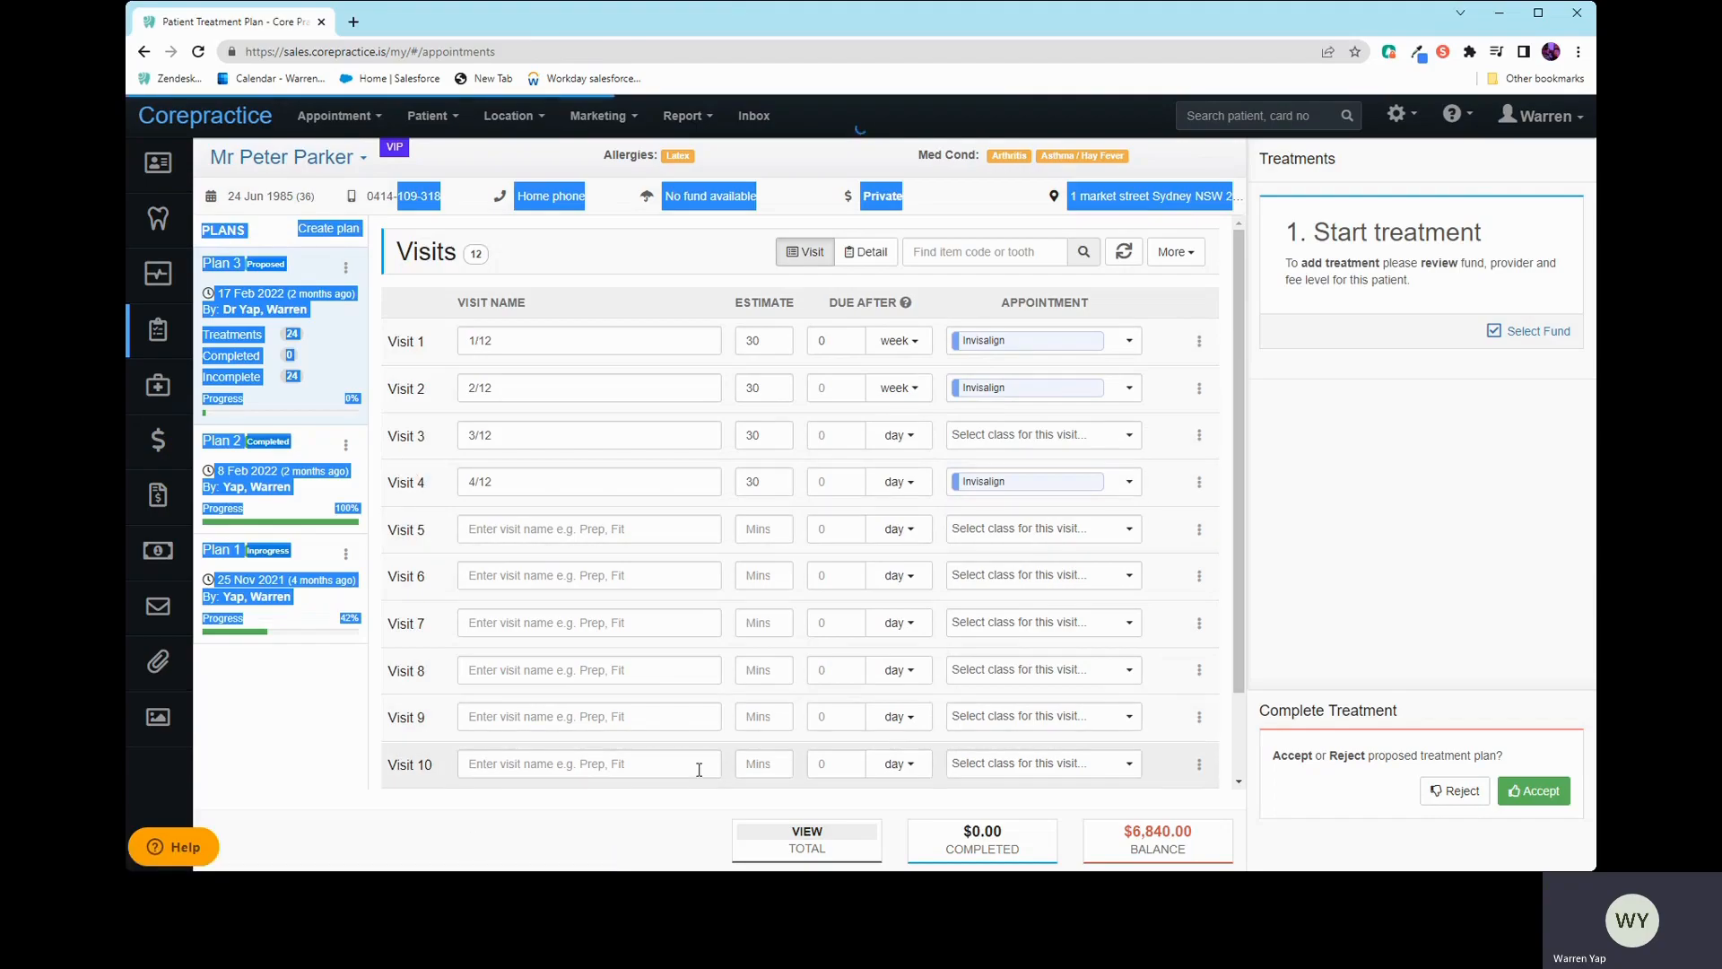
pyautogui.click(334, 116)
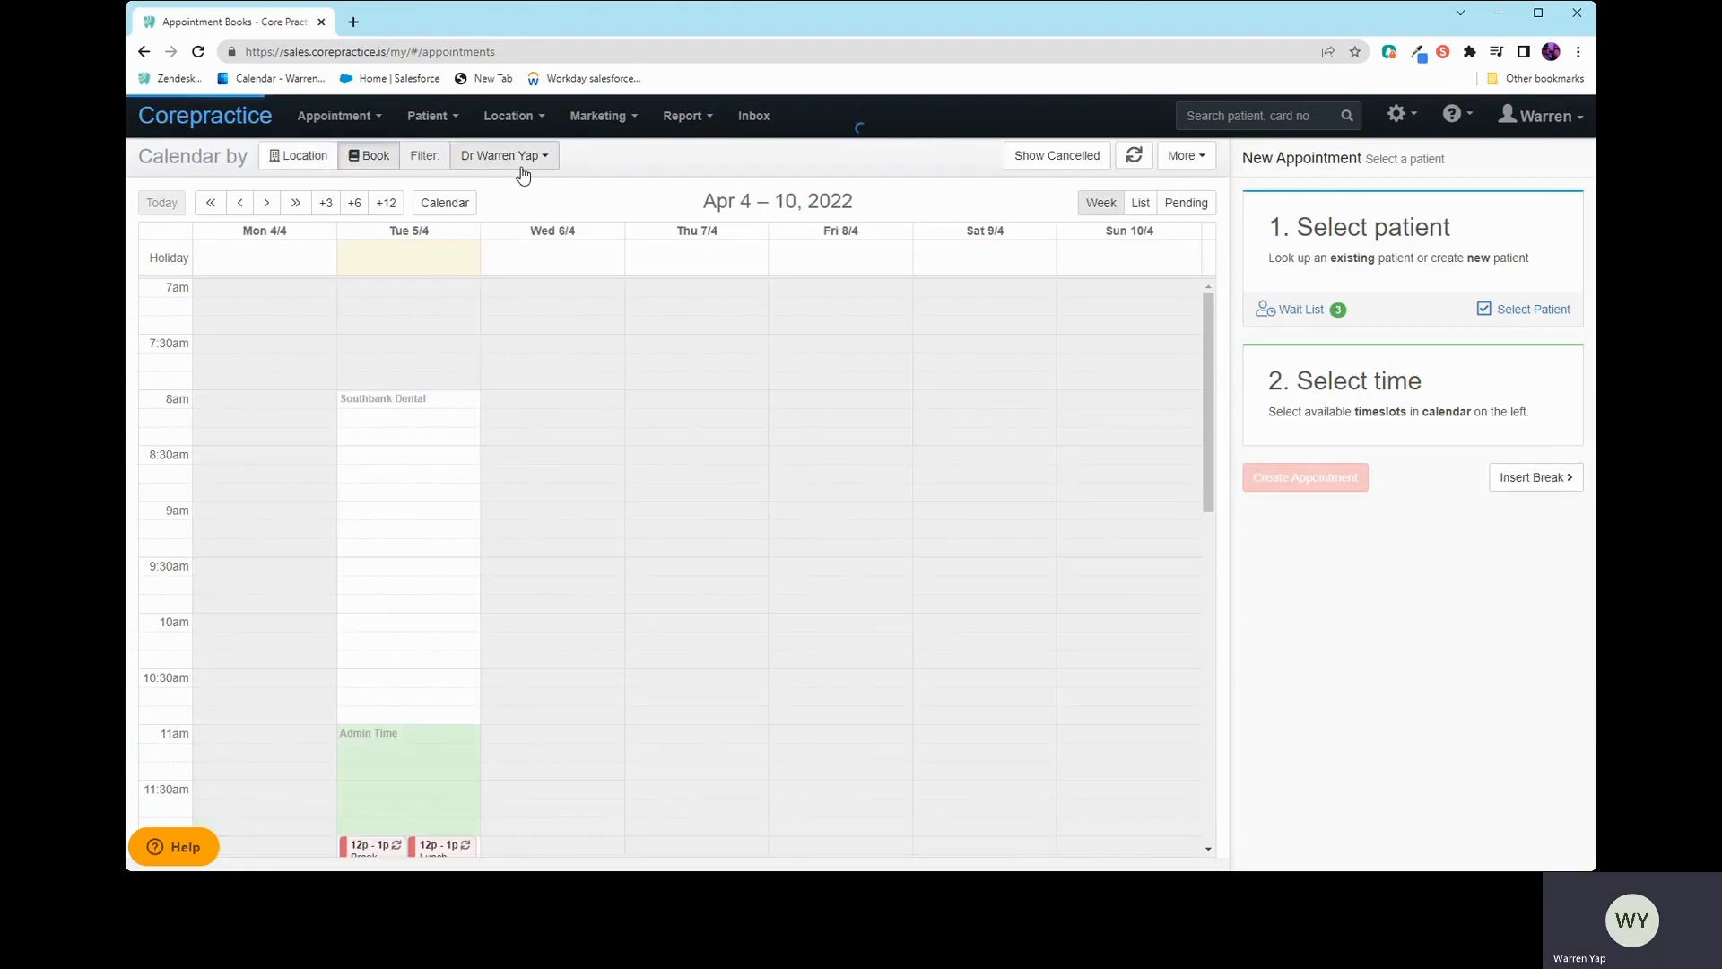
pyautogui.scroll(-3)
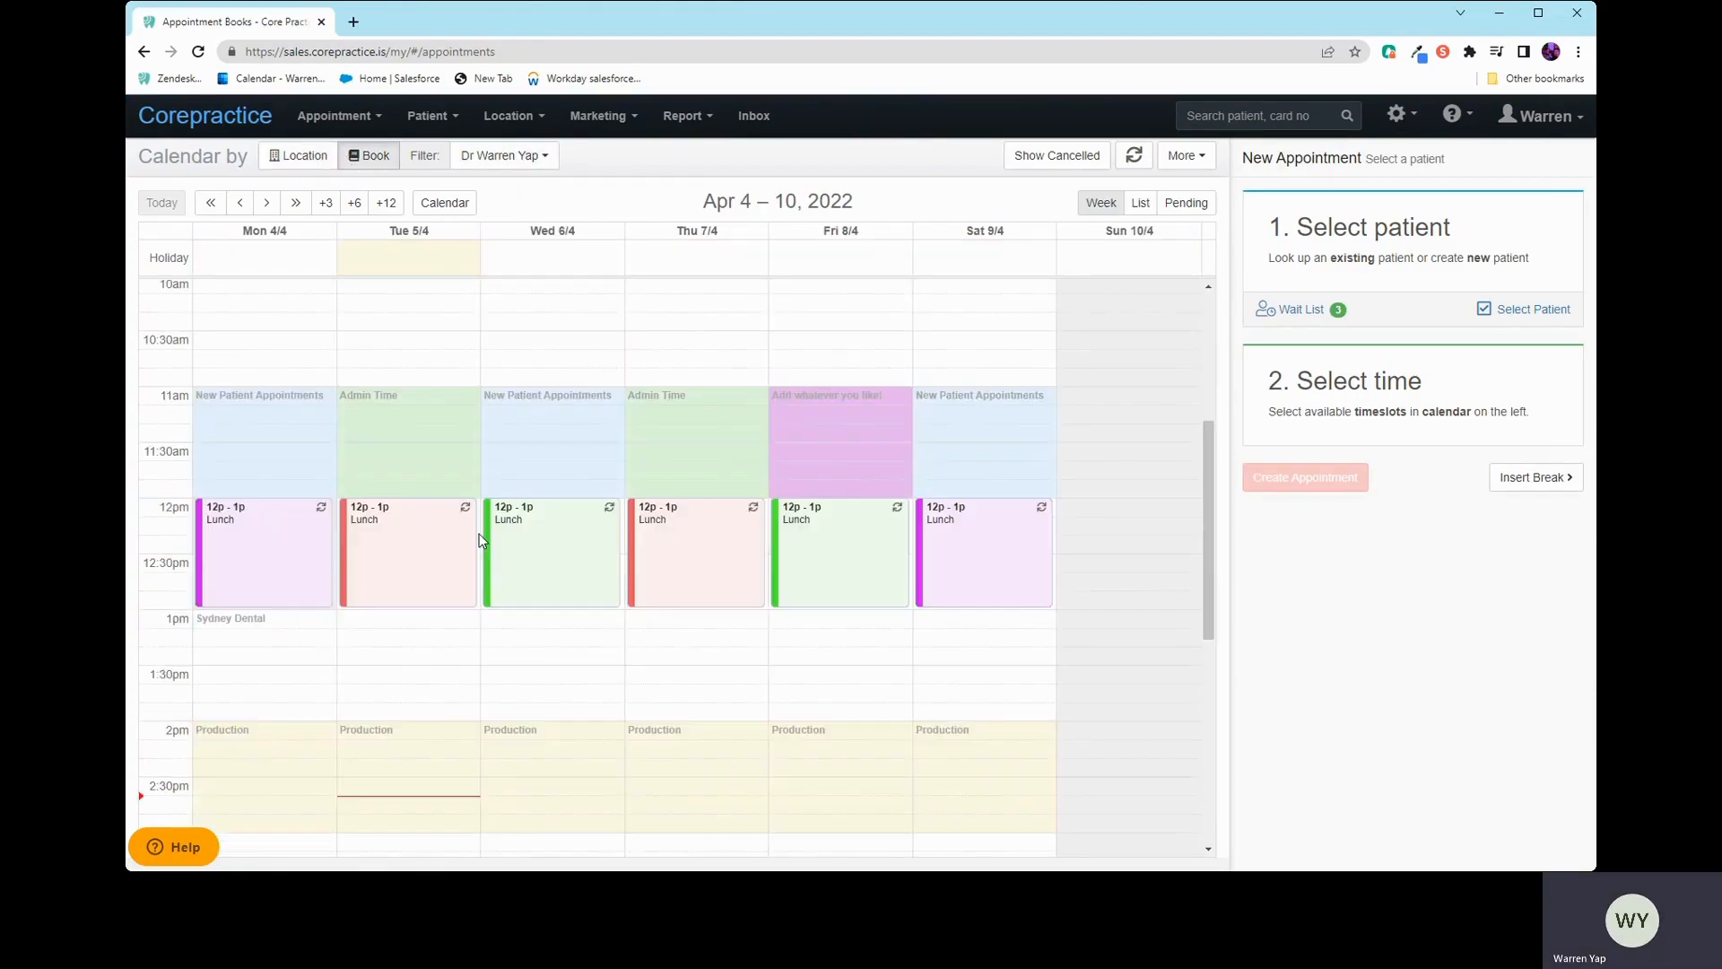
pyautogui.scroll(-3)
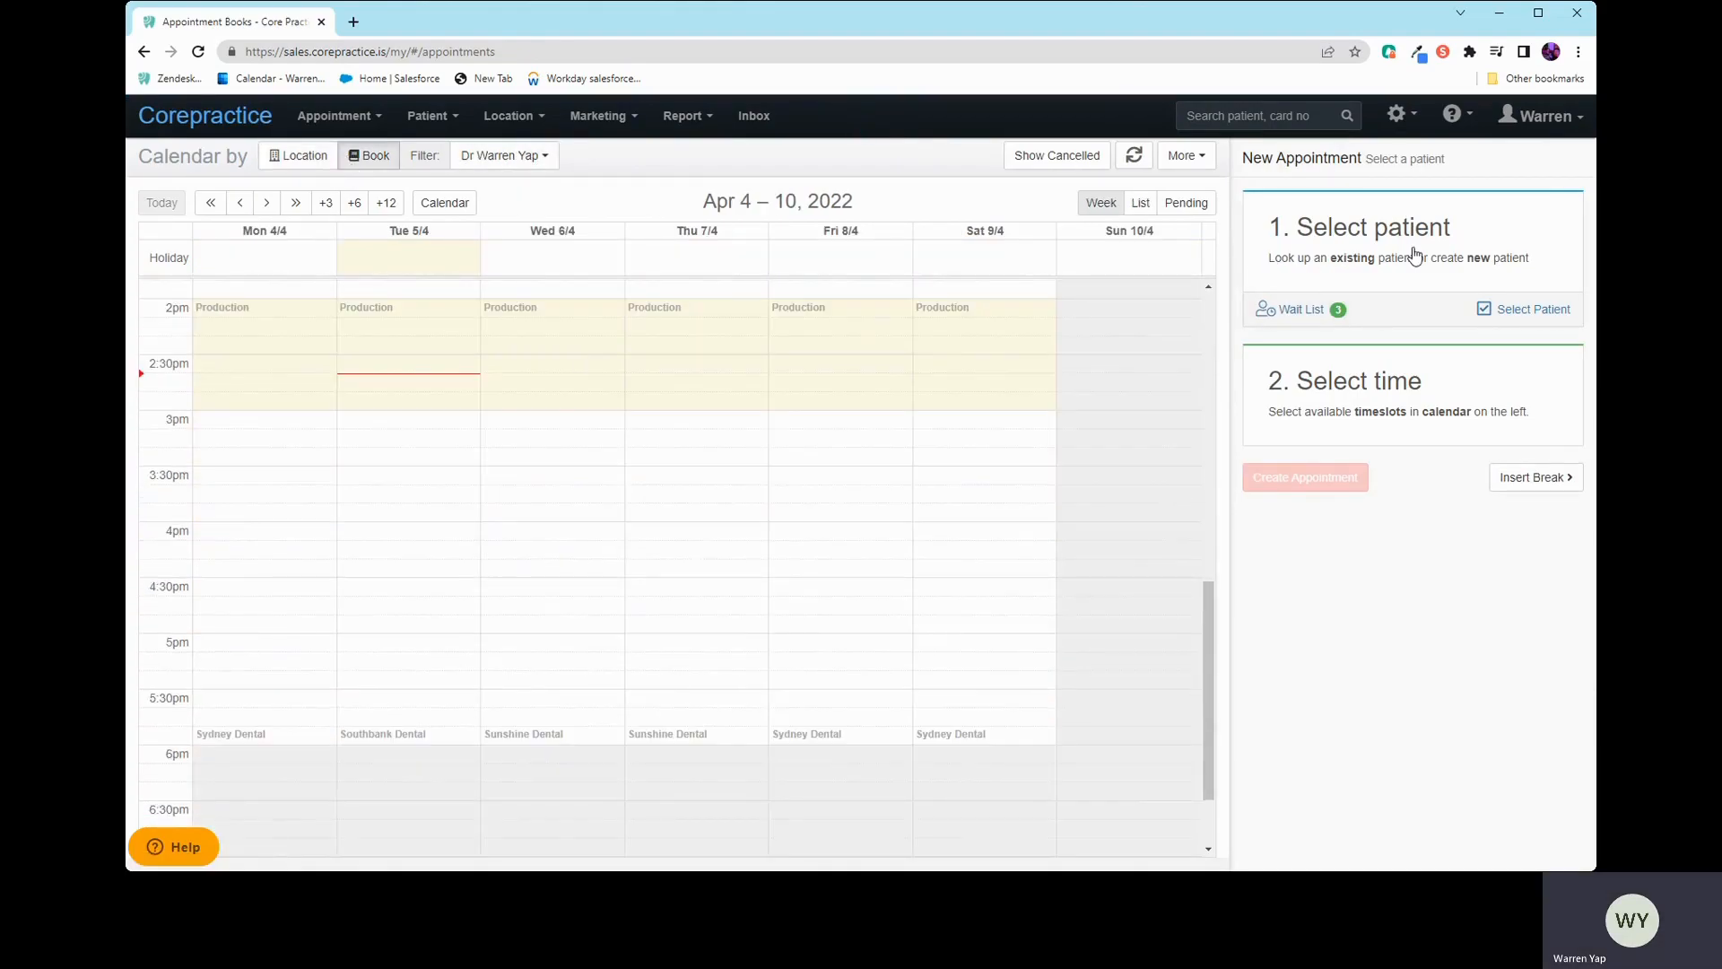
pyautogui.click(1530, 308)
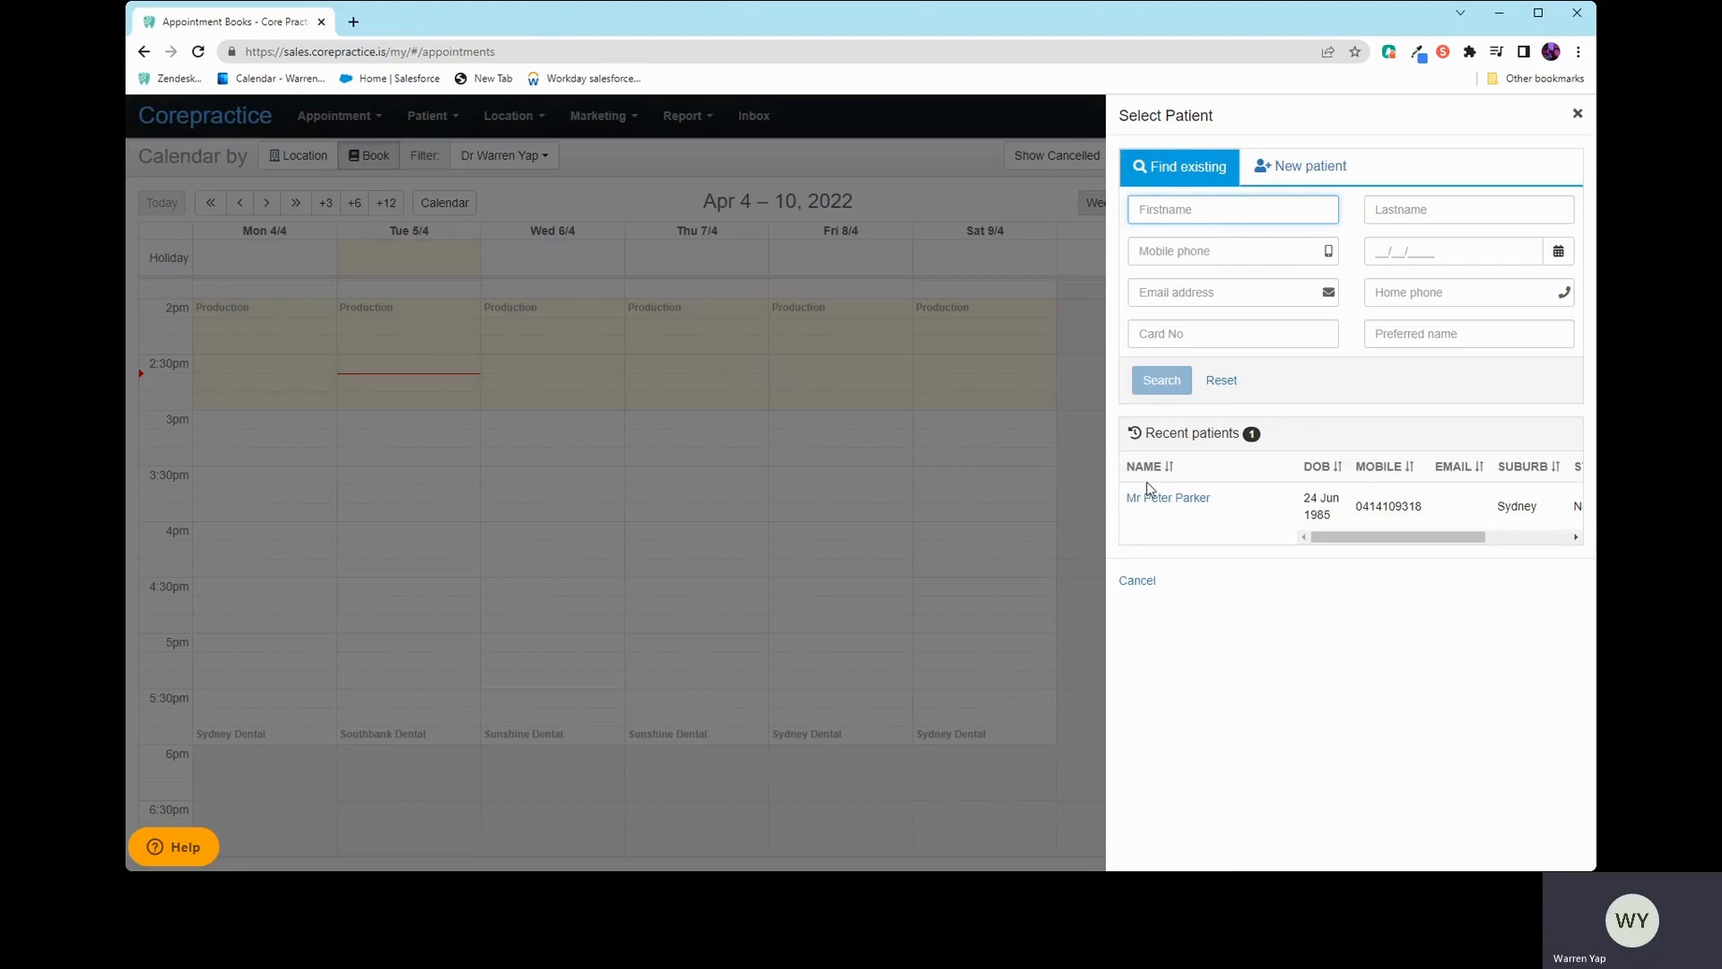
pyautogui.moveTo(1168, 497)
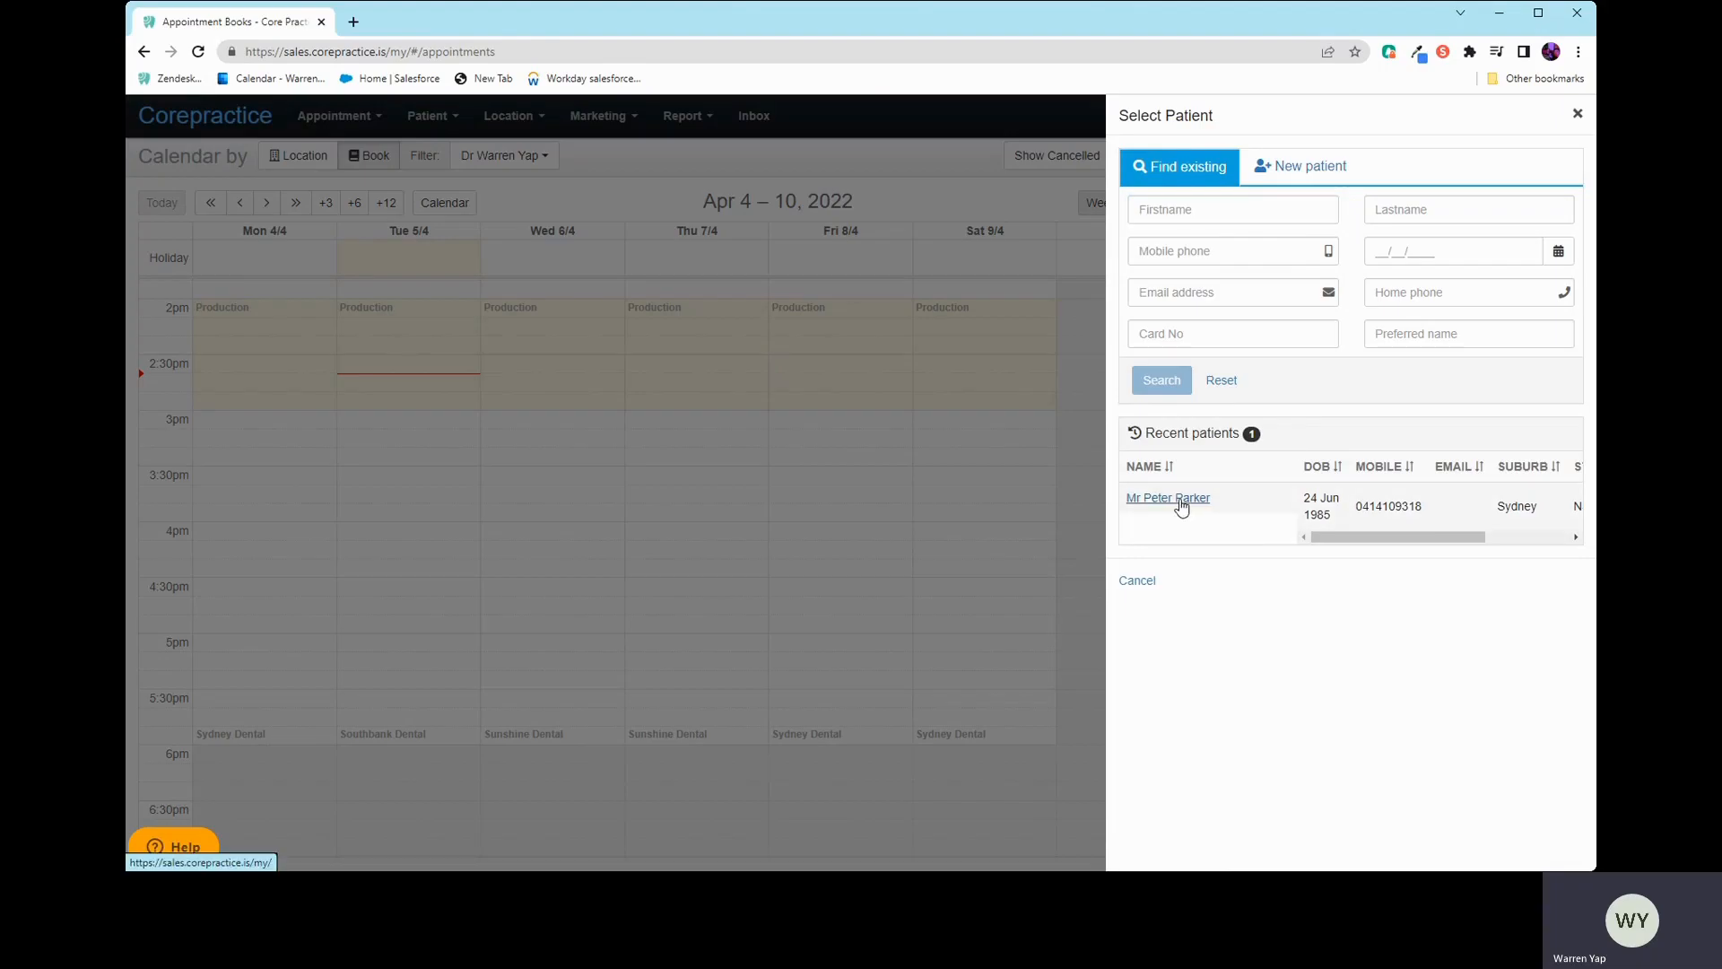
# Step: Choose Mr Peter Parker from recent patients and assign his Visit 1 aligner treatments
pyautogui.click(1168, 498)
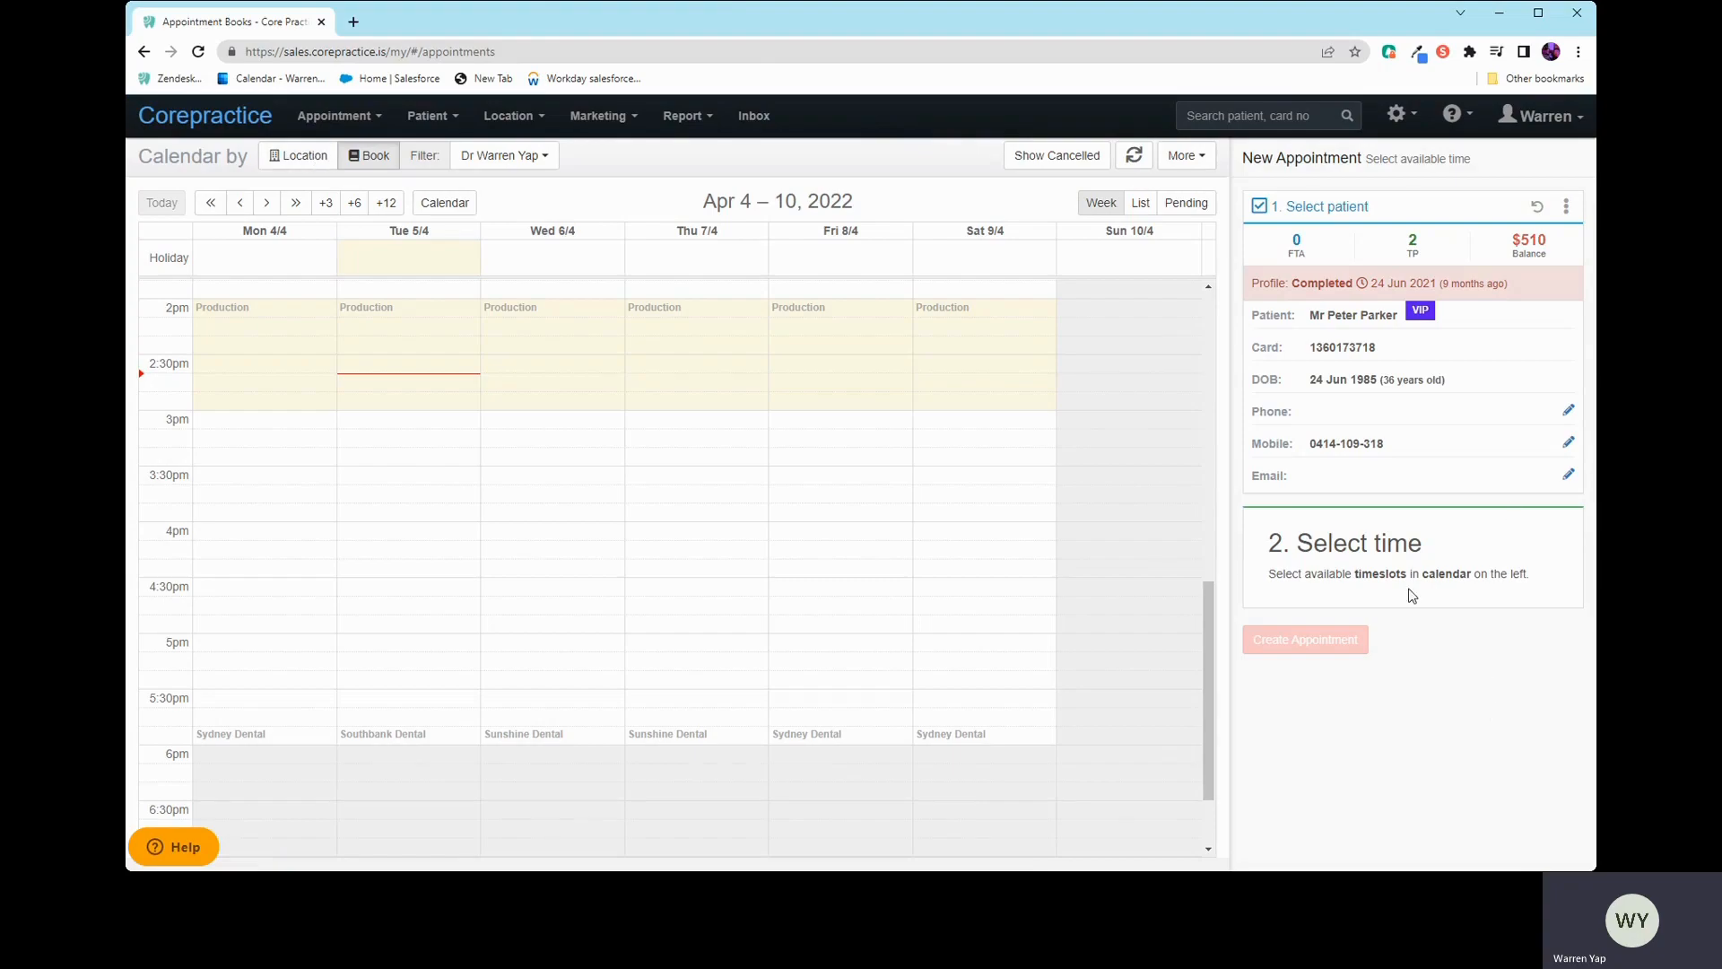
pyautogui.moveTo(1296, 244)
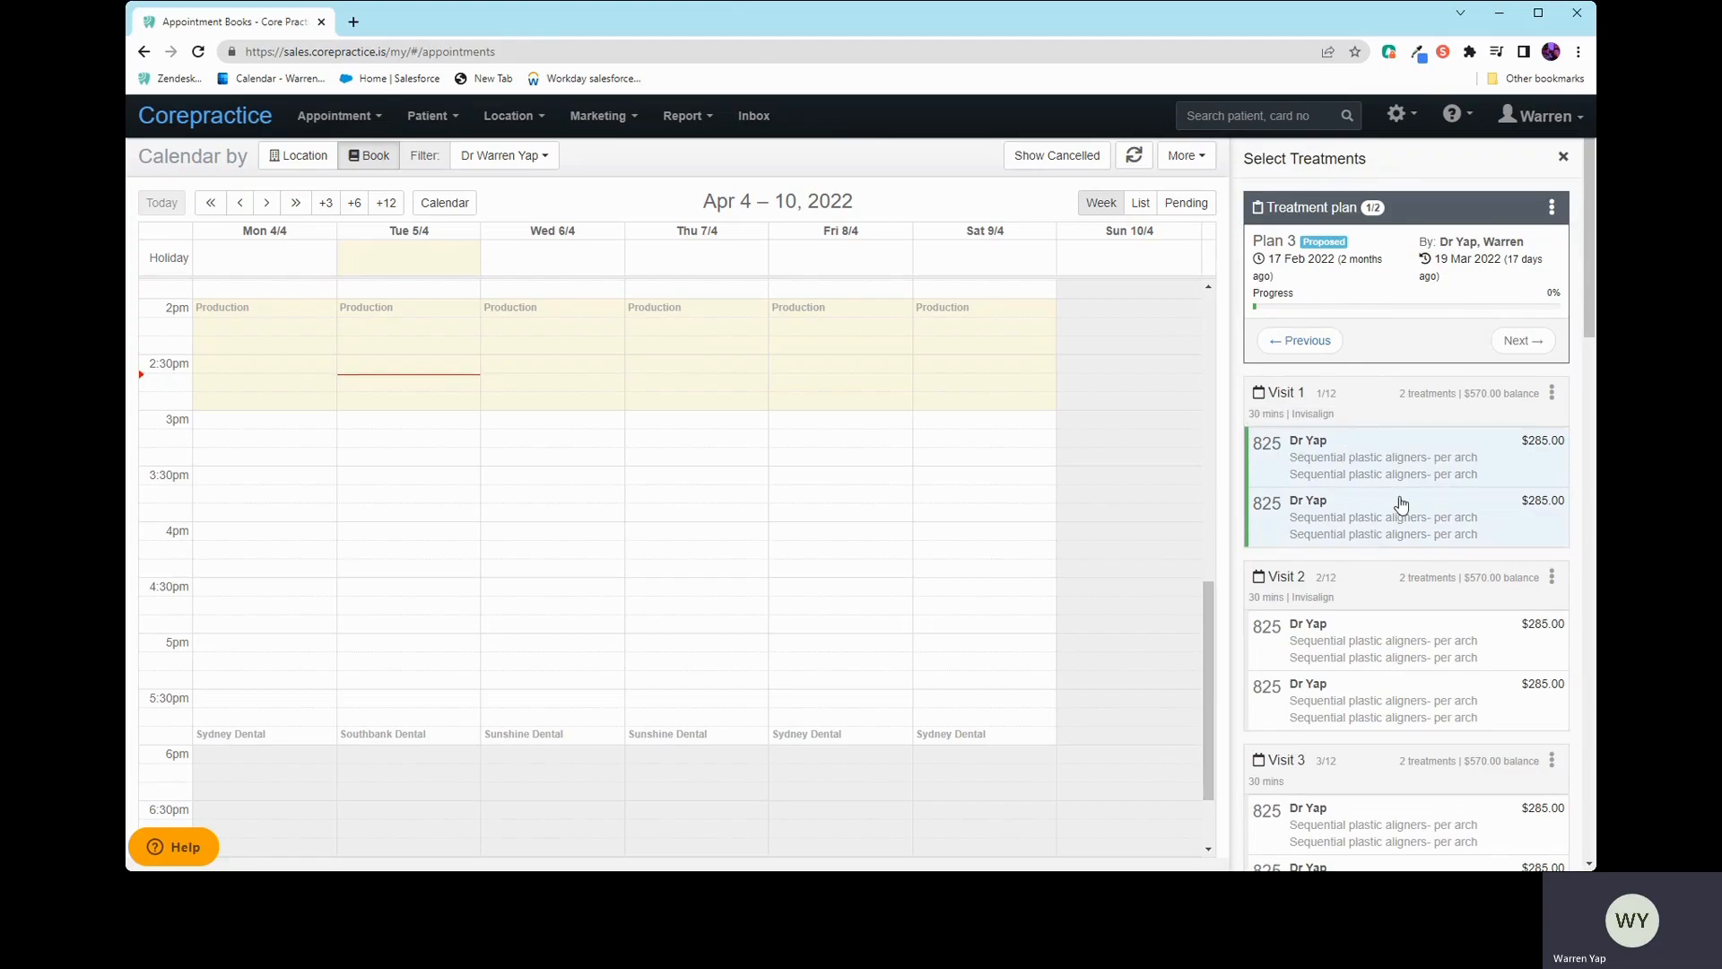
pyautogui.scroll(-3)
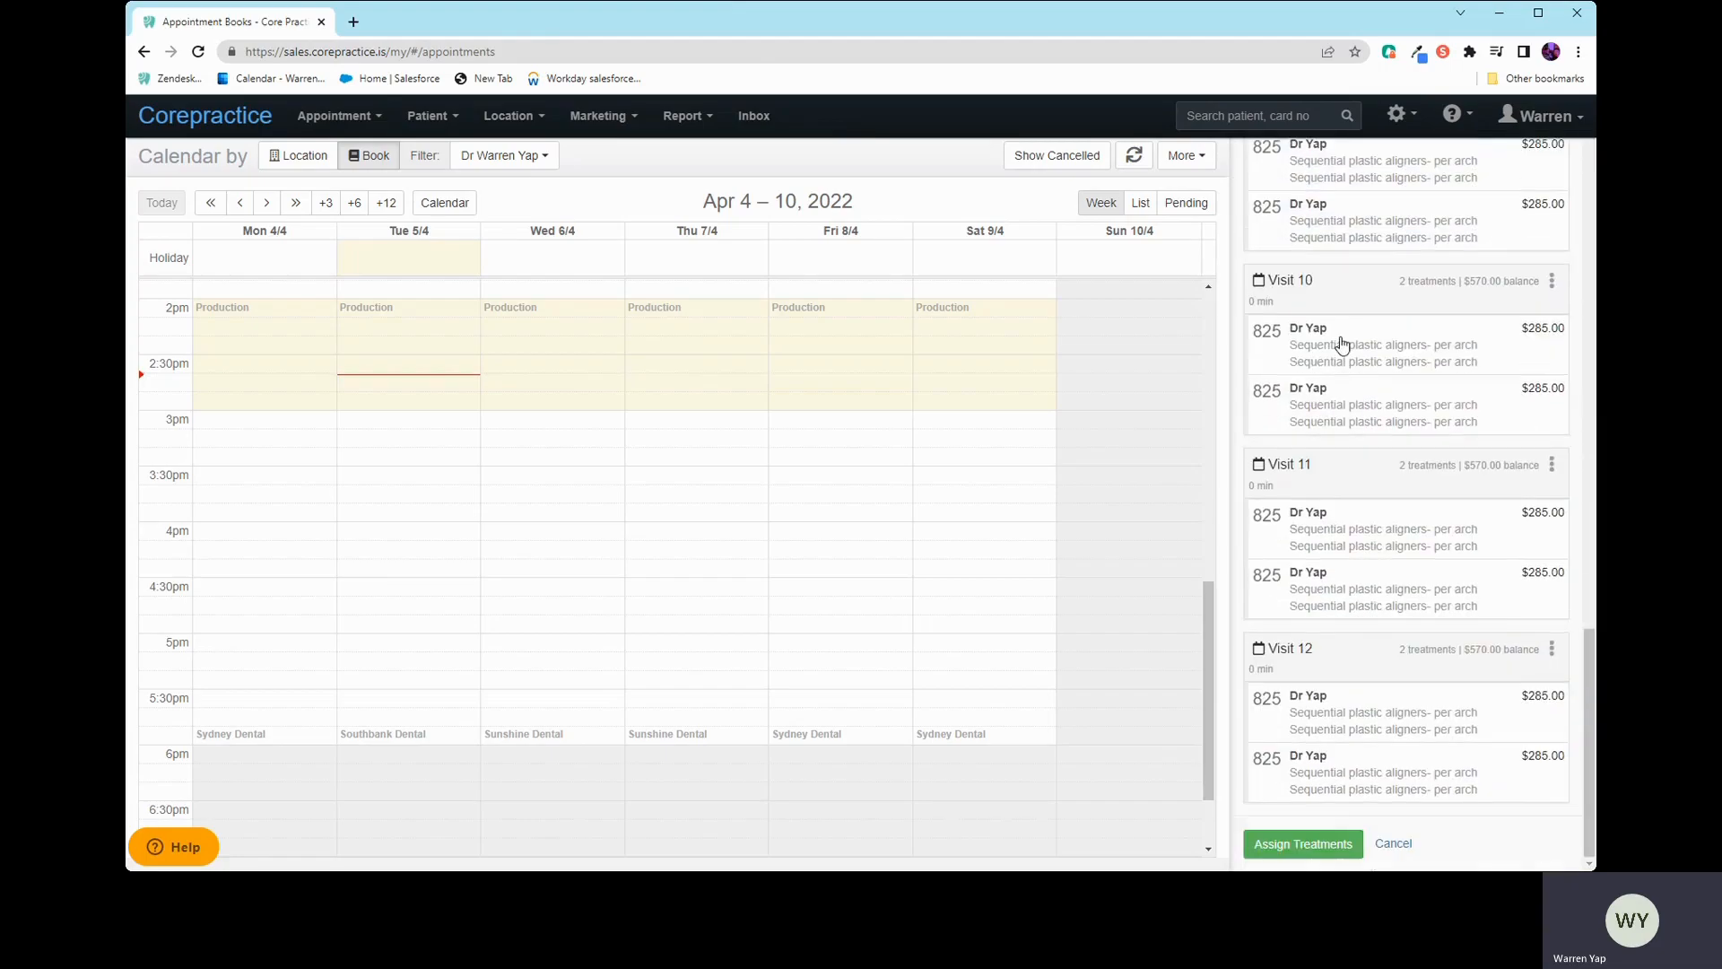
pyautogui.moveTo(1302, 843)
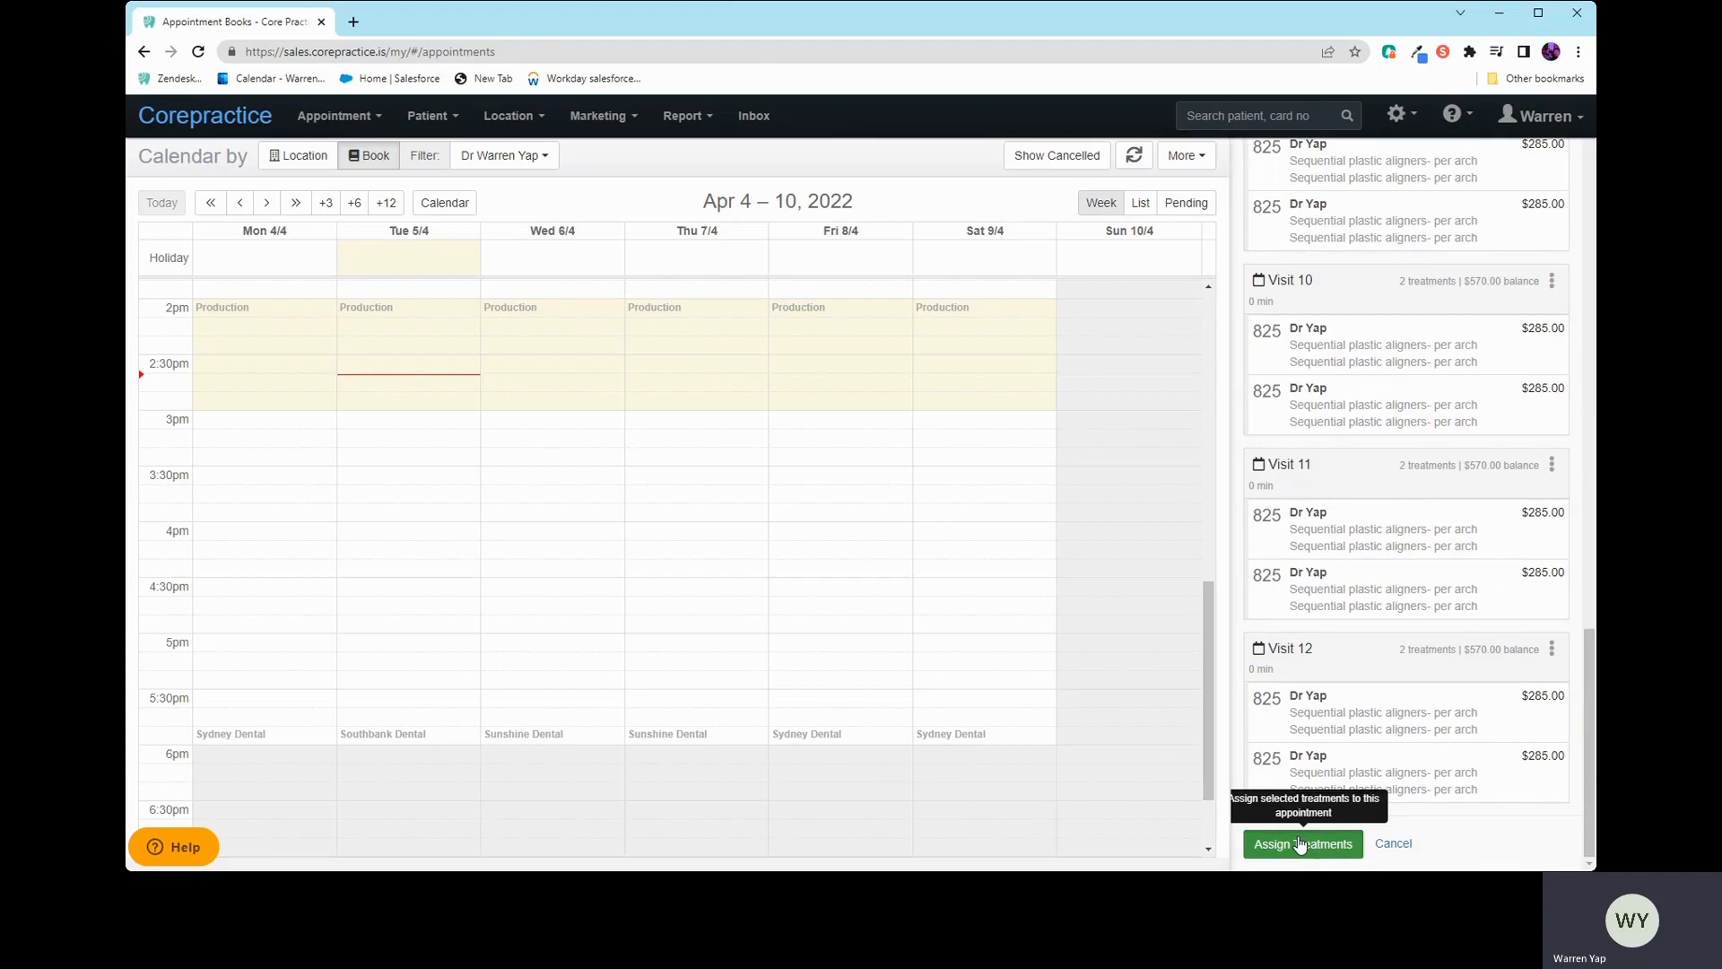
pyautogui.click(1301, 843)
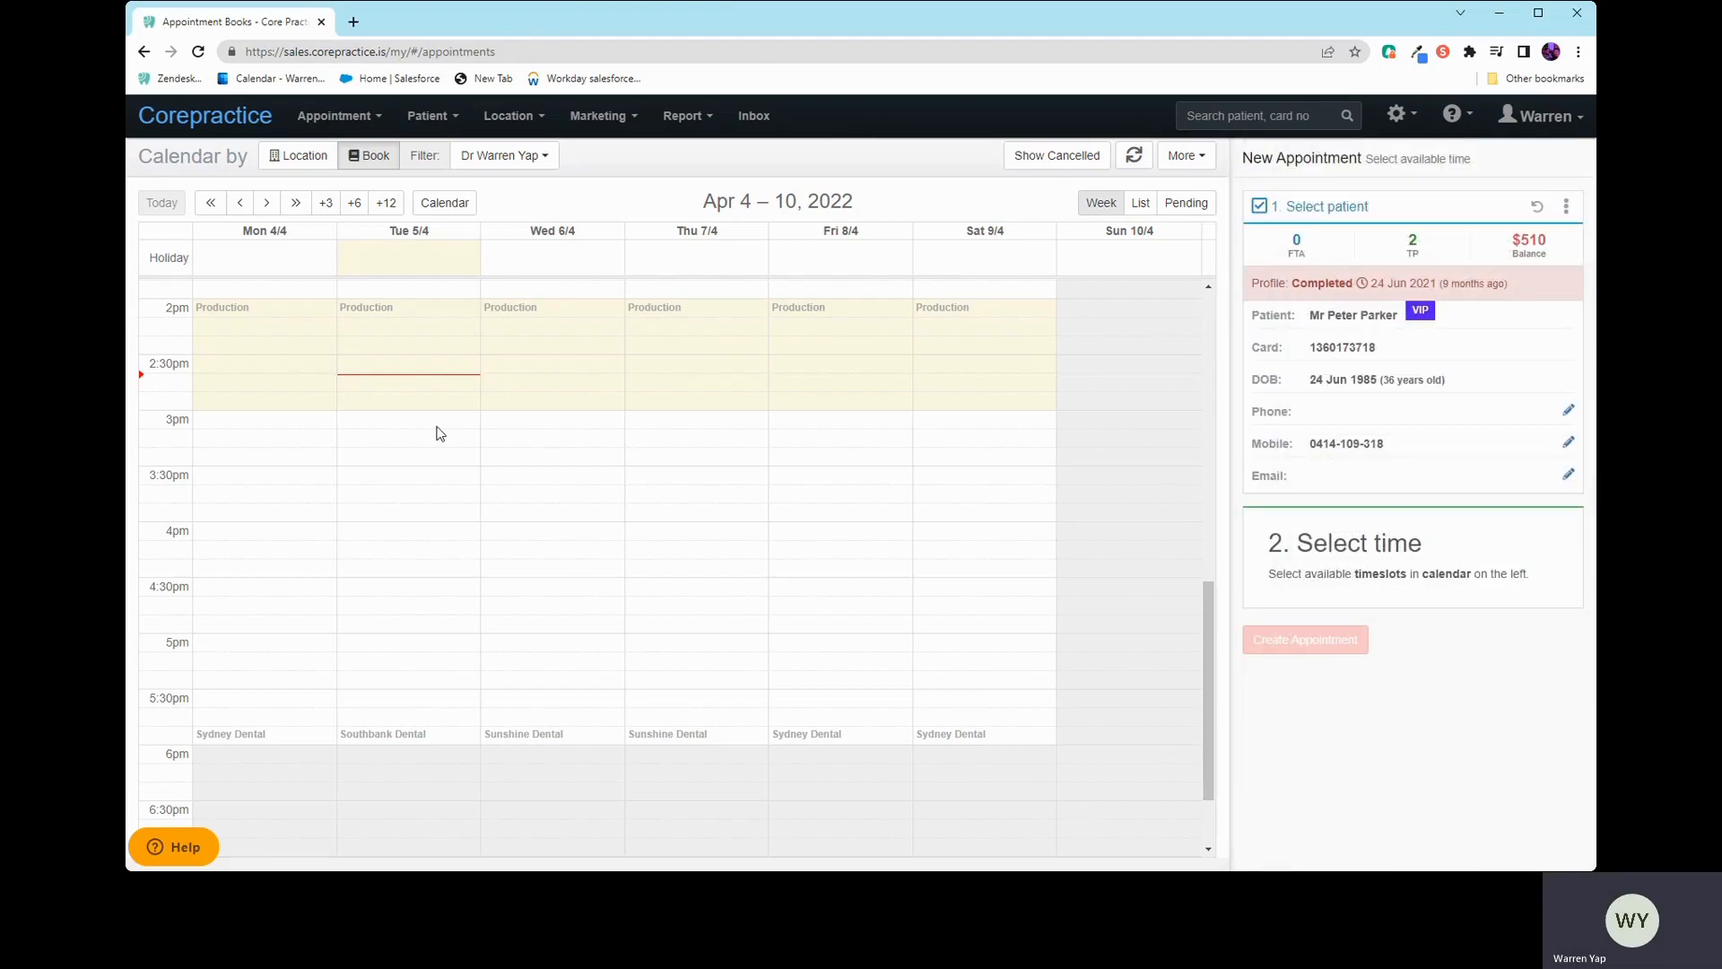
# Step: Book Tuesday 3pm with Phone patient and Update Medical History tags and description 'Test'
pyautogui.click(407, 429)
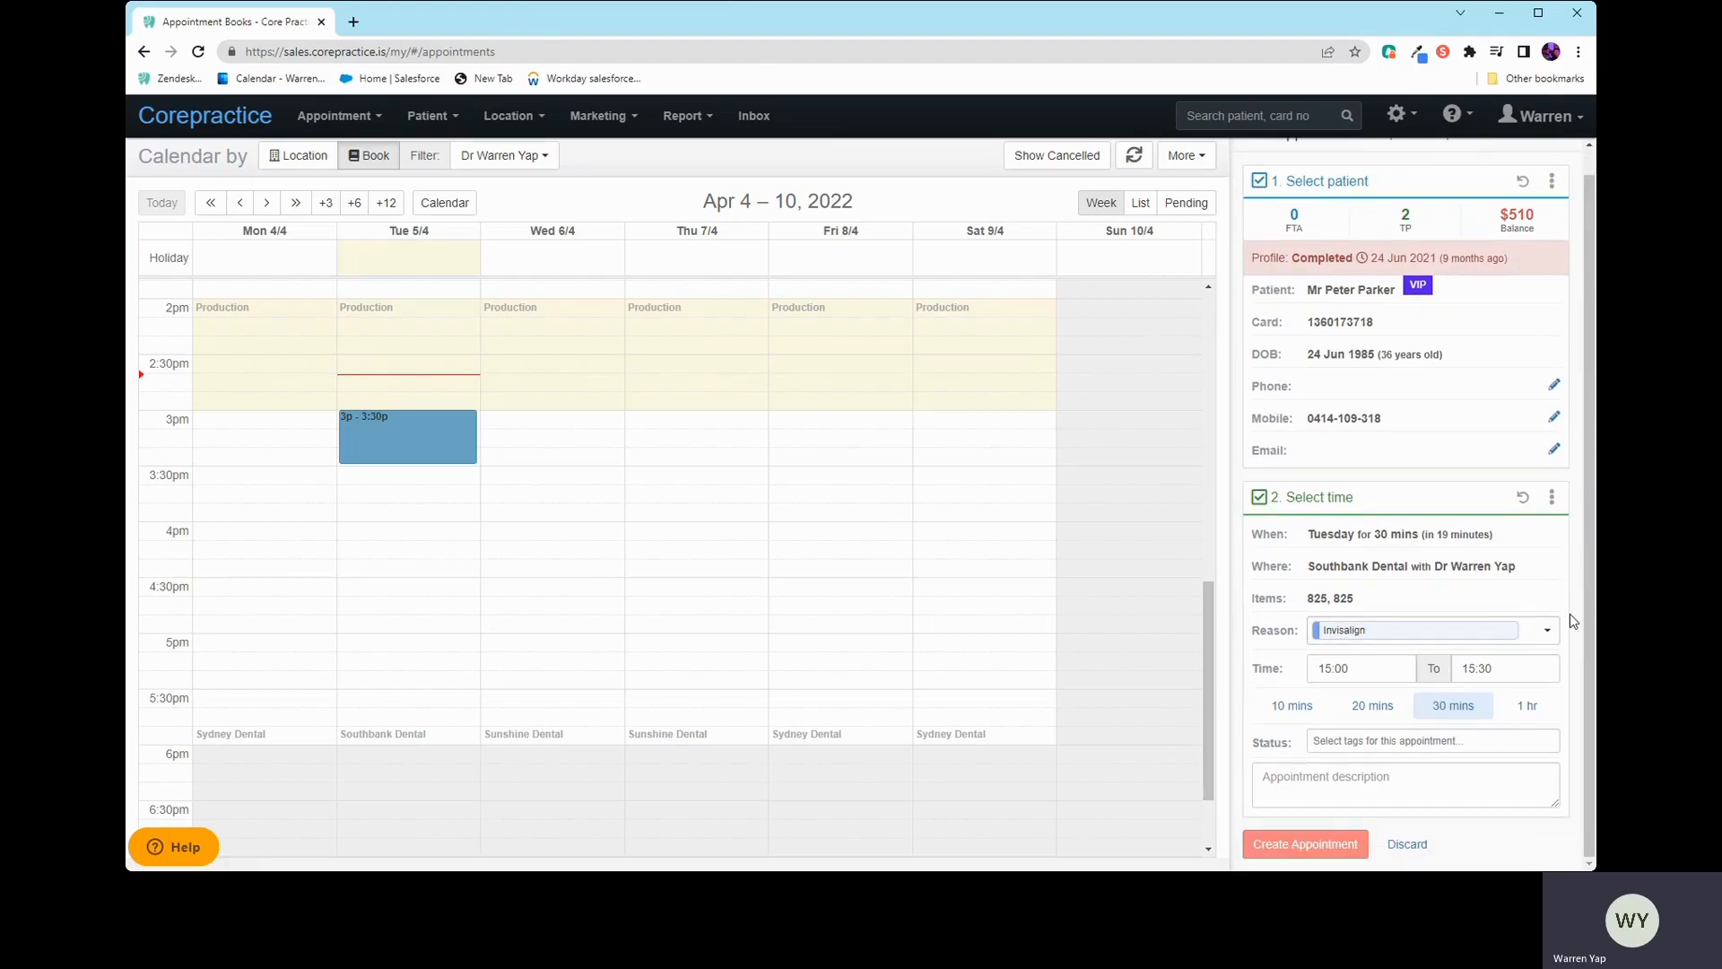
pyautogui.moveTo(1445, 606)
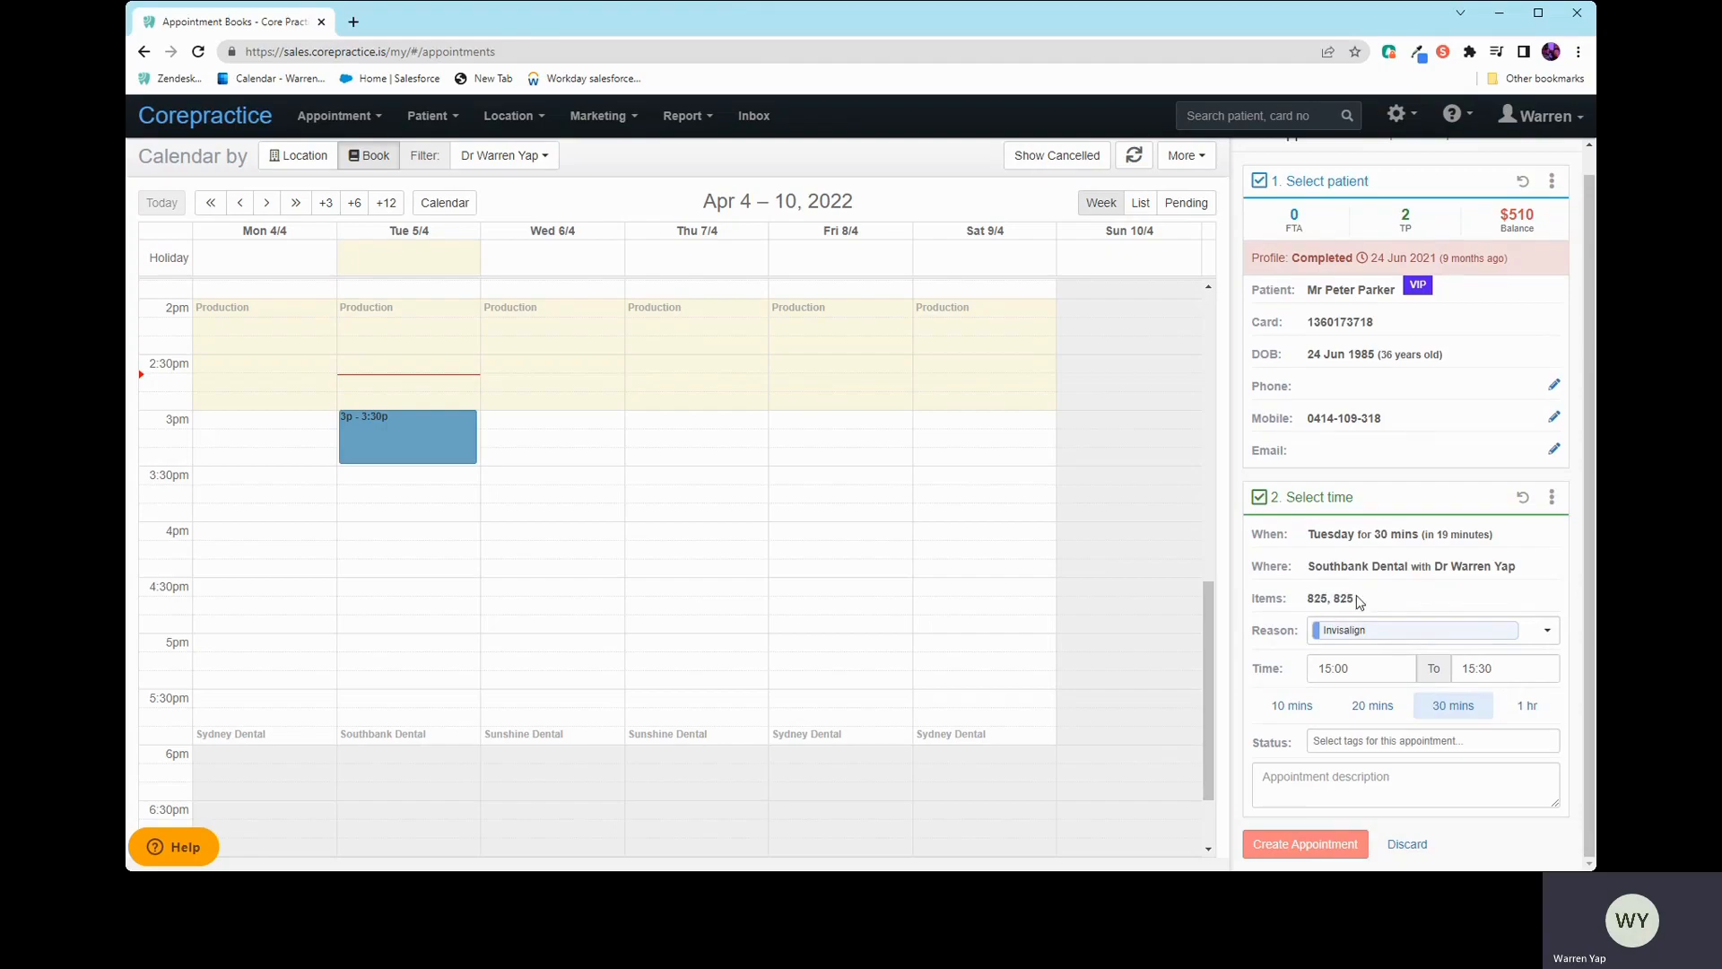
pyautogui.doubleClick(1330, 597)
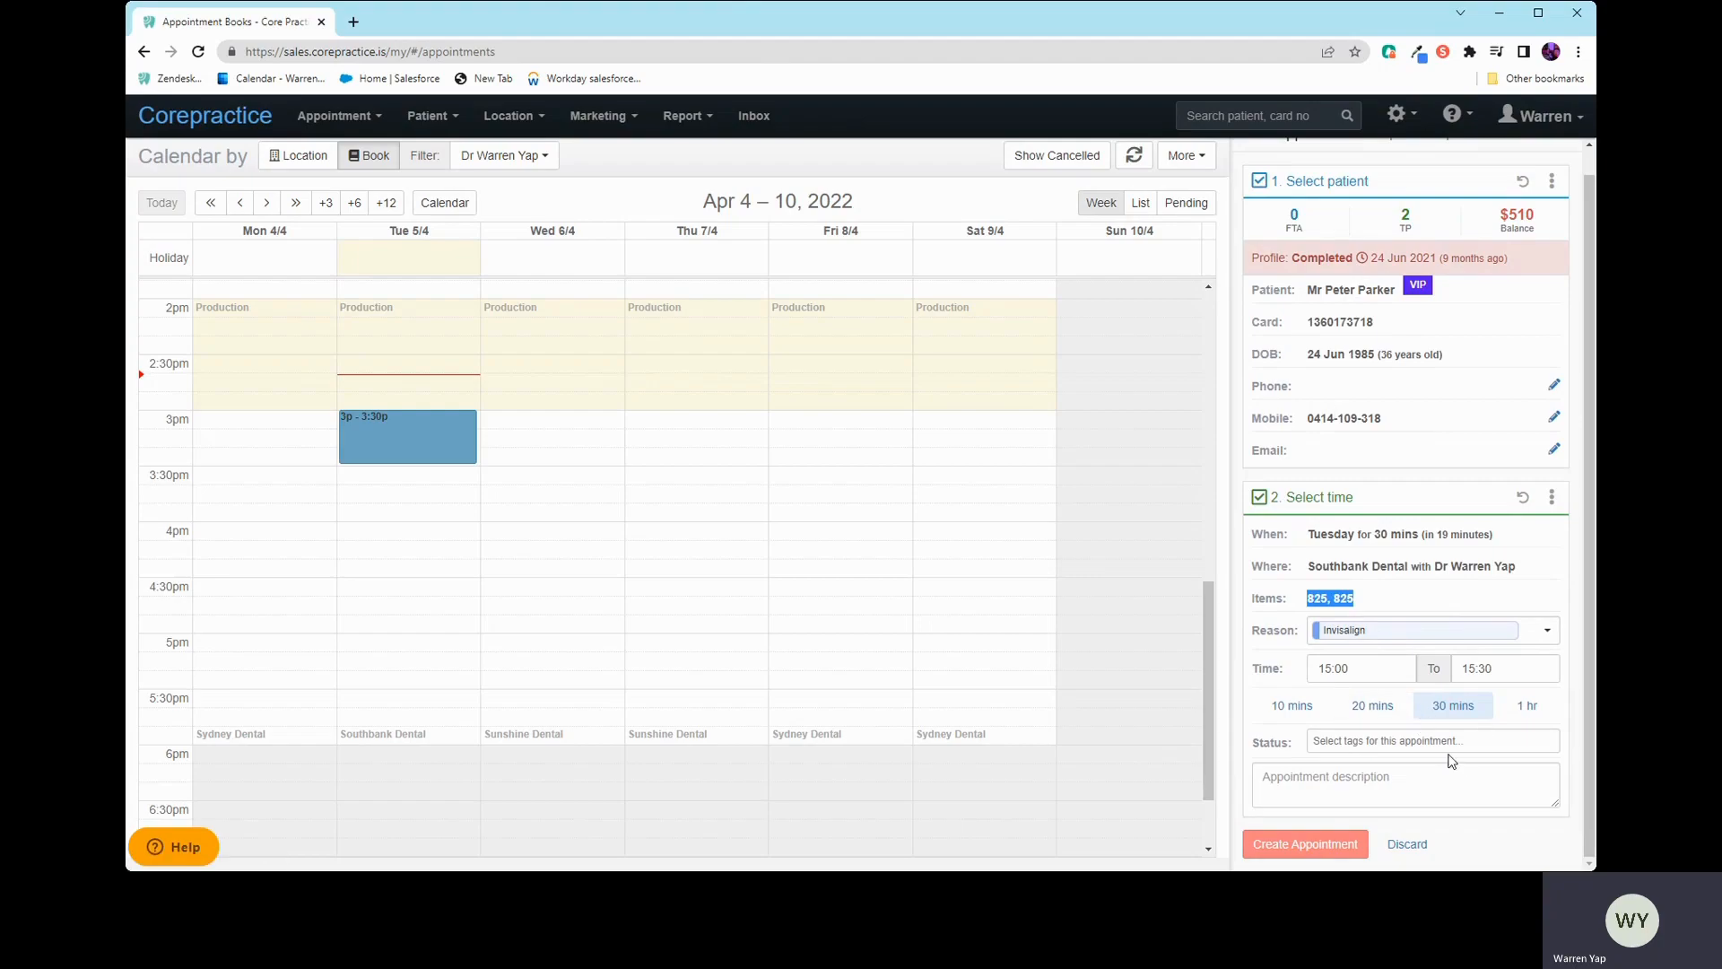
pyautogui.moveTo(1460, 692)
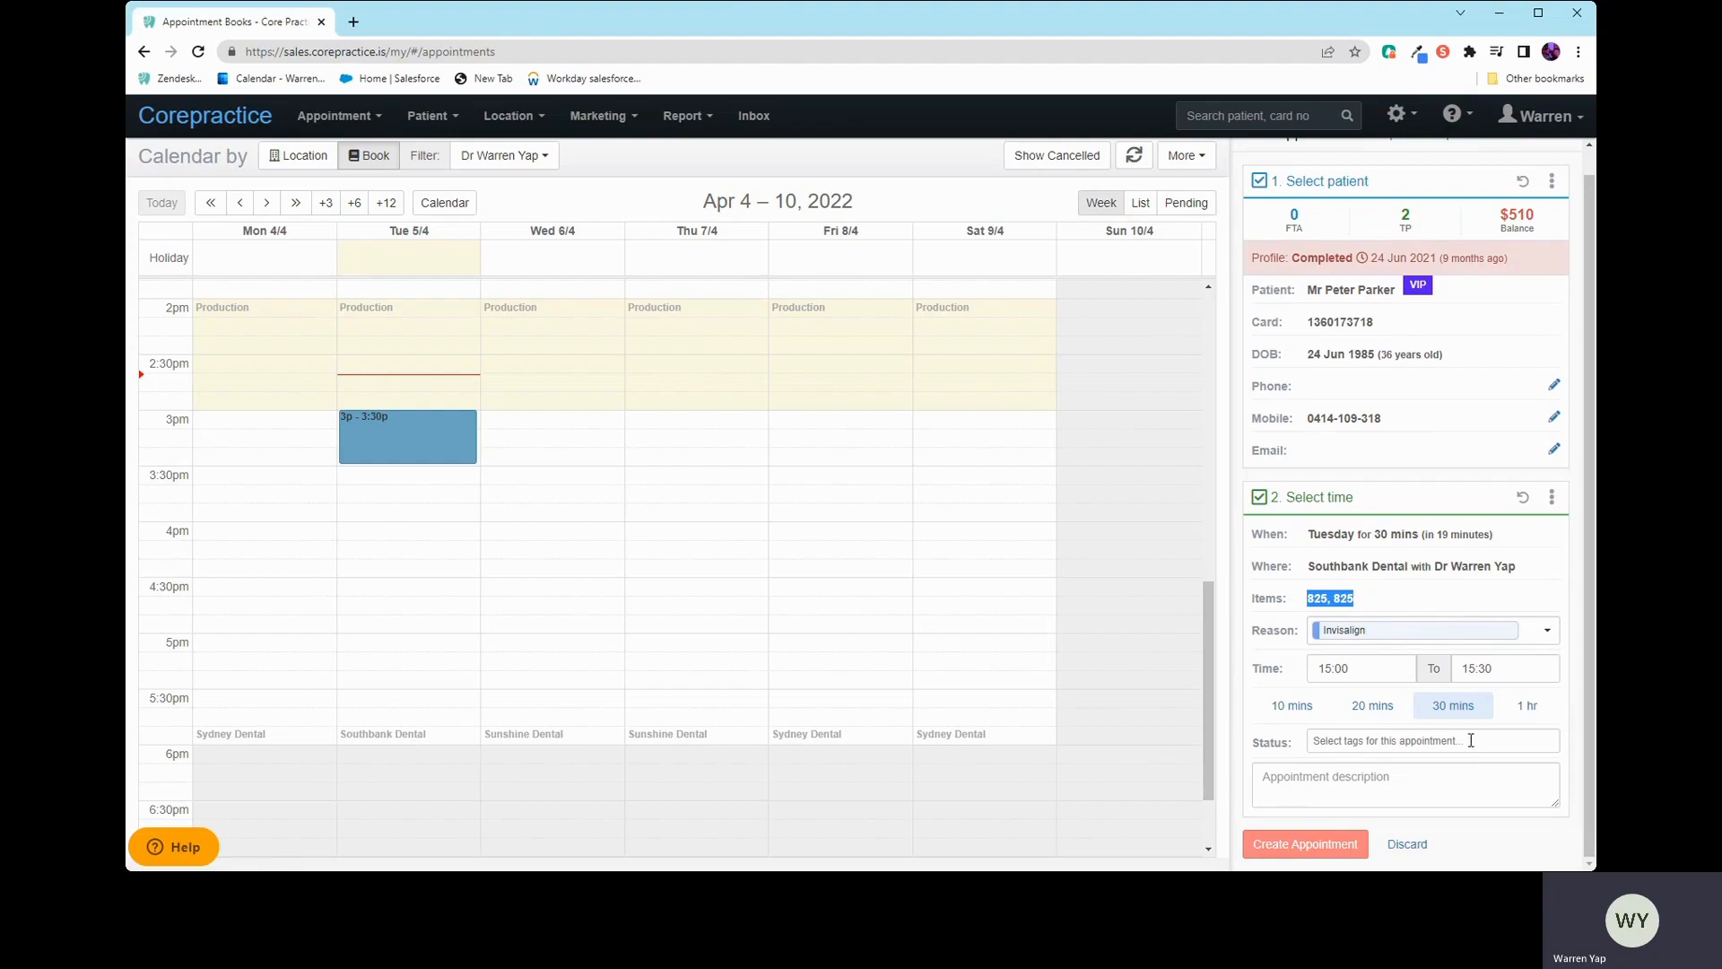
pyautogui.click(1428, 739)
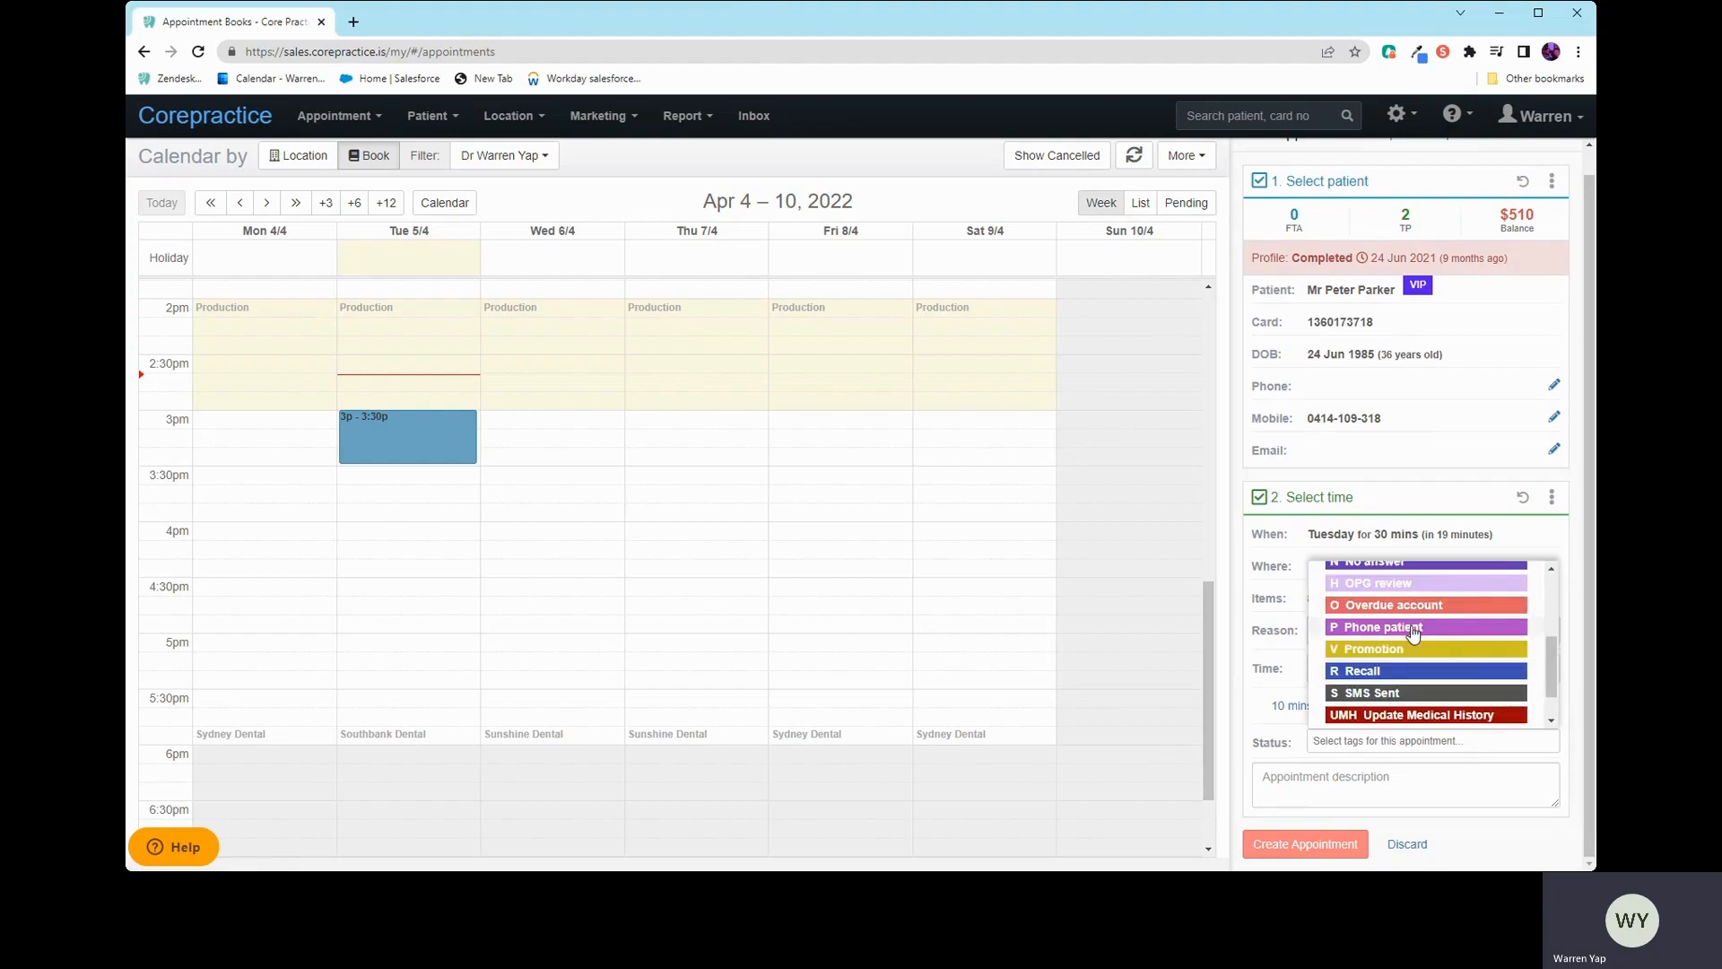
pyautogui.click(1379, 626)
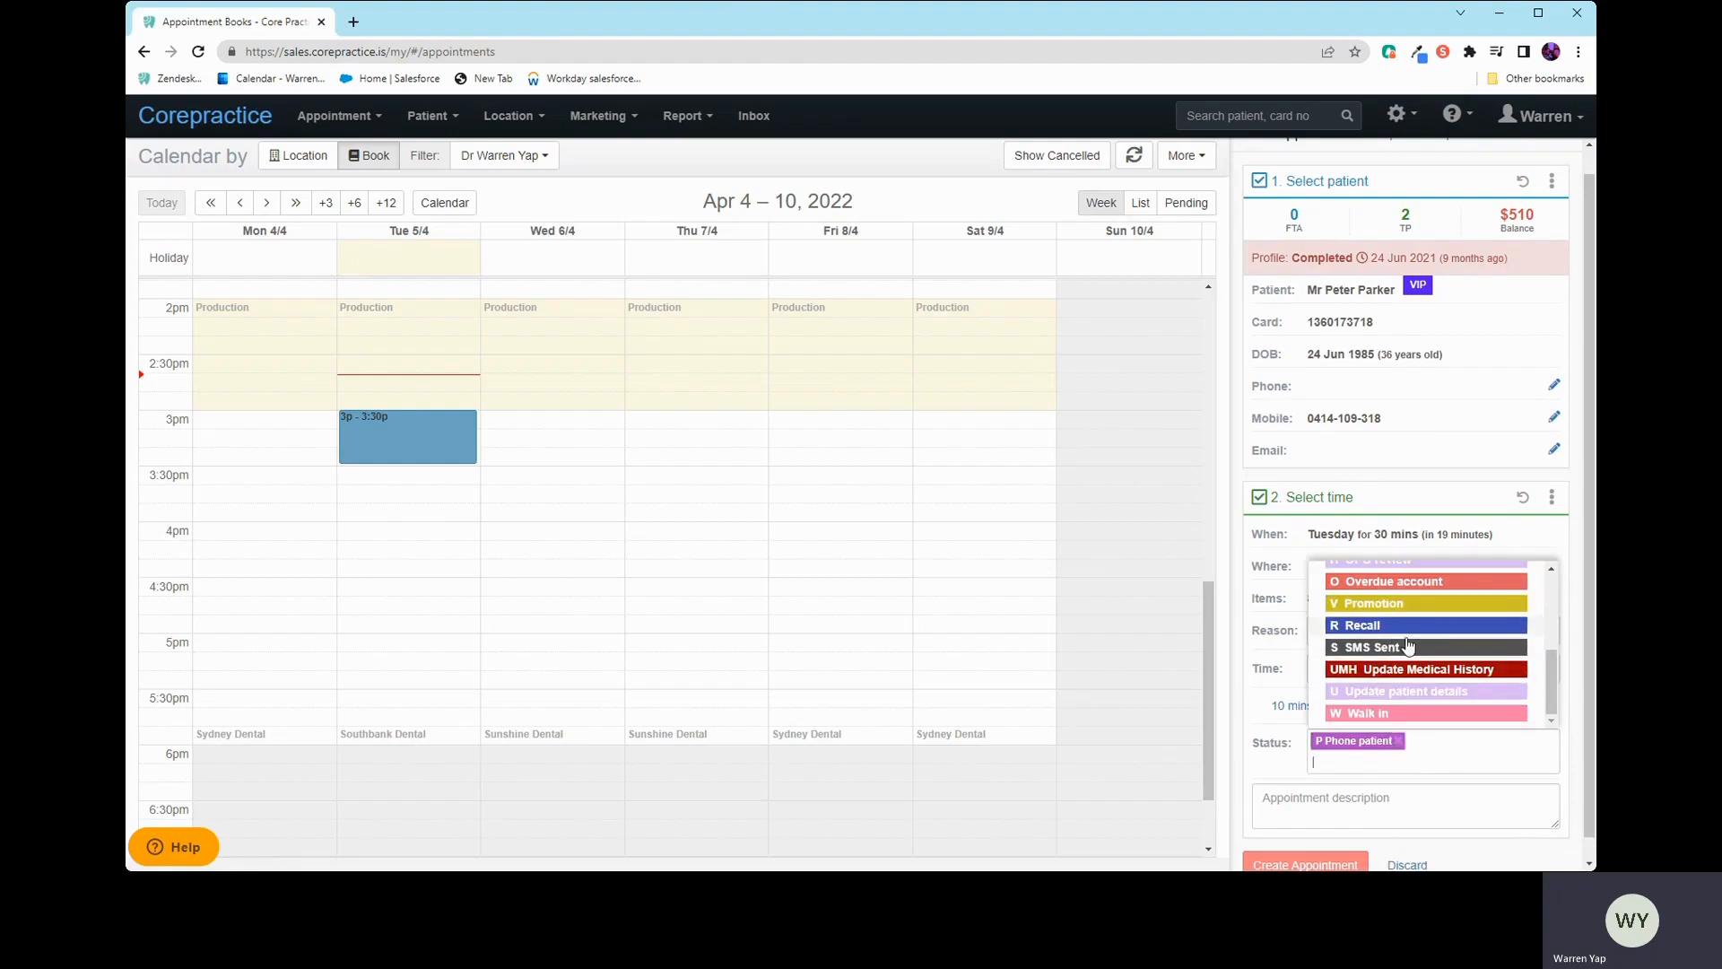
pyautogui.click(1422, 669)
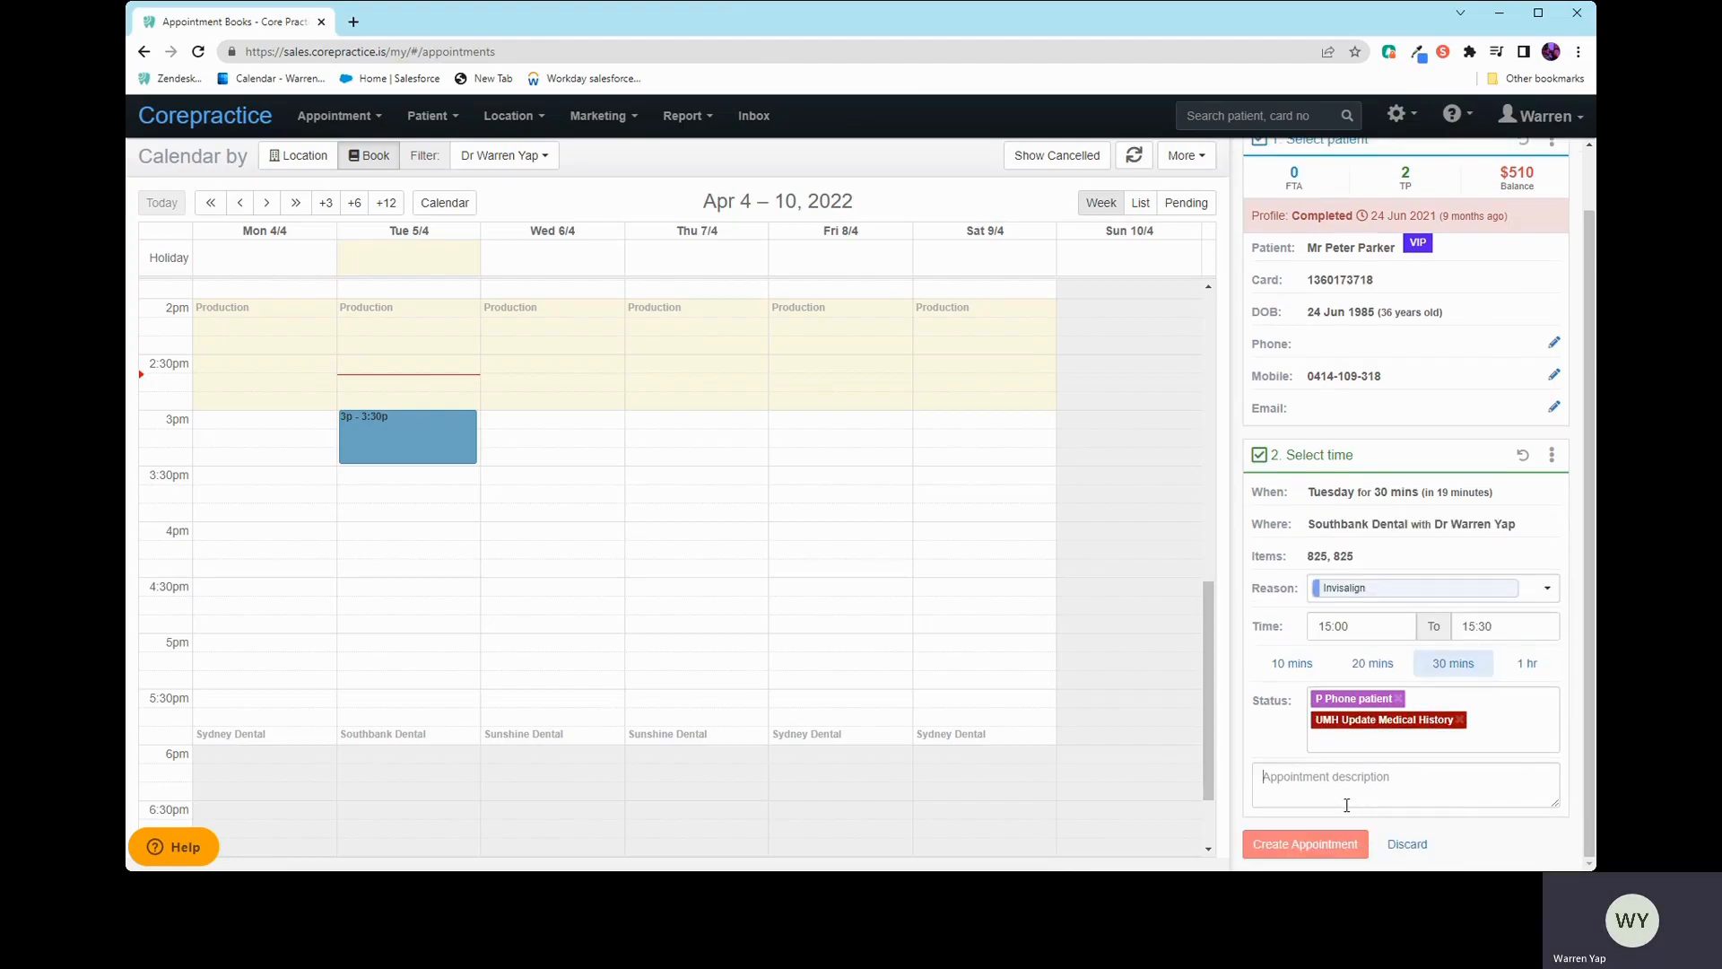
pyautogui.write('Test')
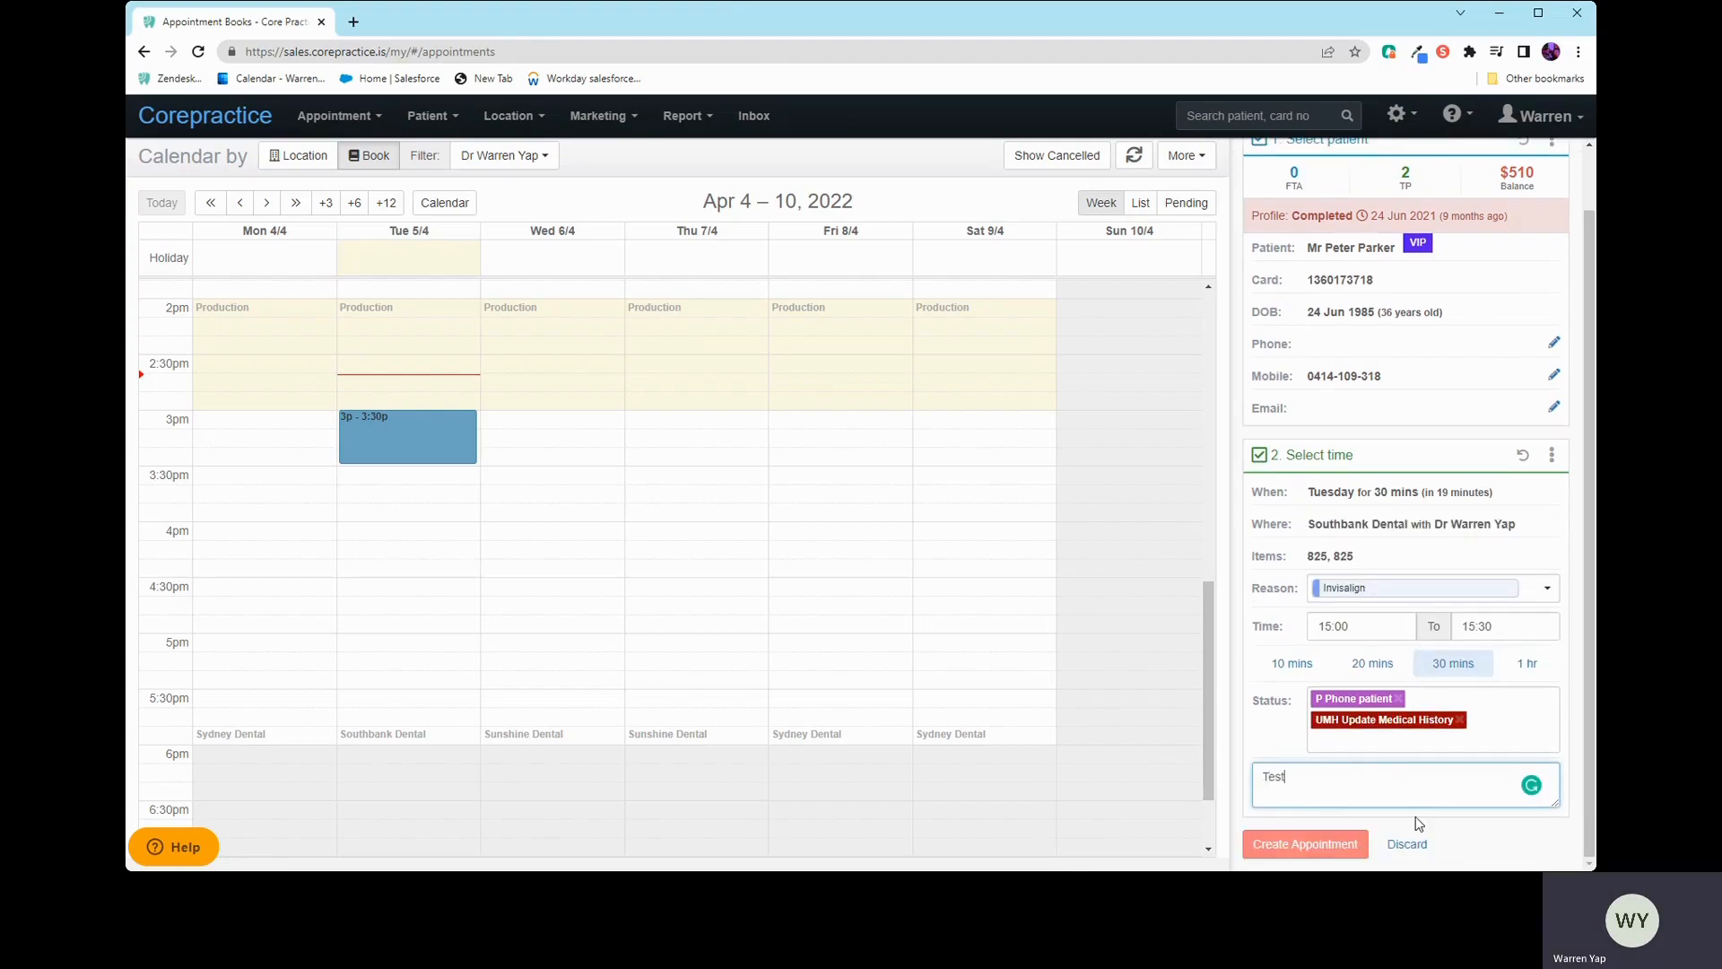
pyautogui.click(1303, 843)
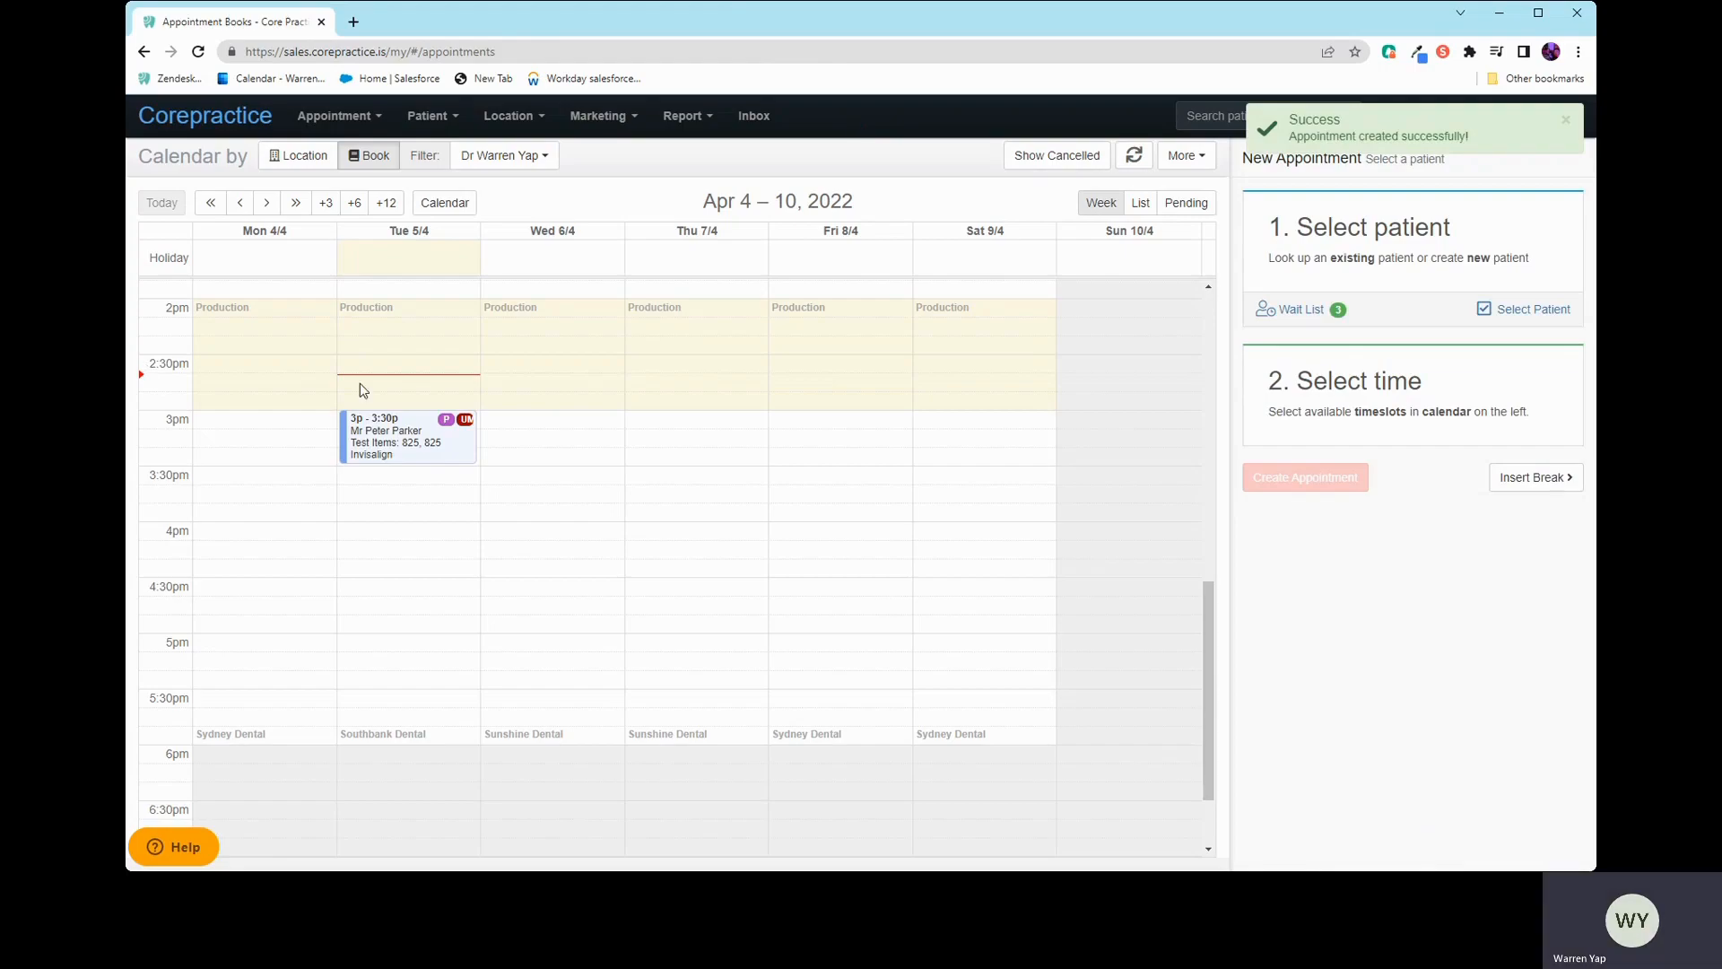
pyautogui.moveTo(409, 457)
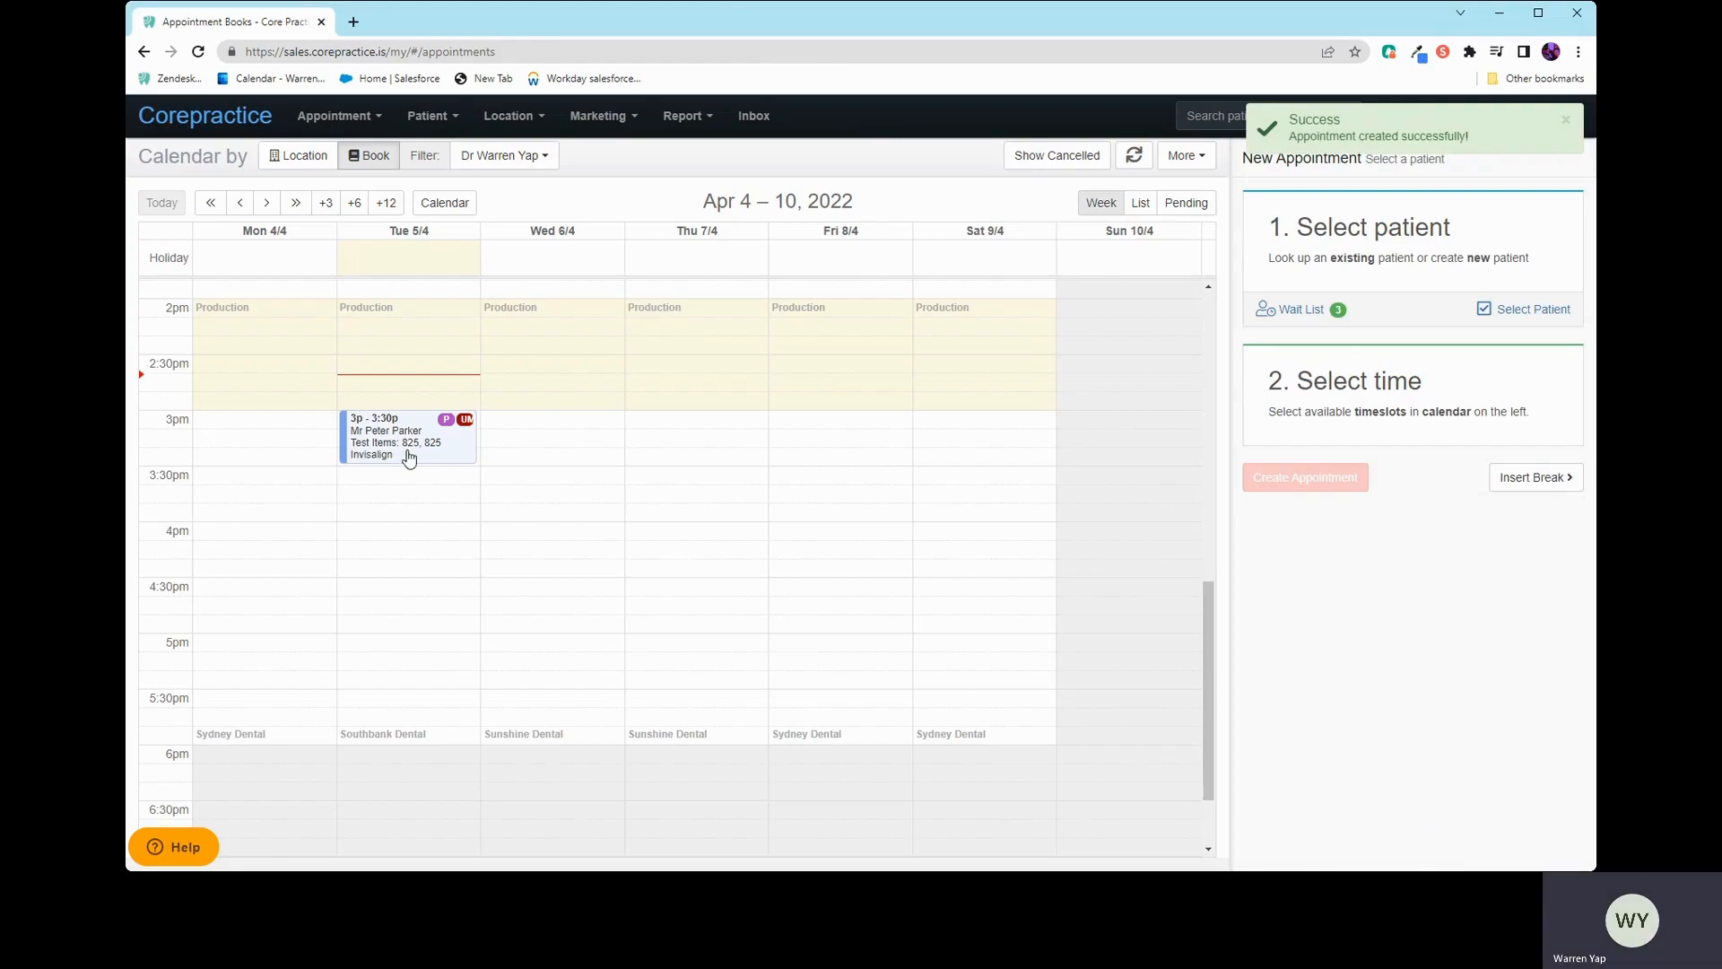